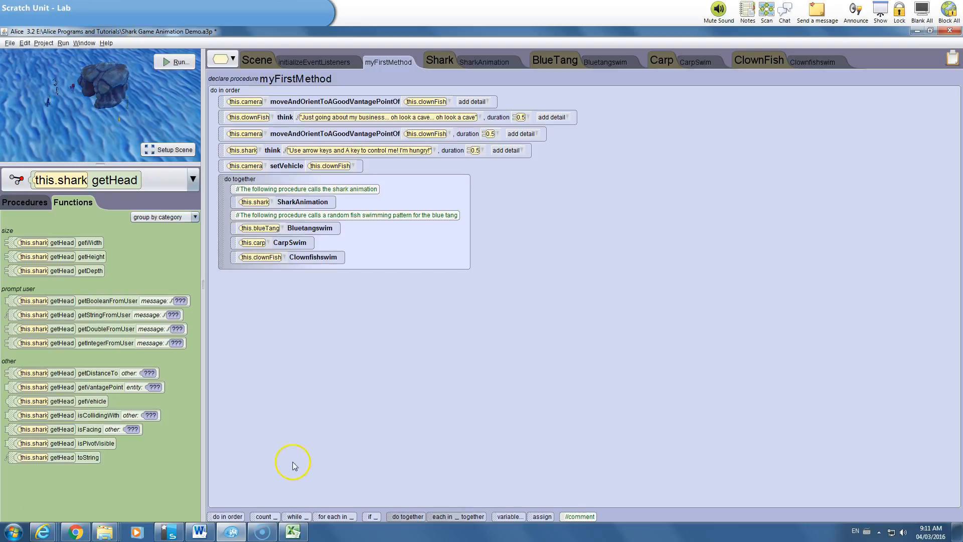
mouse_move(320, 459)
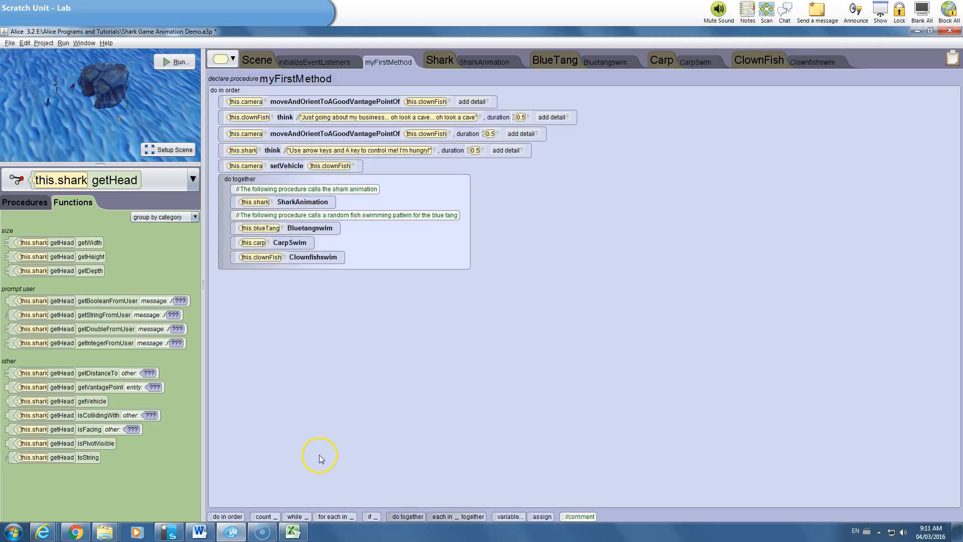
mouse_move(399, 481)
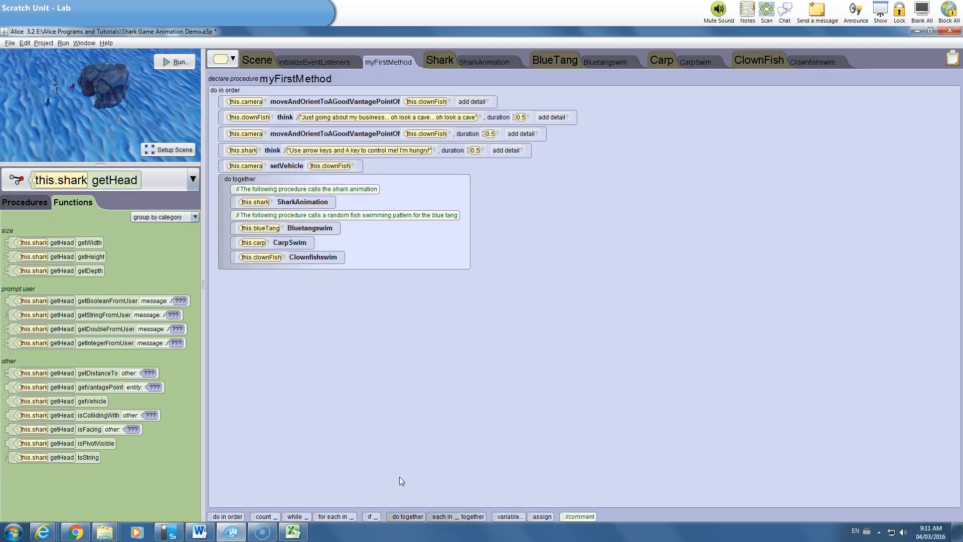
mouse_move(387, 465)
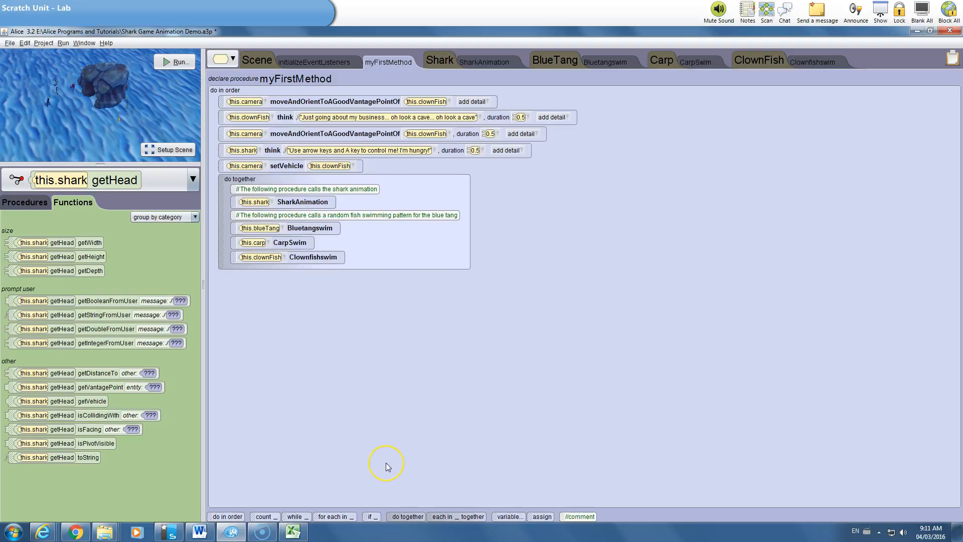
mouse_move(387, 466)
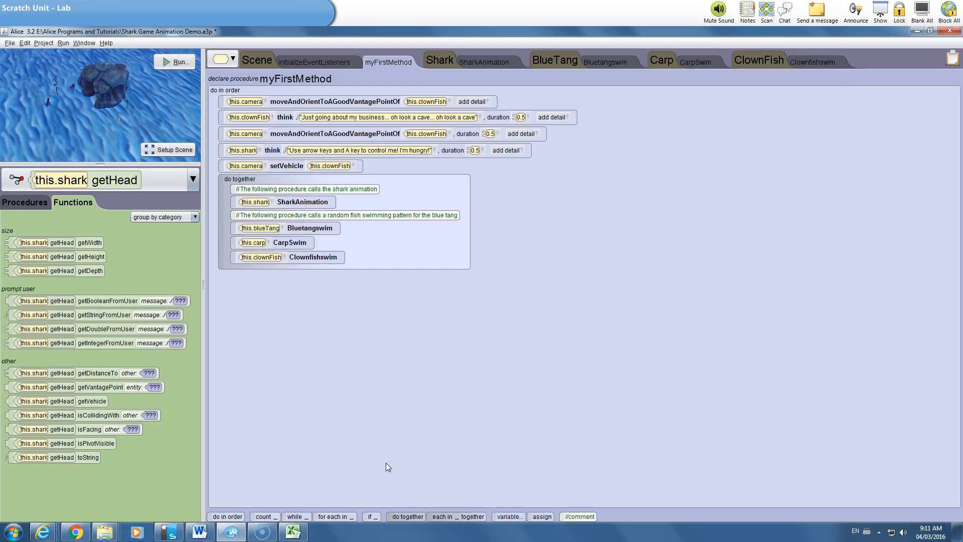
mouse_move(533, 490)
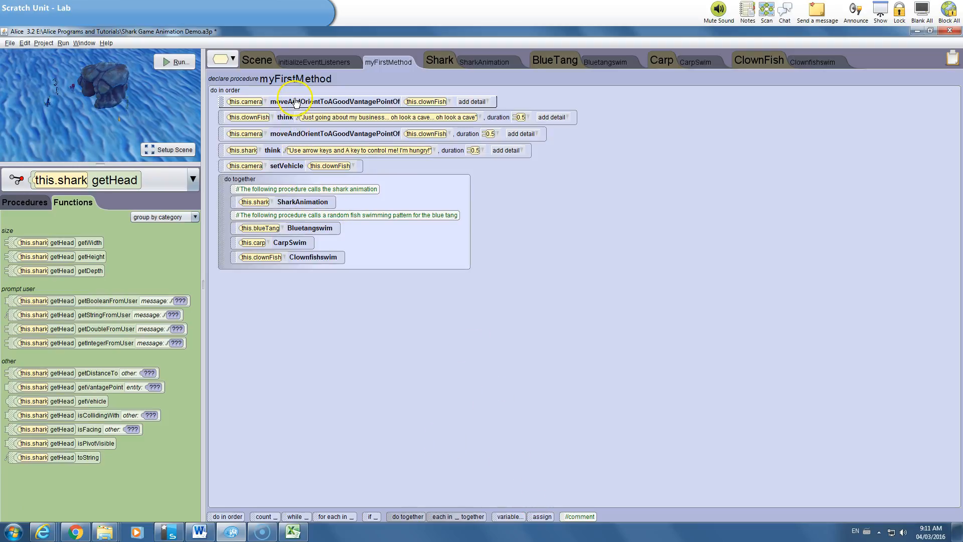
mouse_move(395, 82)
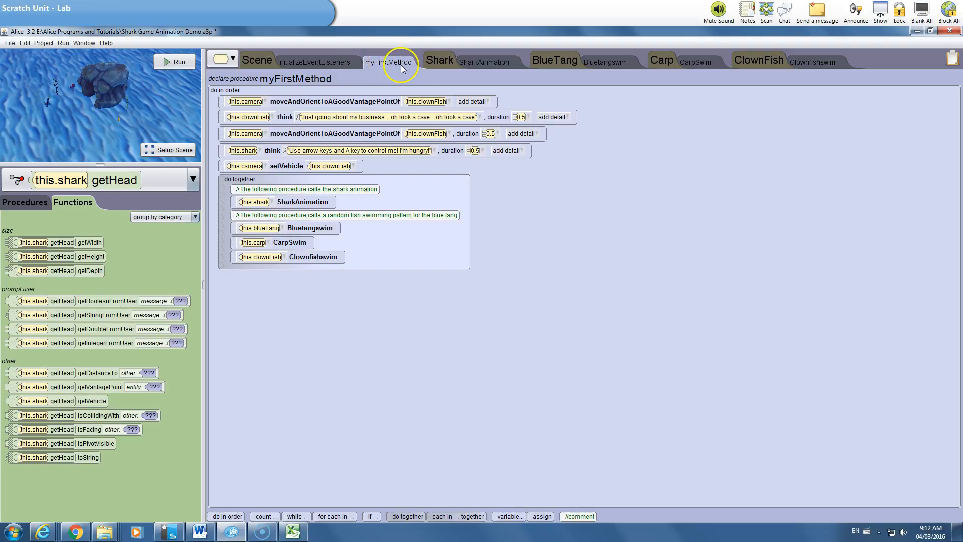
mouse_move(414, 65)
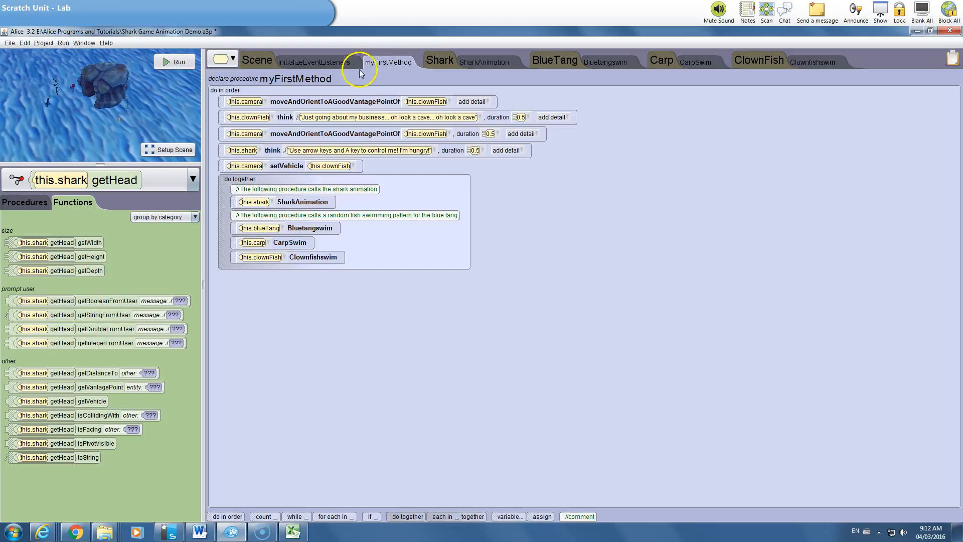
Insert a Boolean variable named BlueTangCaught with initial value false into myFirstMethod.
click(314, 62)
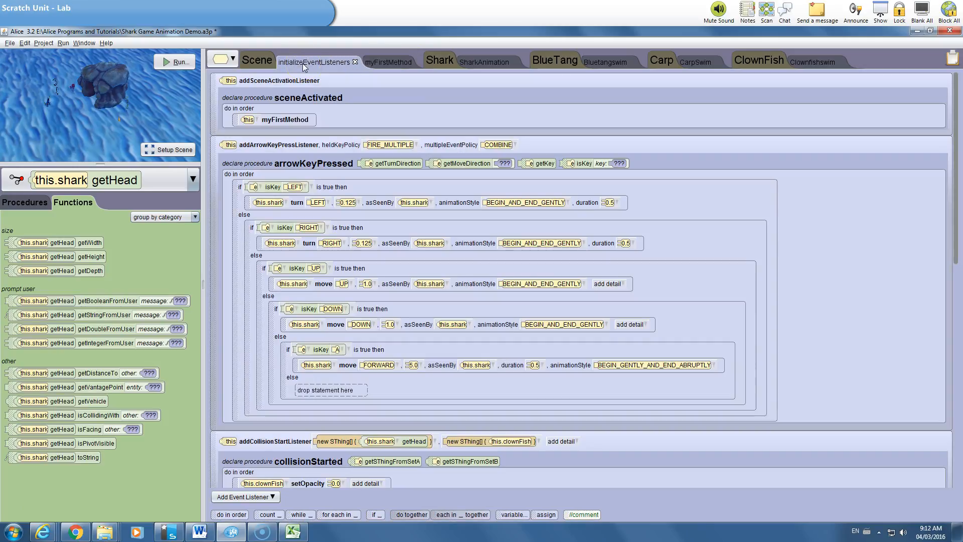
mouse_move(610, 54)
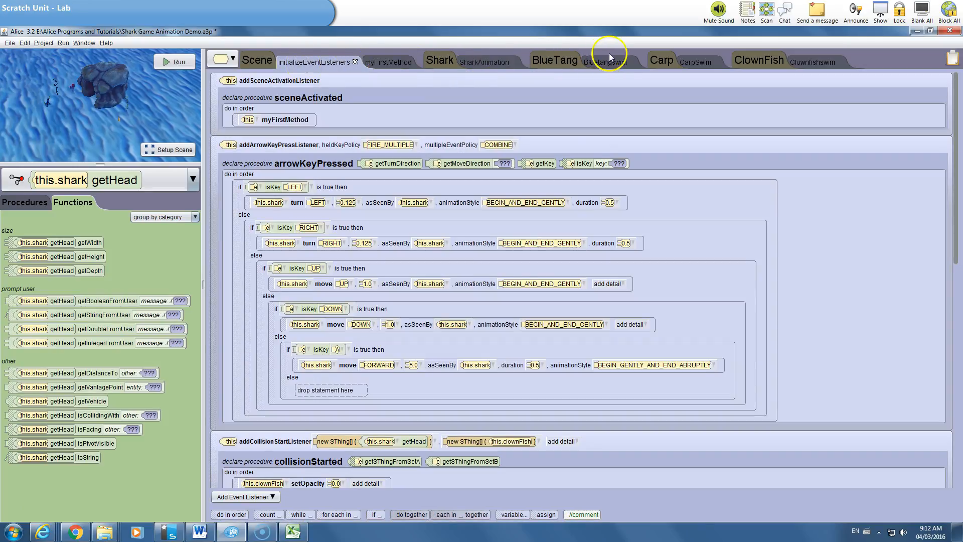
click(388, 62)
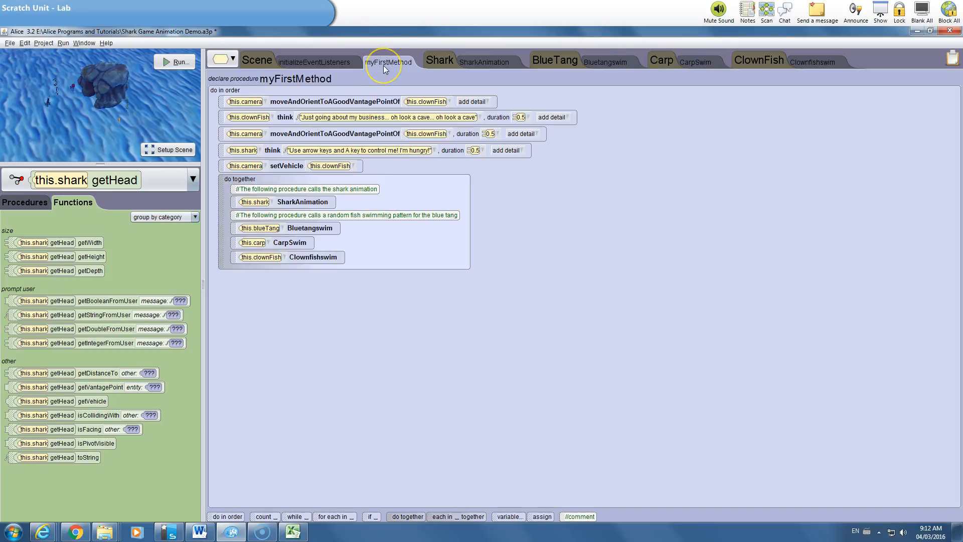
mouse_move(386, 65)
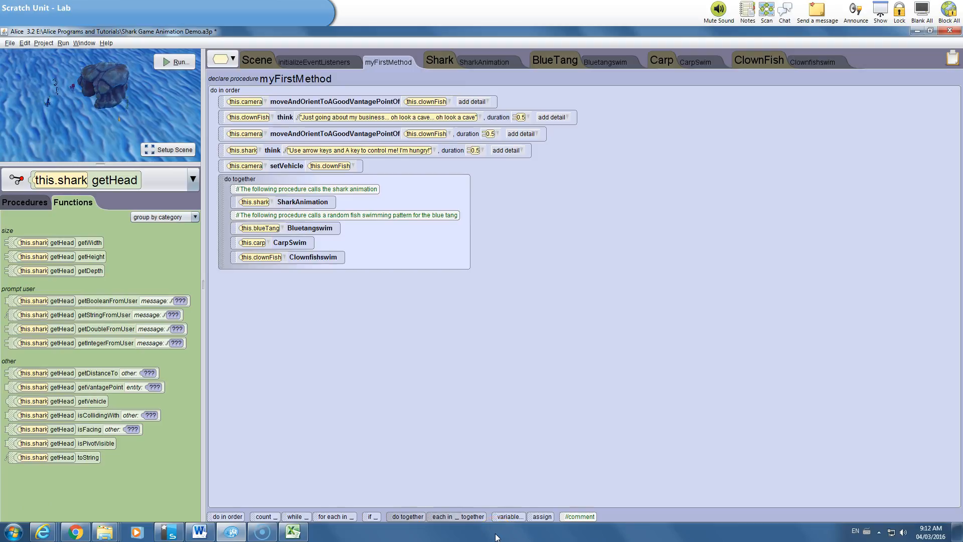
mouse_move(509, 517)
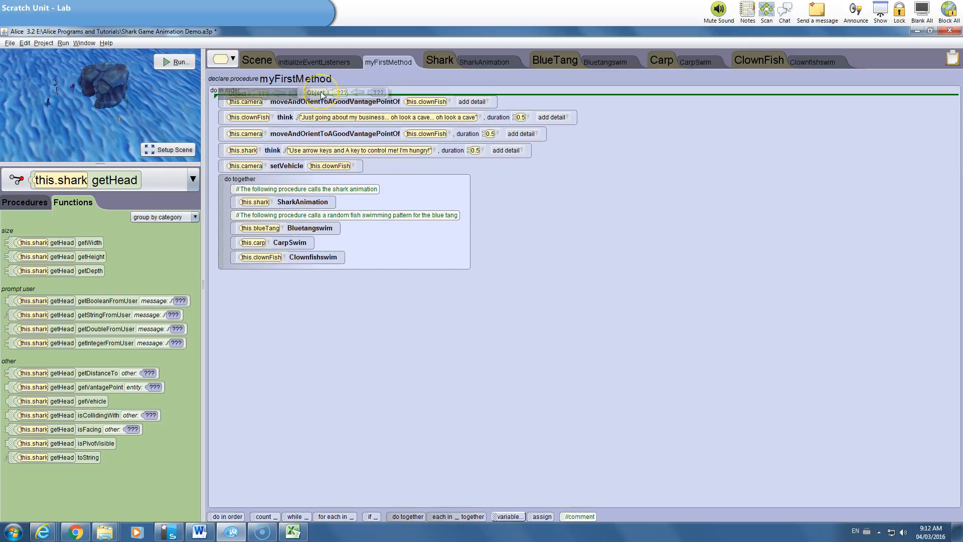
click(507, 516)
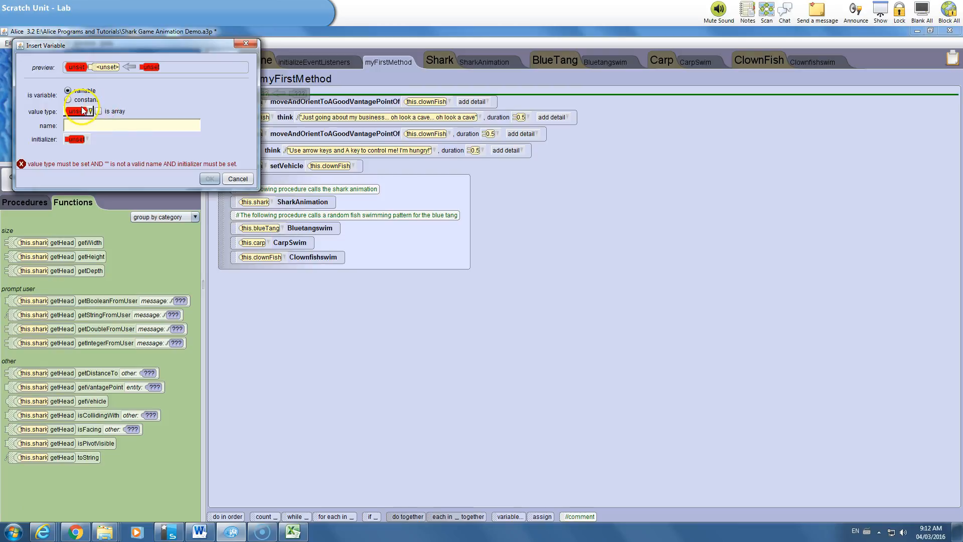
click(76, 112)
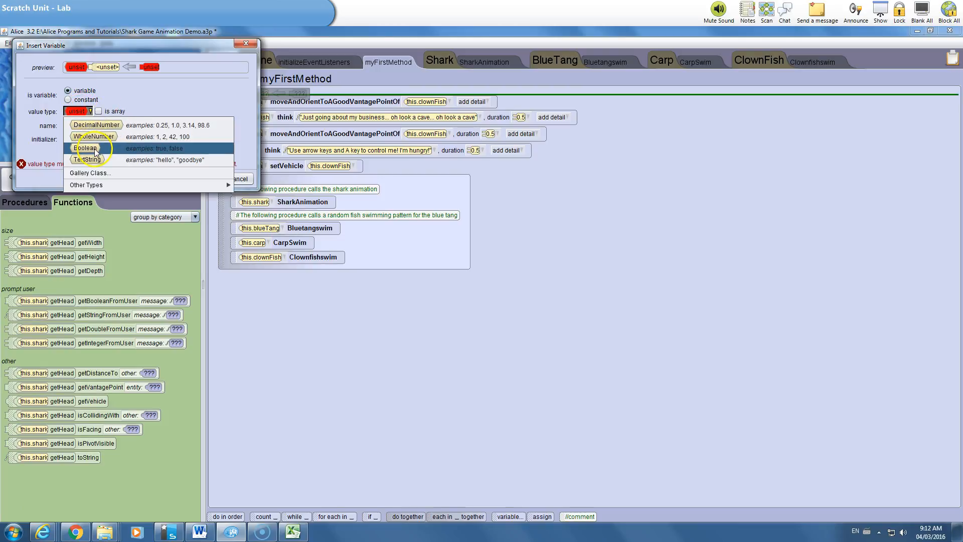
mouse_move(89, 159)
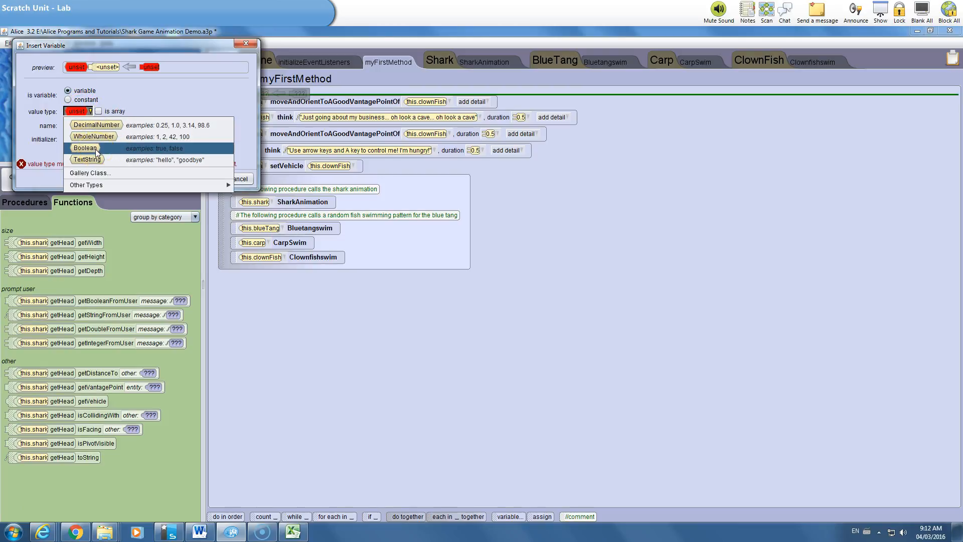
click(84, 148)
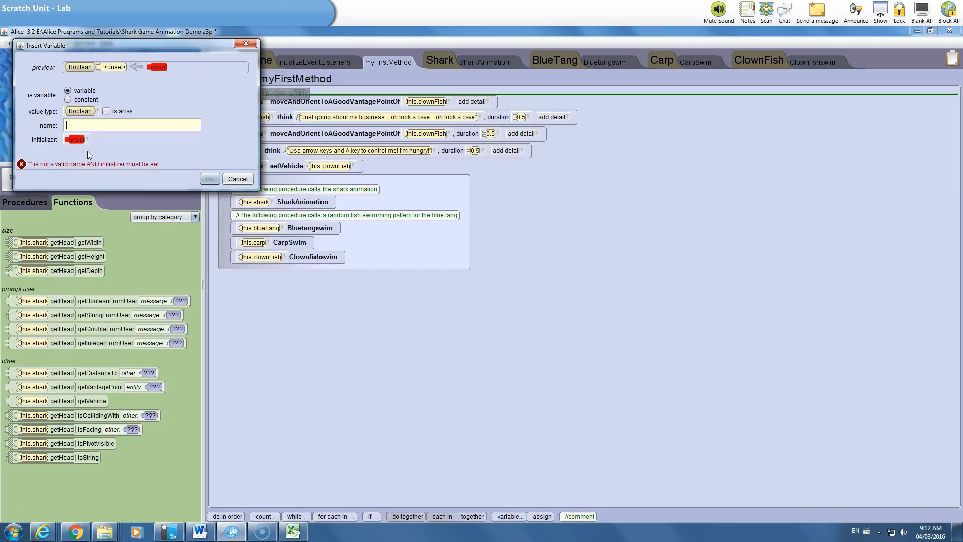
mouse_move(104, 140)
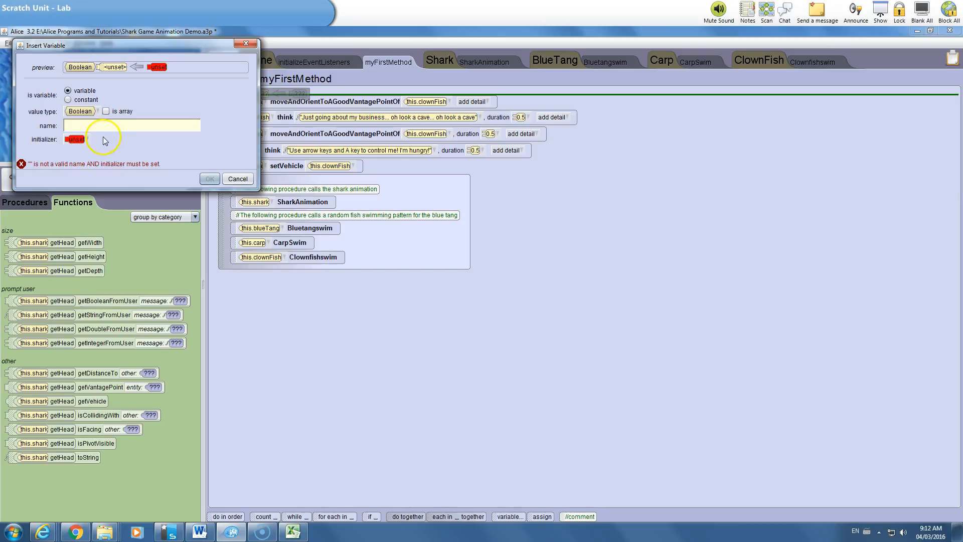
click(130, 126)
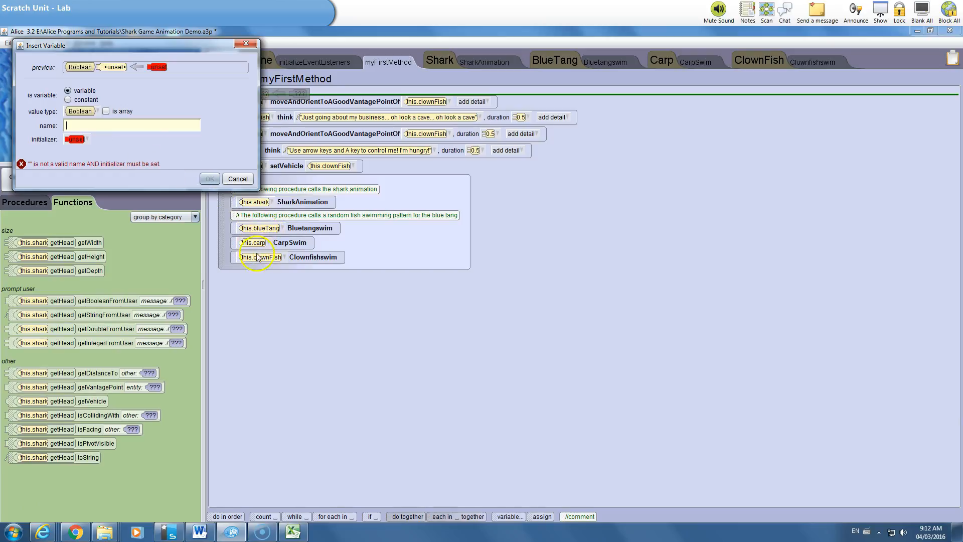
text(B)
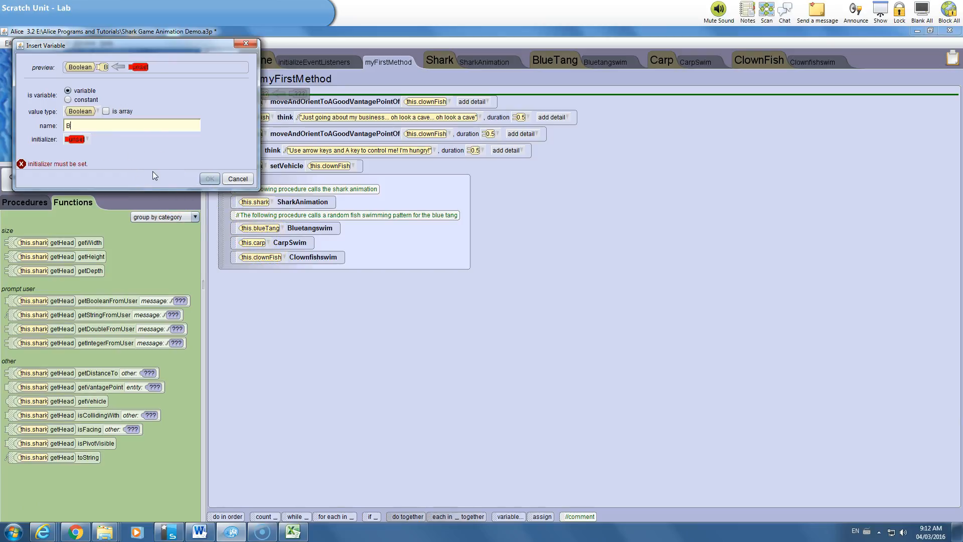
text(lueTangCa)
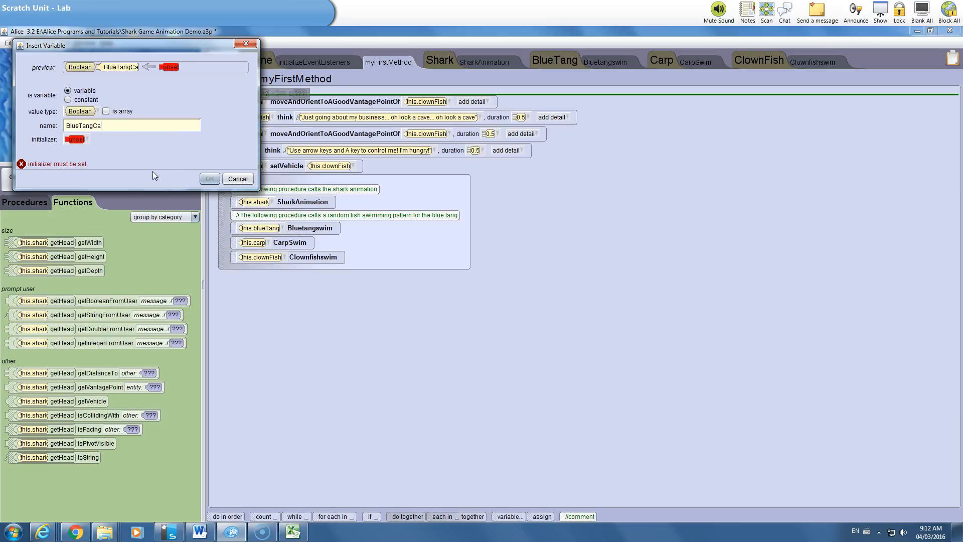
text(ught)
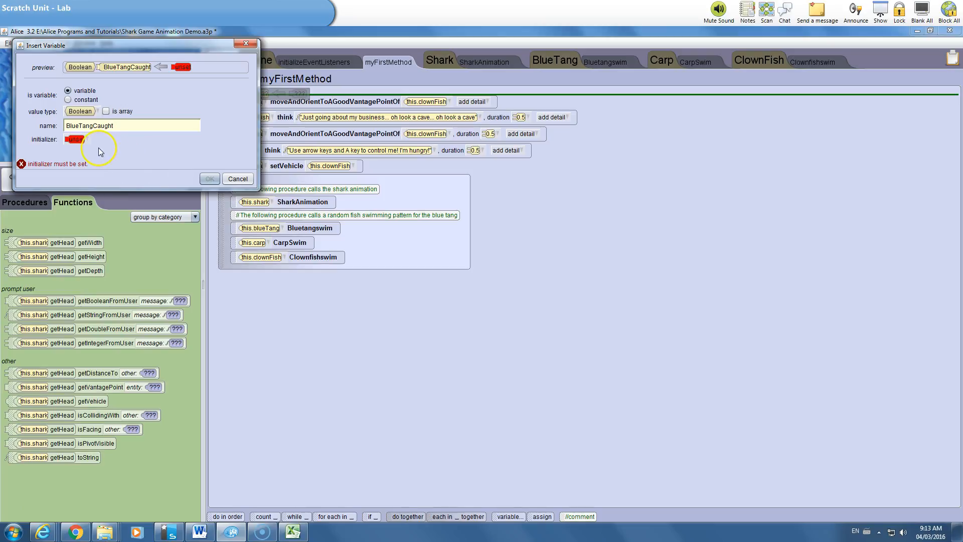
click(76, 139)
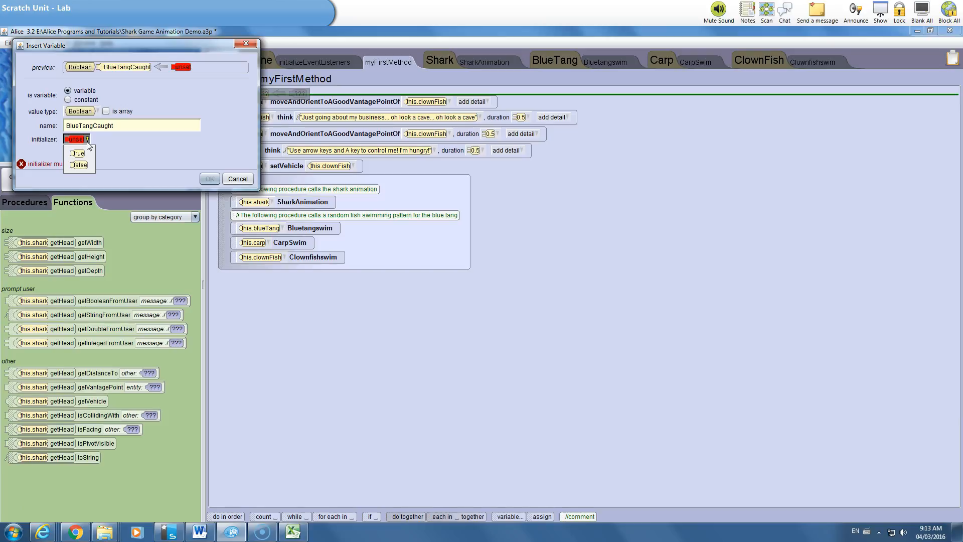
click(78, 165)
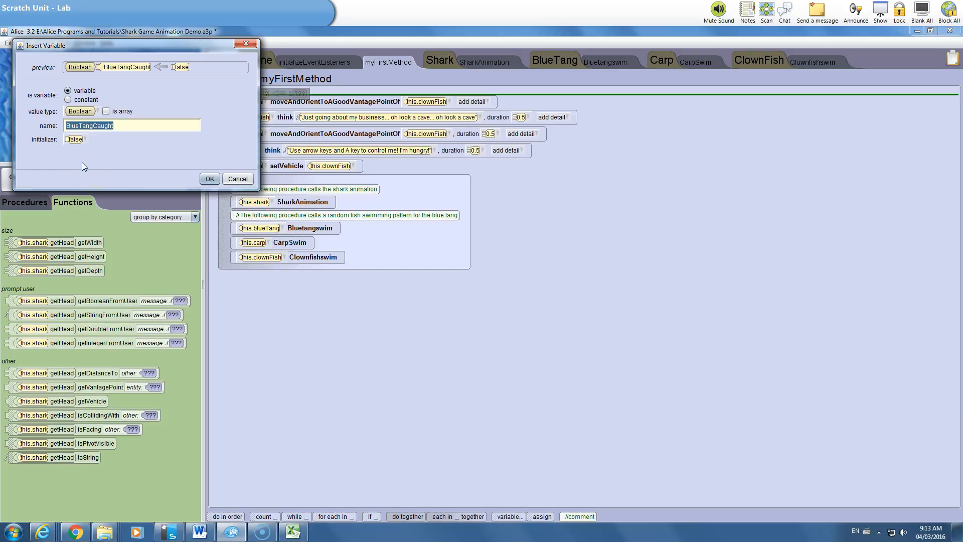
click(209, 179)
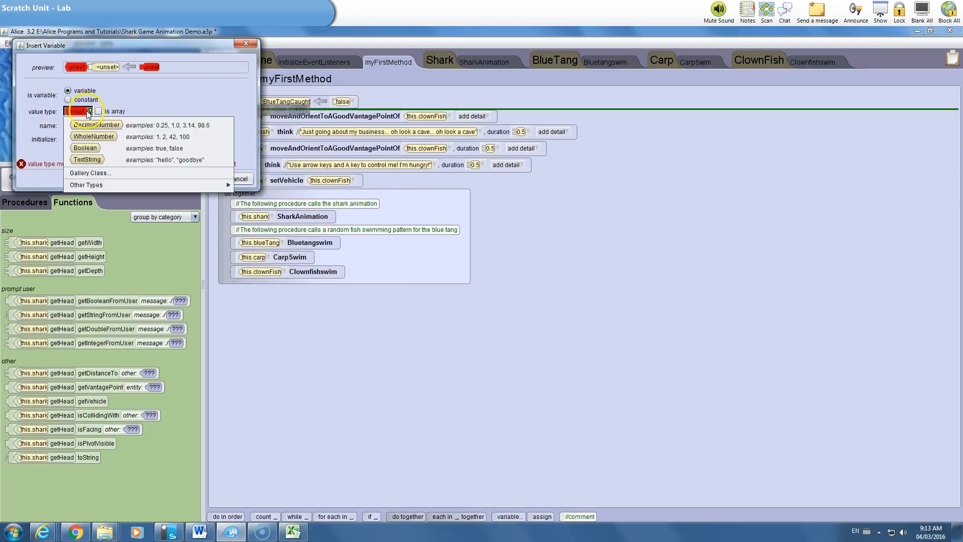
Define a second Boolean variable, CarpCaught, initialized to false.
click(85, 148)
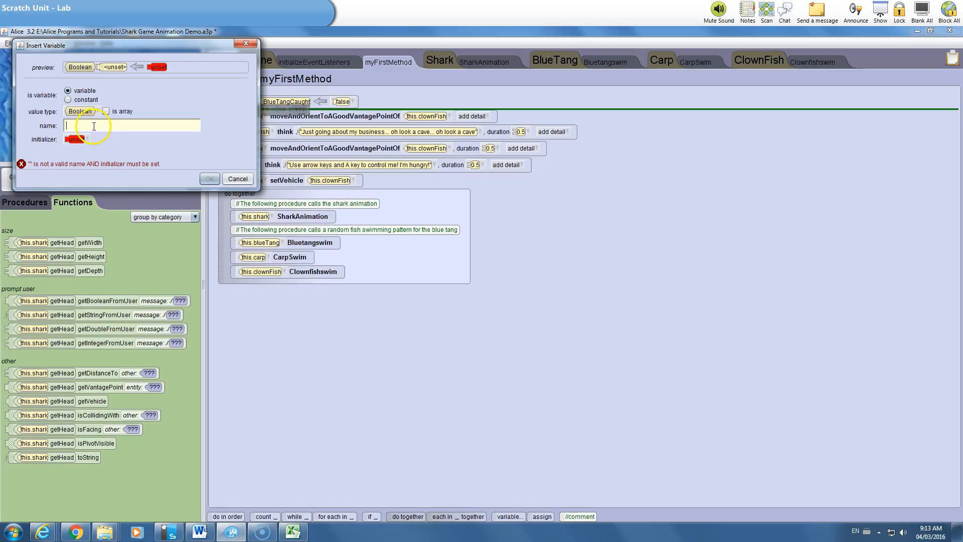
text(Ca)
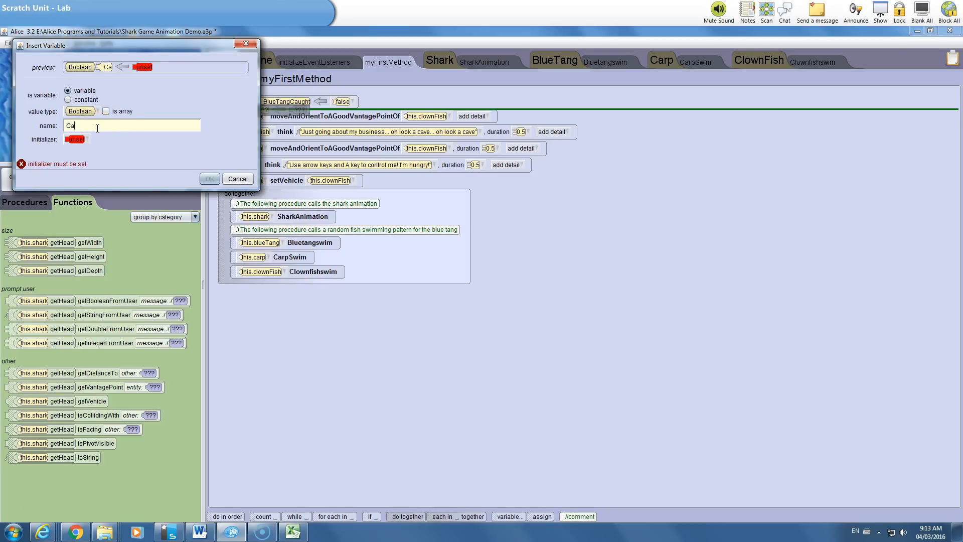
text(rpCaught)
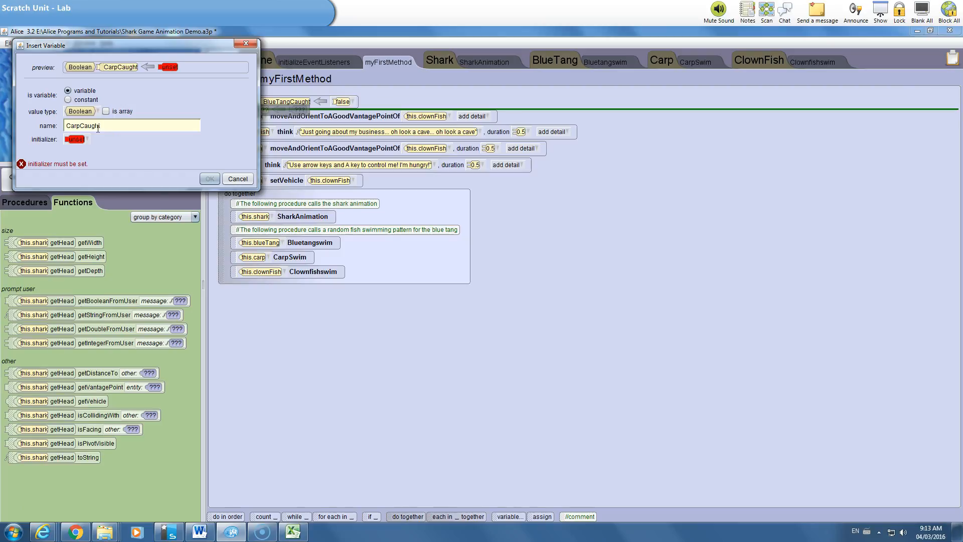
click(75, 139)
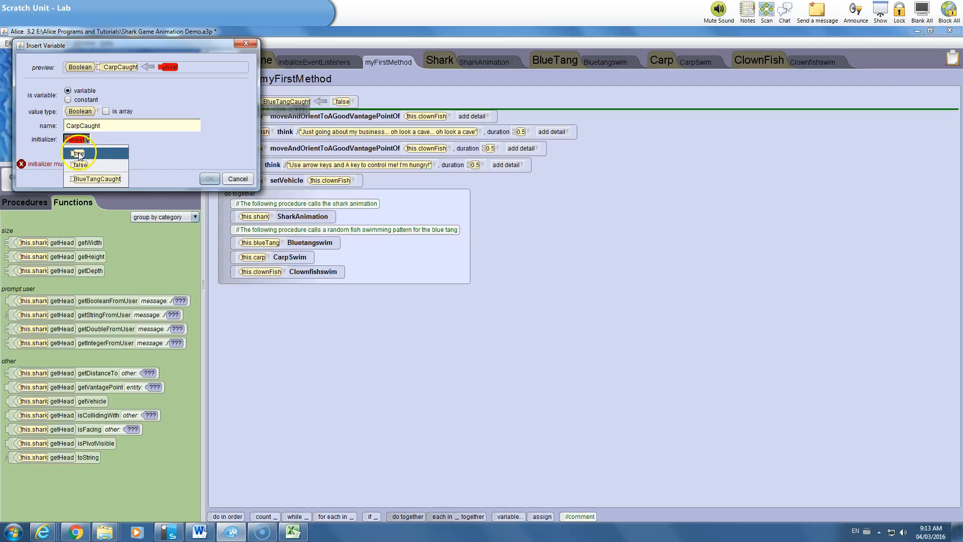
click(75, 164)
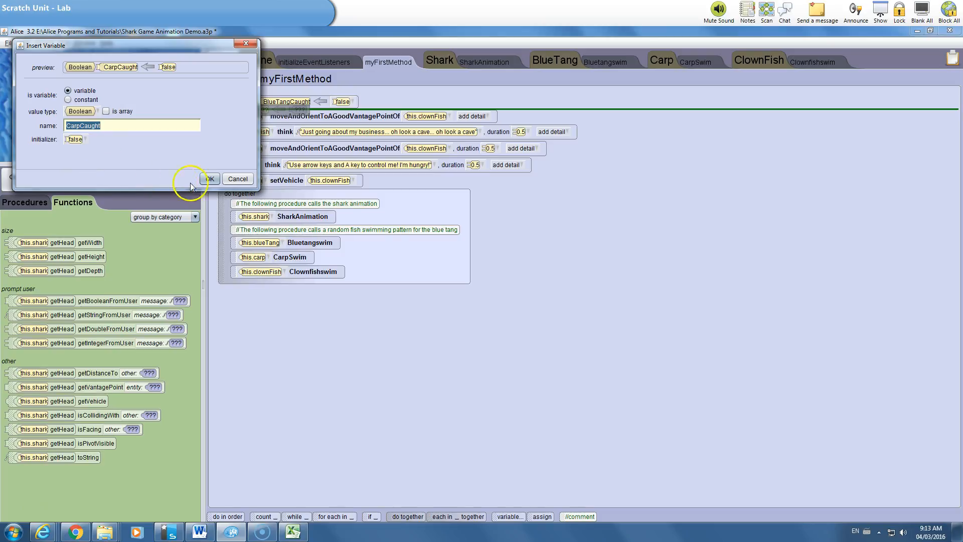
click(209, 178)
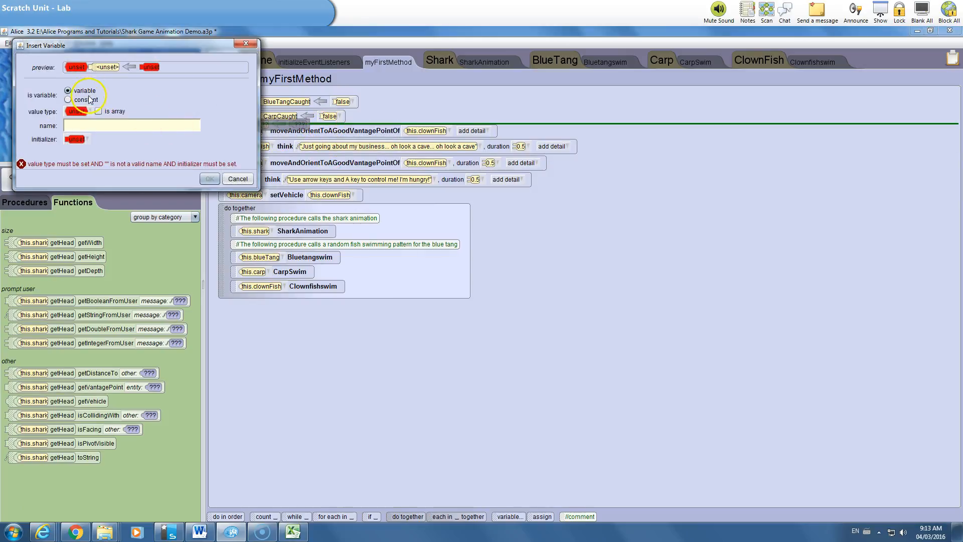
Make the new variable a Boolean named ClownFishCaught and begin choosing its starting value.
click(82, 112)
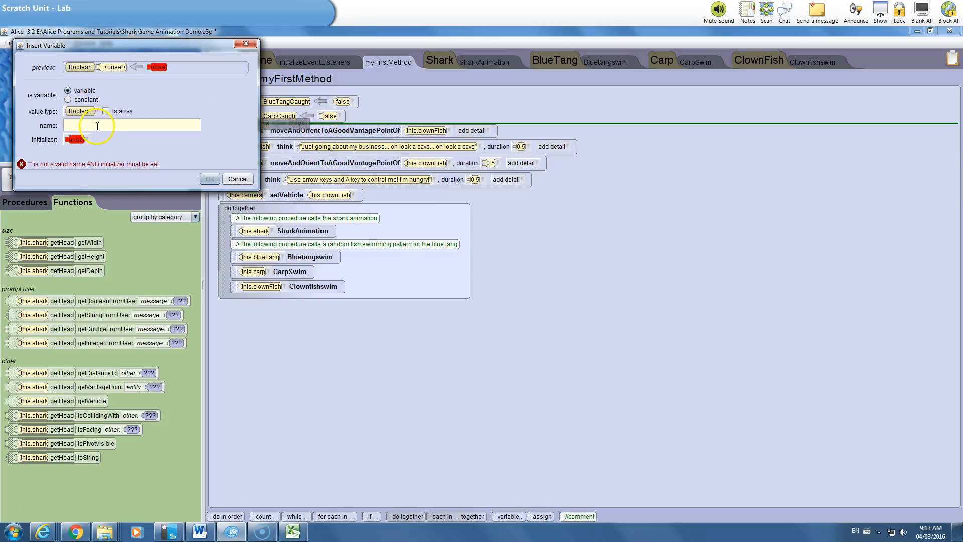
text(C)
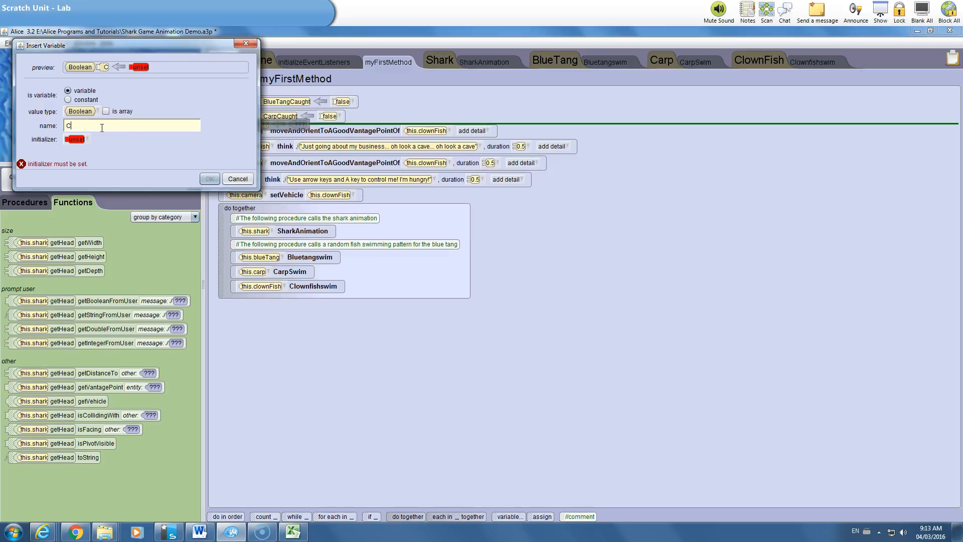
text(lownFish)
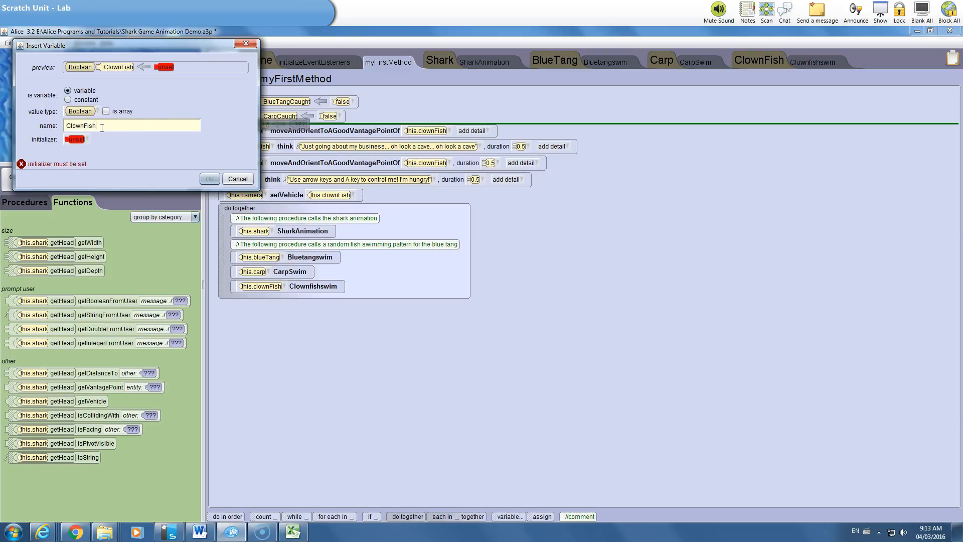
text(Caught)
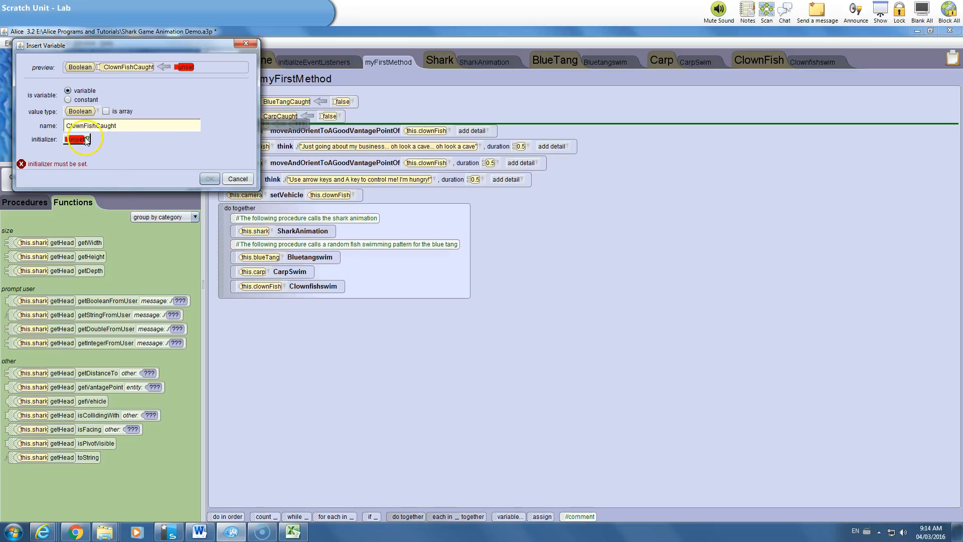
click(76, 139)
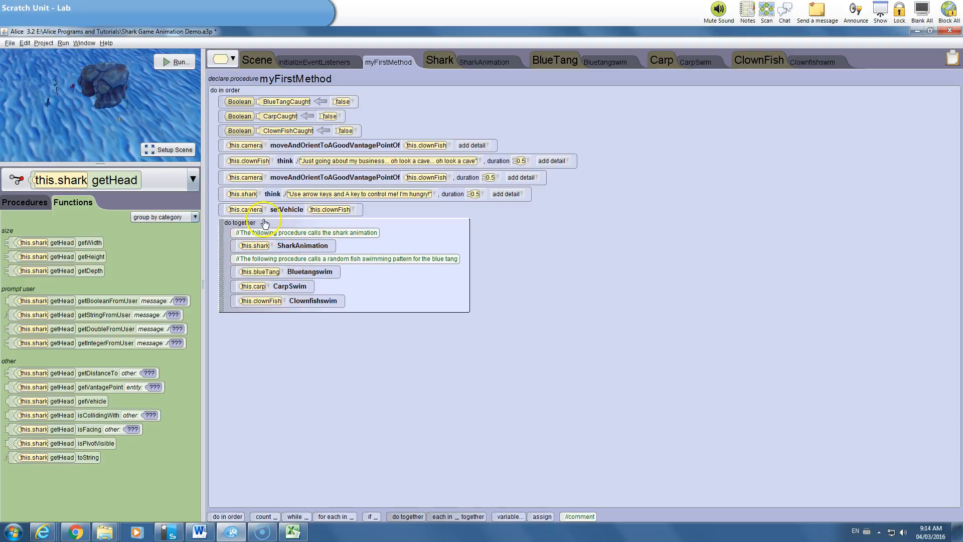
mouse_move(362, 304)
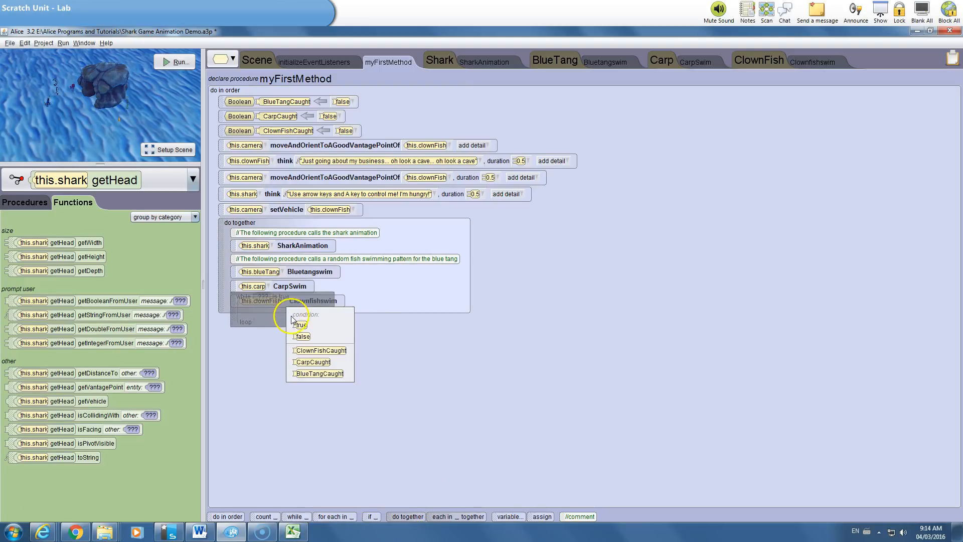
Give the new while loop and its nested if/else a true condition.
click(302, 323)
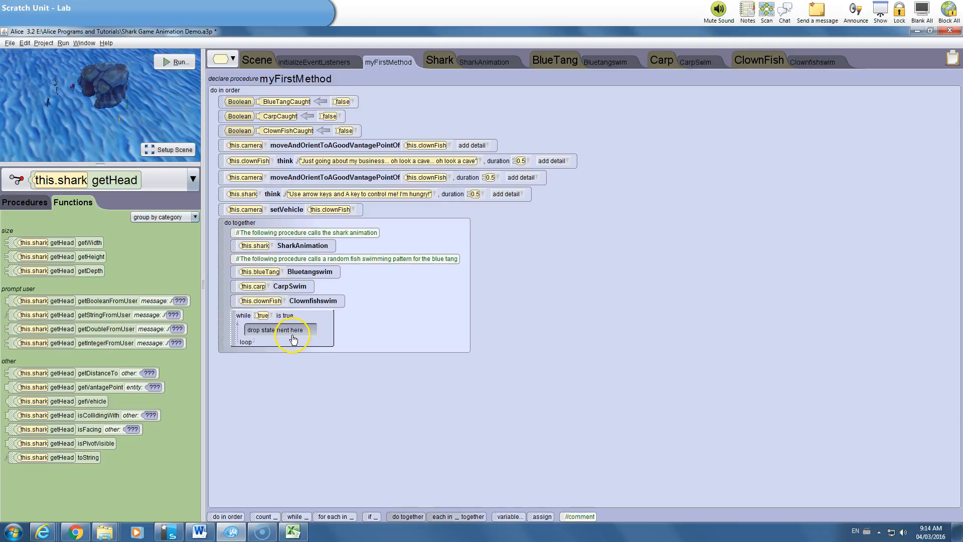
mouse_move(289, 390)
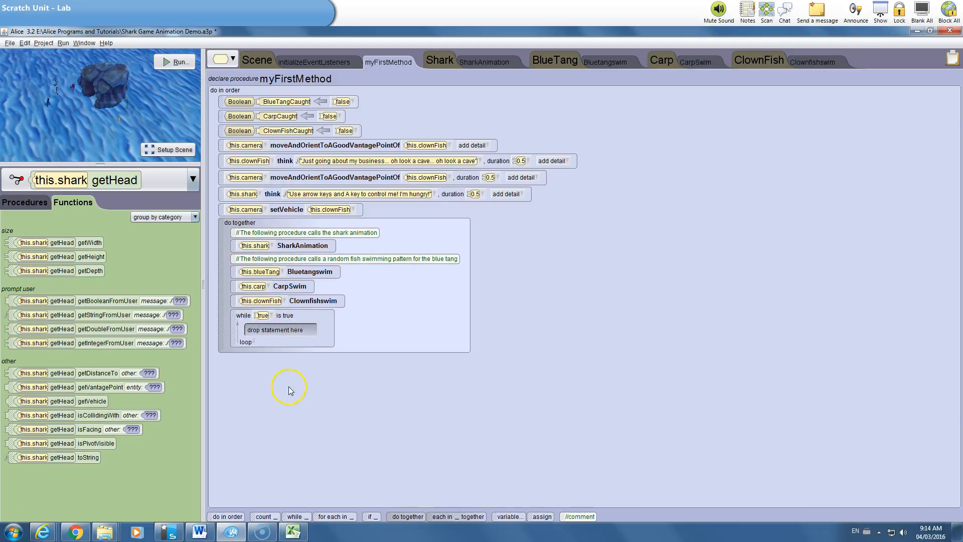
mouse_move(350, 496)
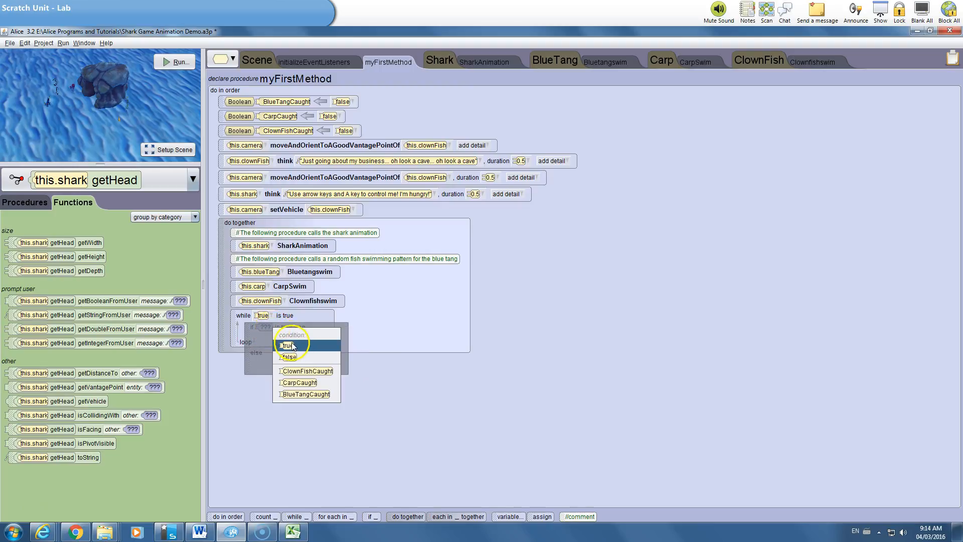
click(286, 345)
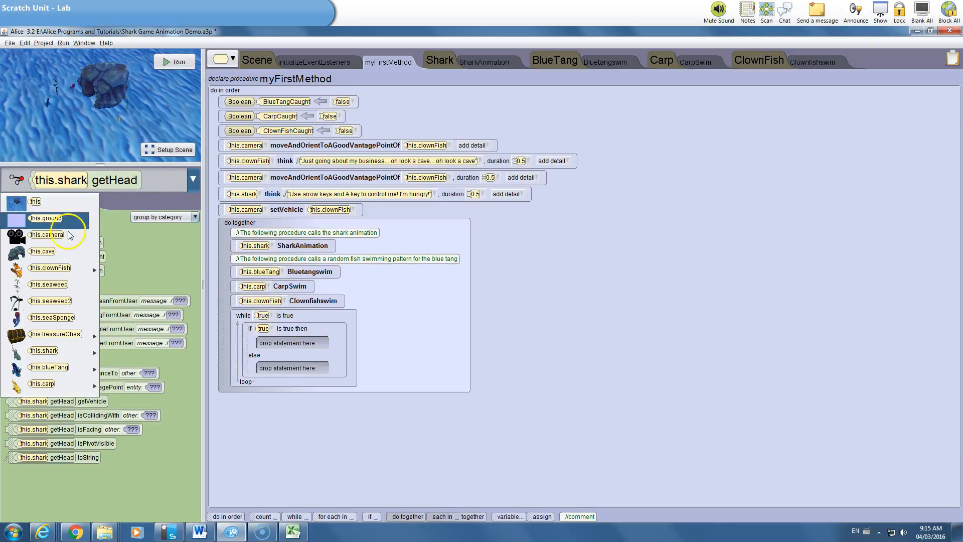
click(95, 352)
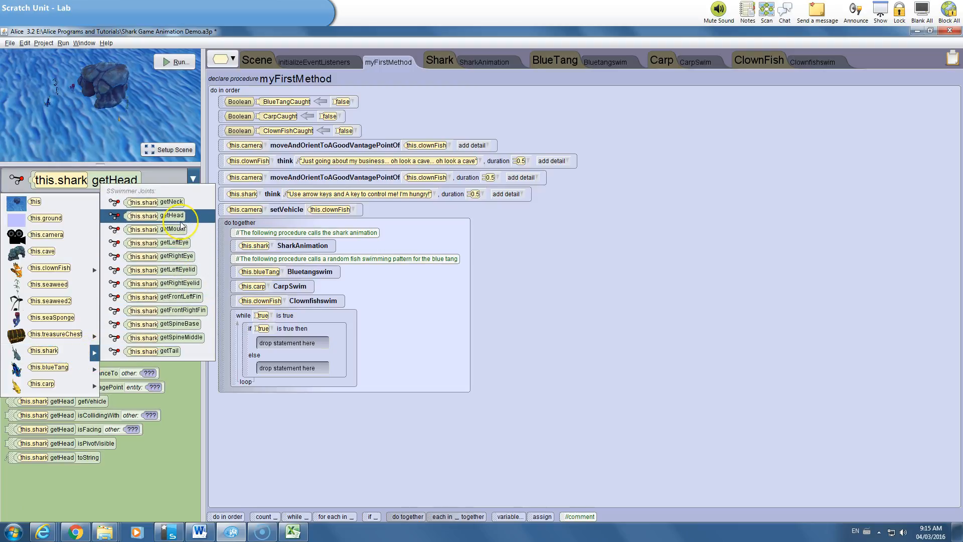
mouse_move(178, 229)
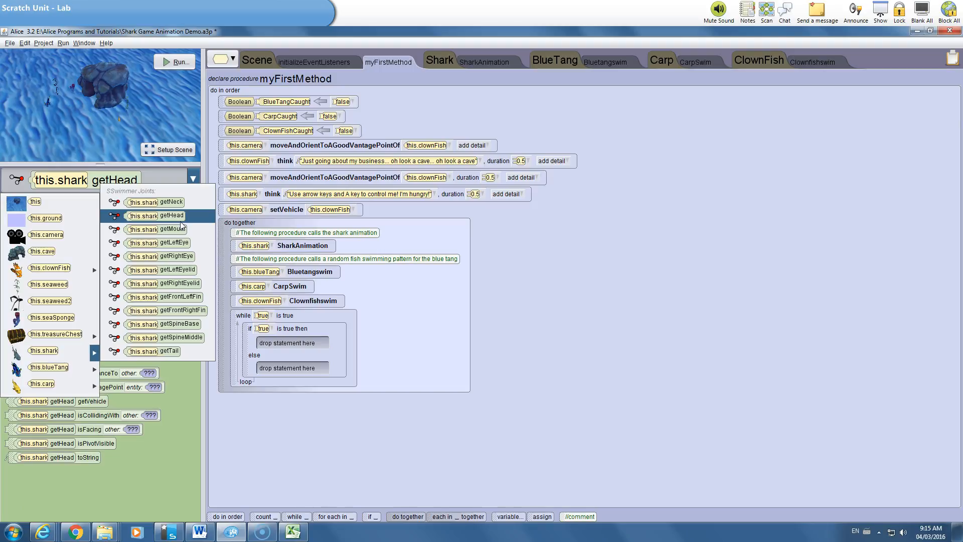
click(72, 202)
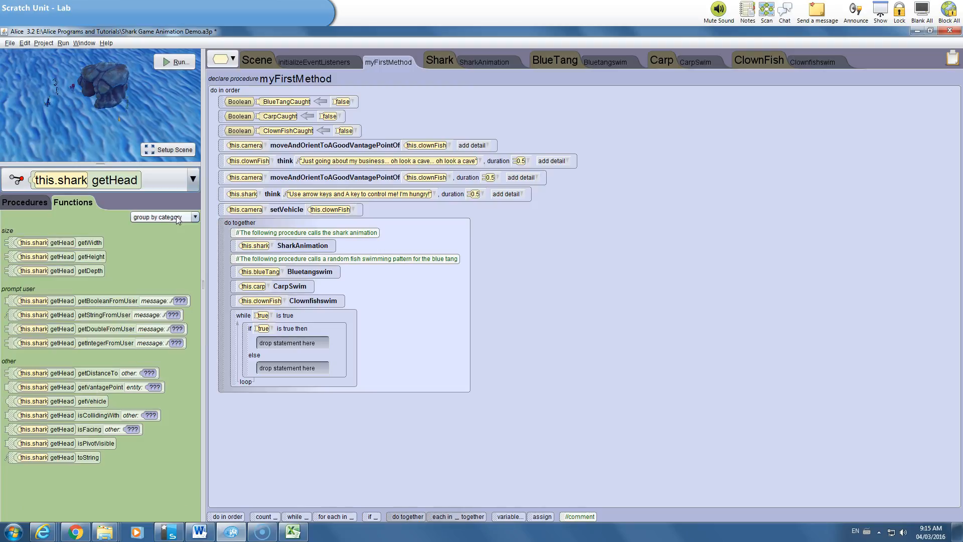
mouse_move(28, 202)
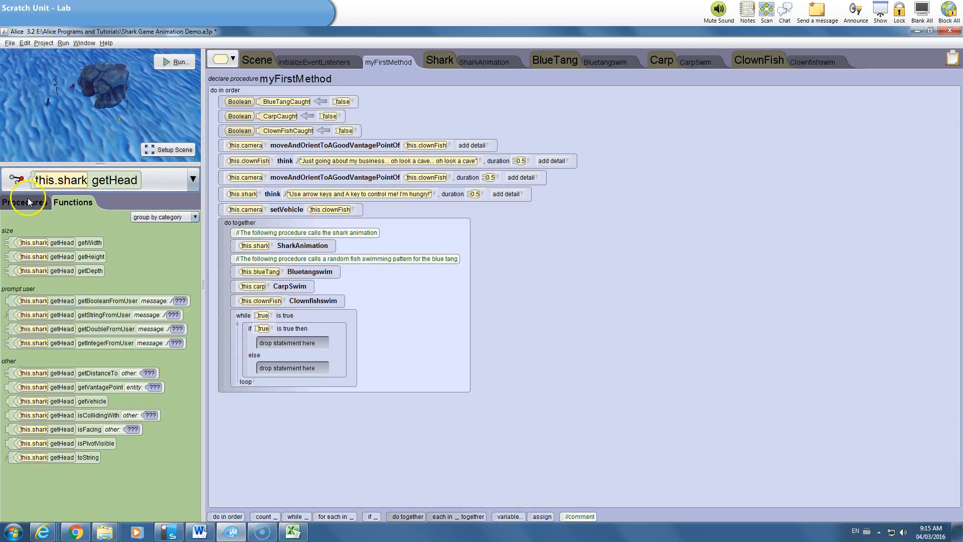
mouse_move(66, 205)
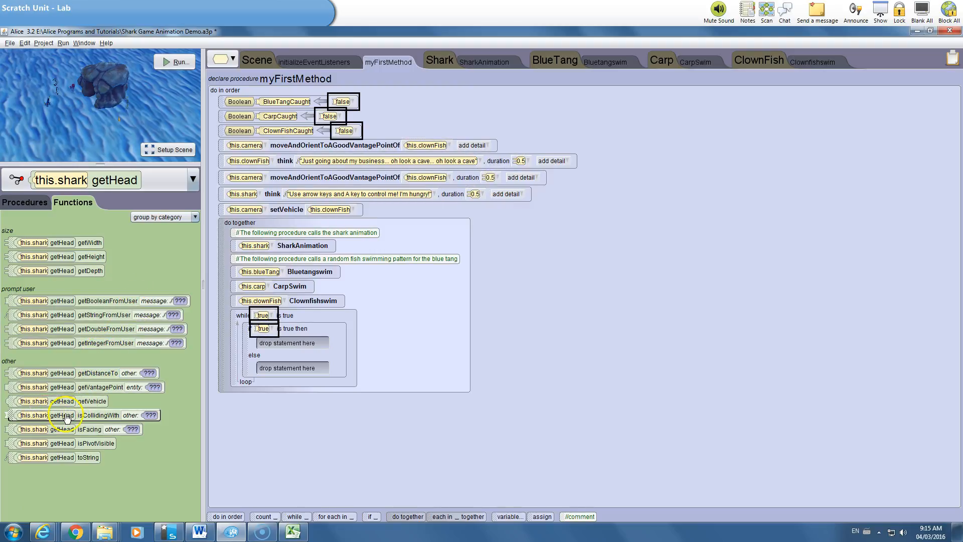
mouse_move(147, 417)
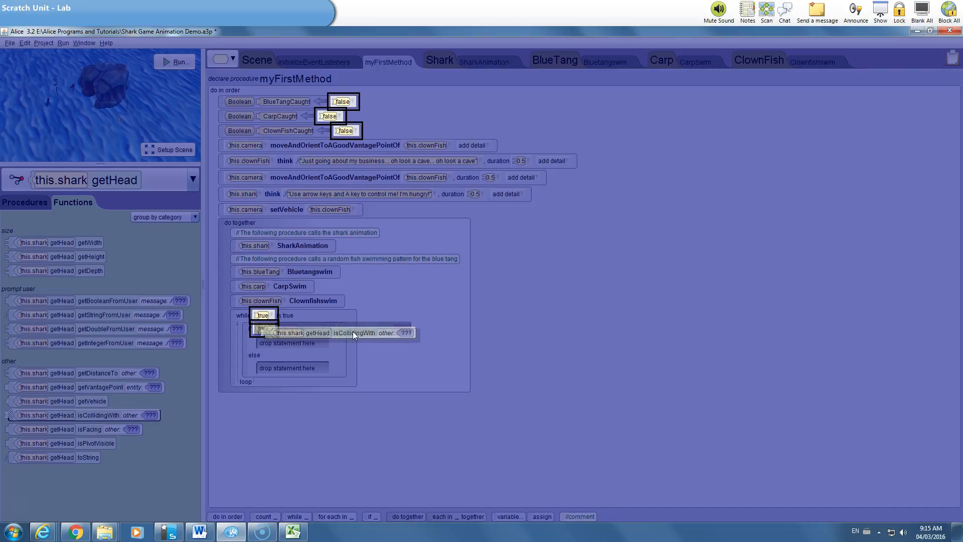
Set the if condition to shark head isCollidingWith this.blueTang.
click(405, 332)
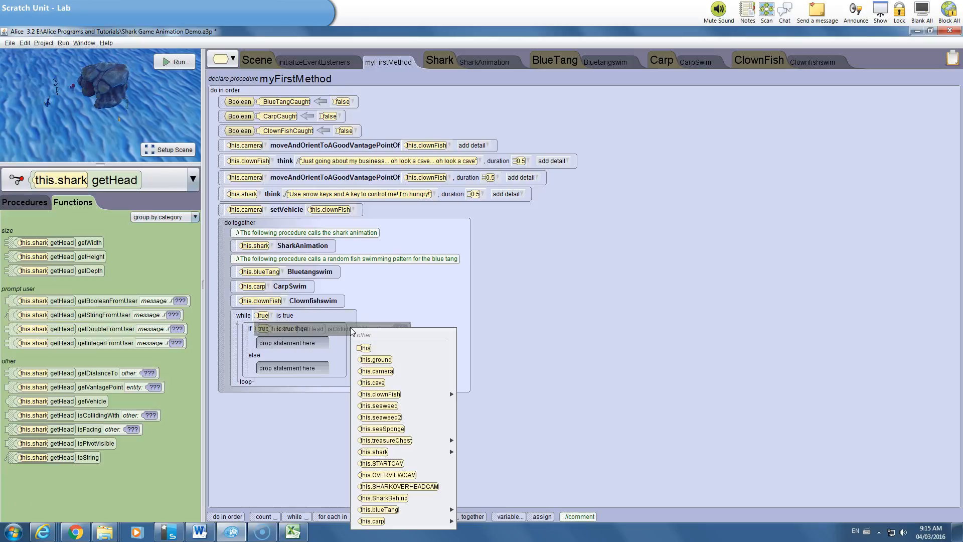
mouse_move(371, 344)
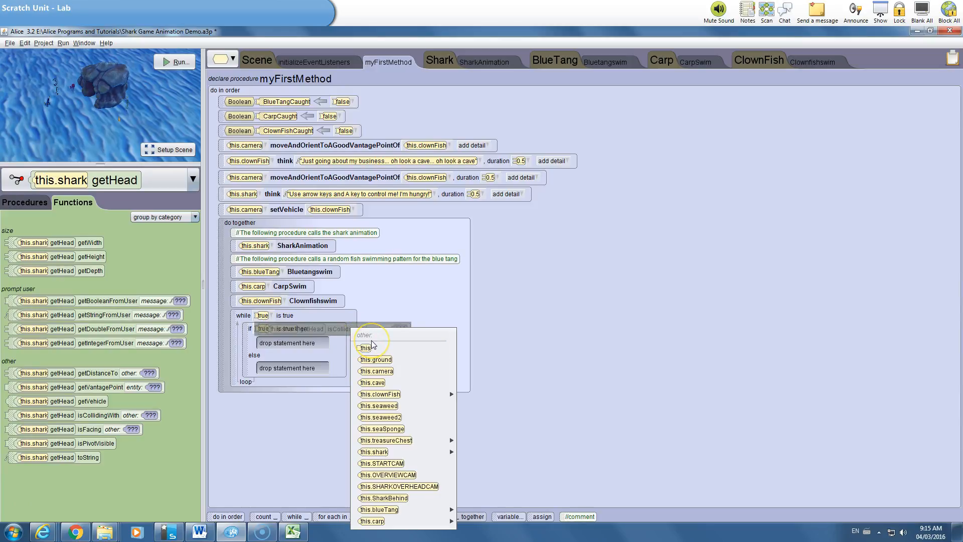
mouse_move(381, 428)
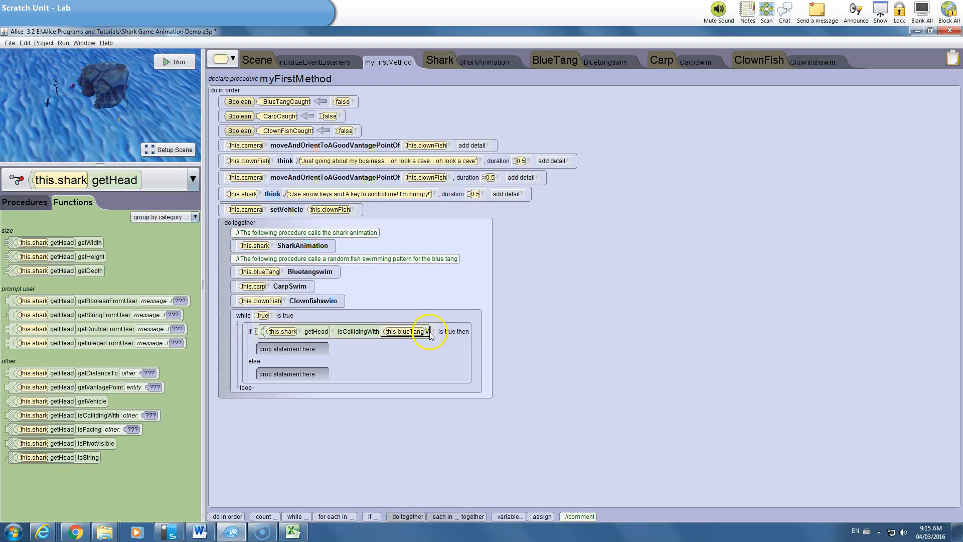
click(408, 331)
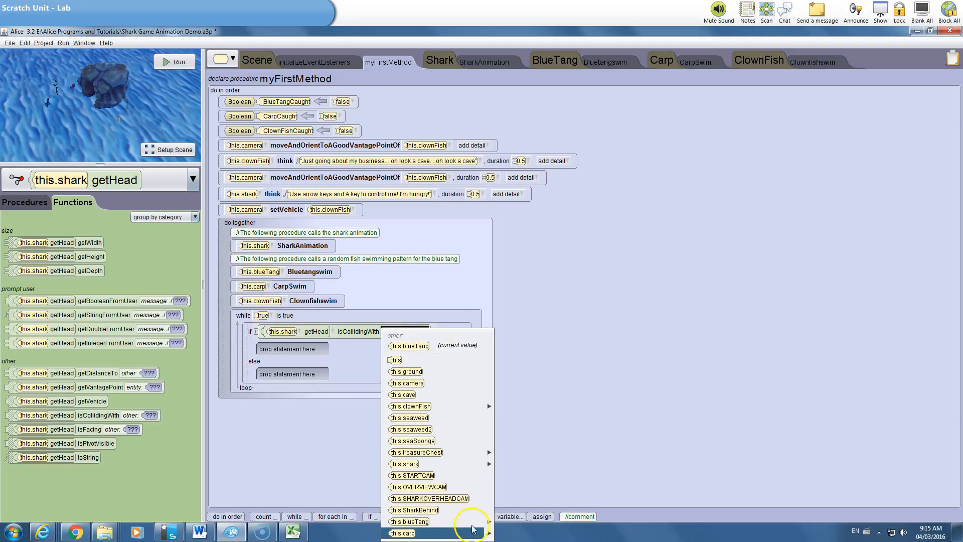
mouse_move(488, 521)
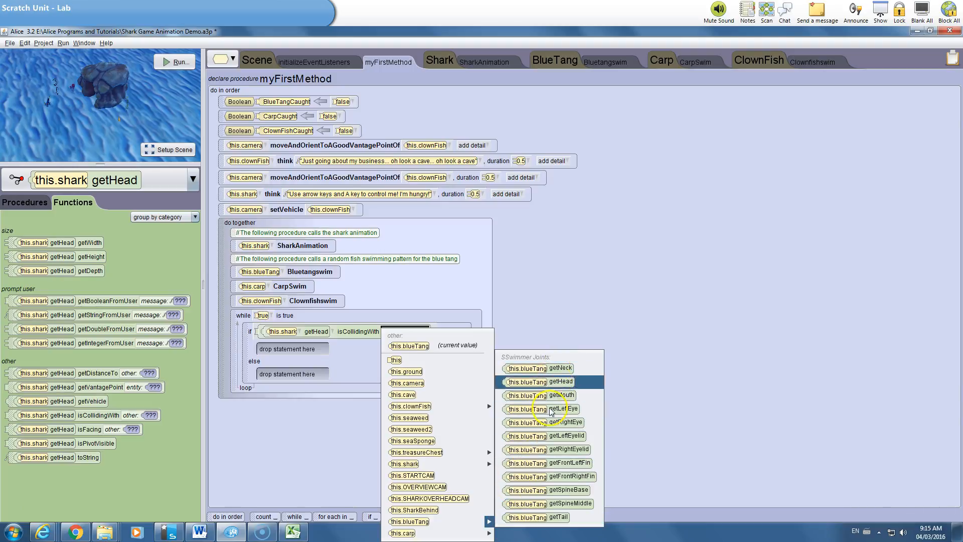
click(560, 382)
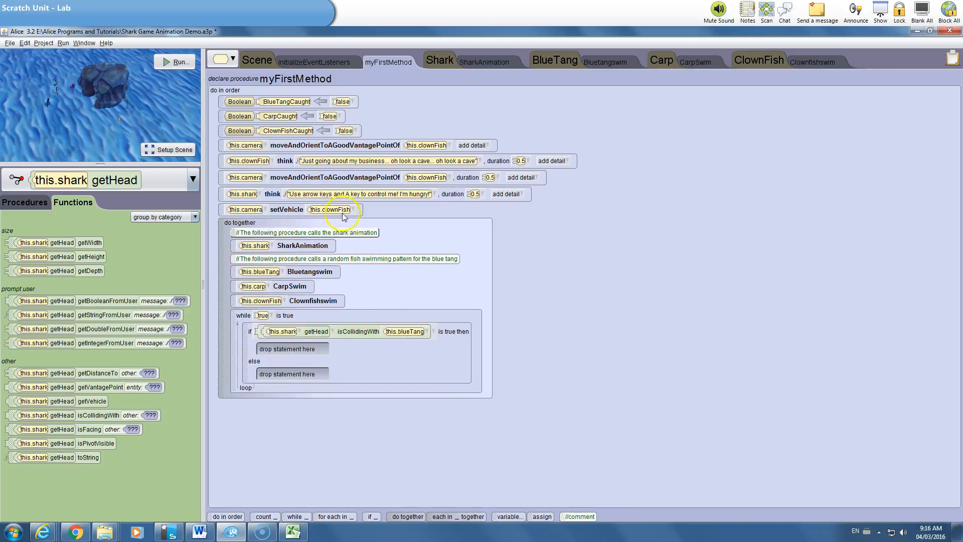
mouse_move(292, 145)
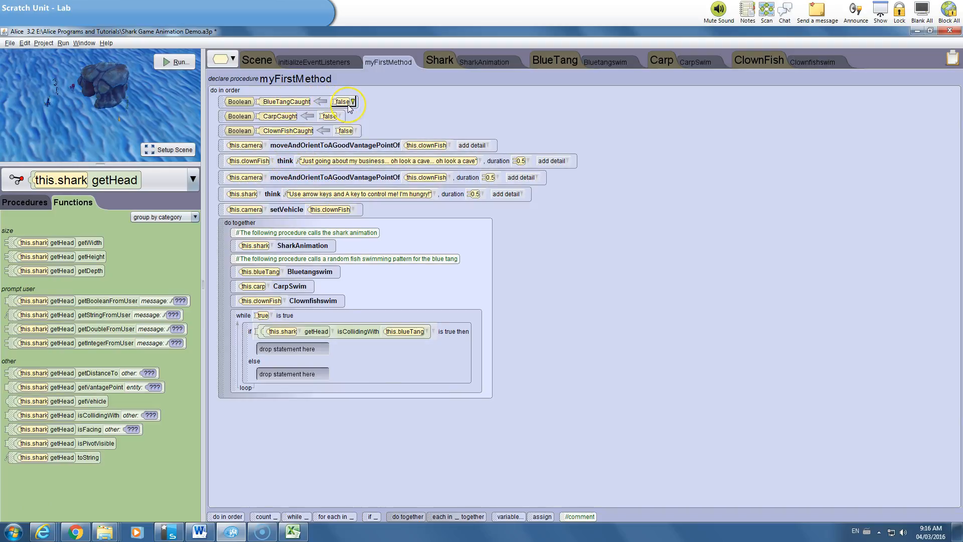
mouse_move(369, 292)
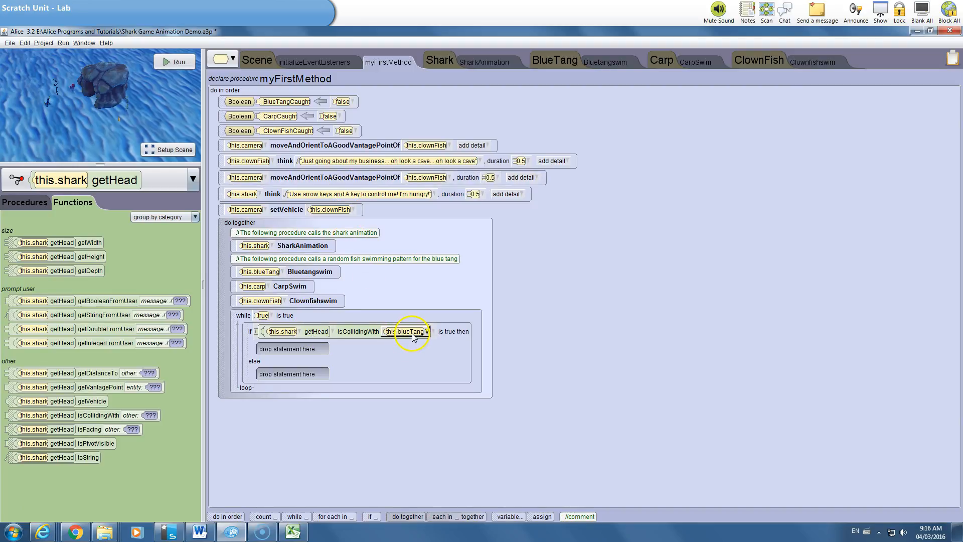
mouse_move(398, 317)
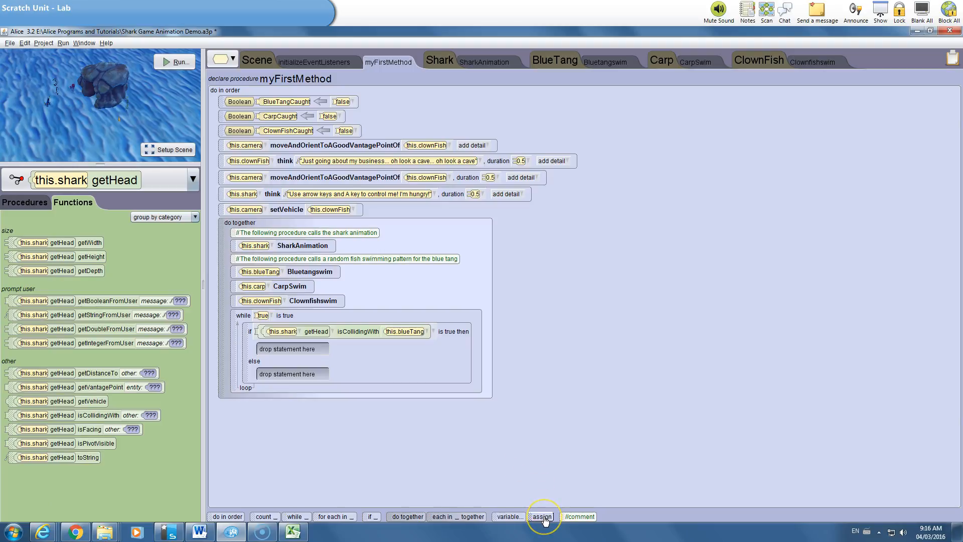
Place an assignment BlueTangCaught ← true in the blue tang if branch.
click(542, 516)
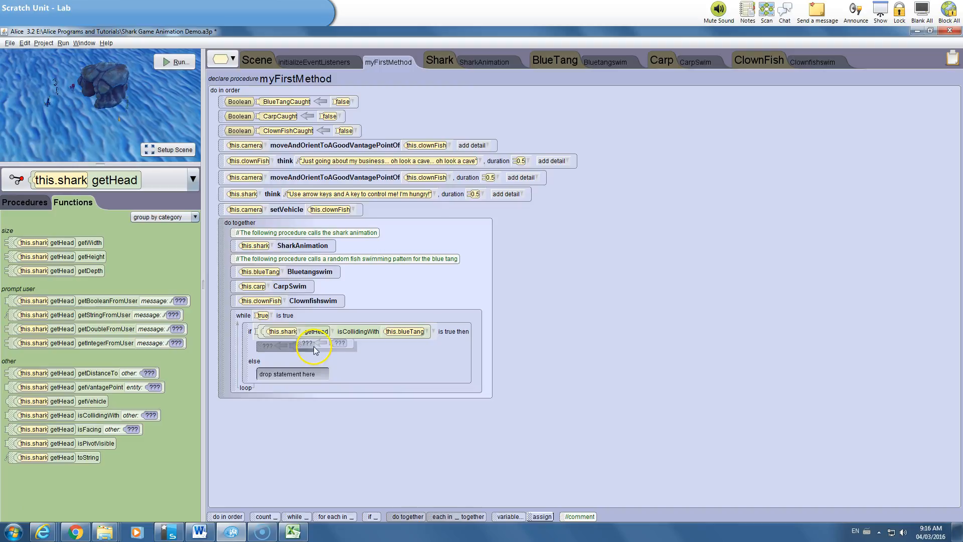
click(306, 344)
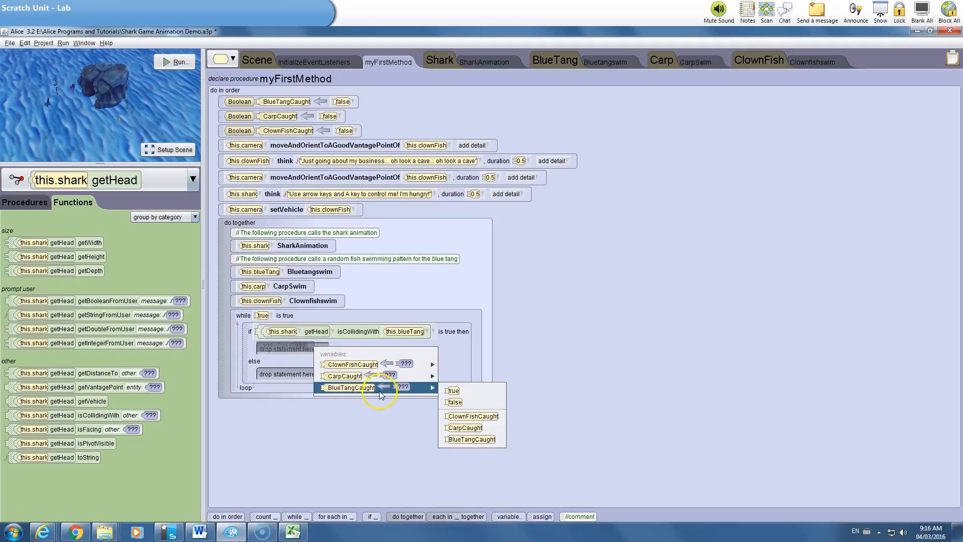
mouse_move(453, 391)
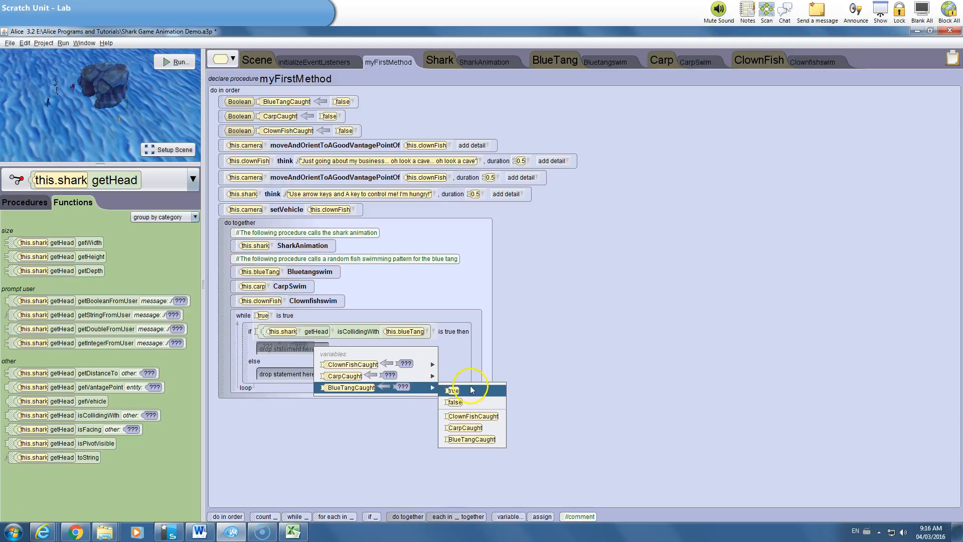
click(453, 391)
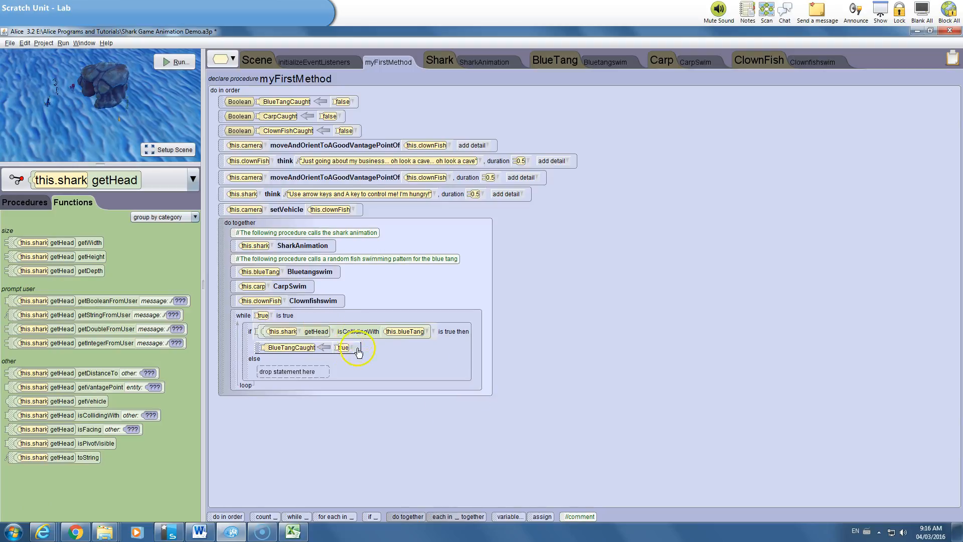
mouse_move(318, 495)
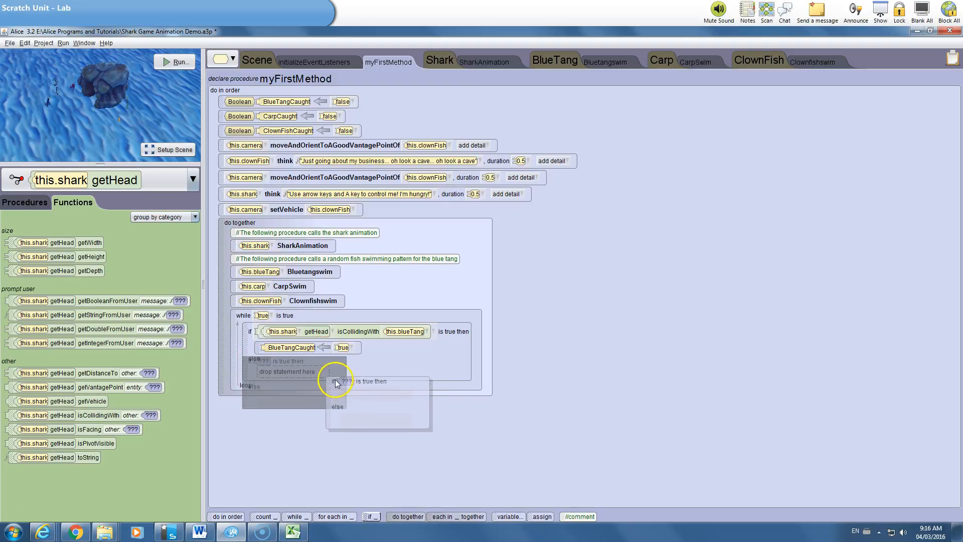
Nest an if testing shark head collision with this.carp and add an assignment inside it.
click(347, 381)
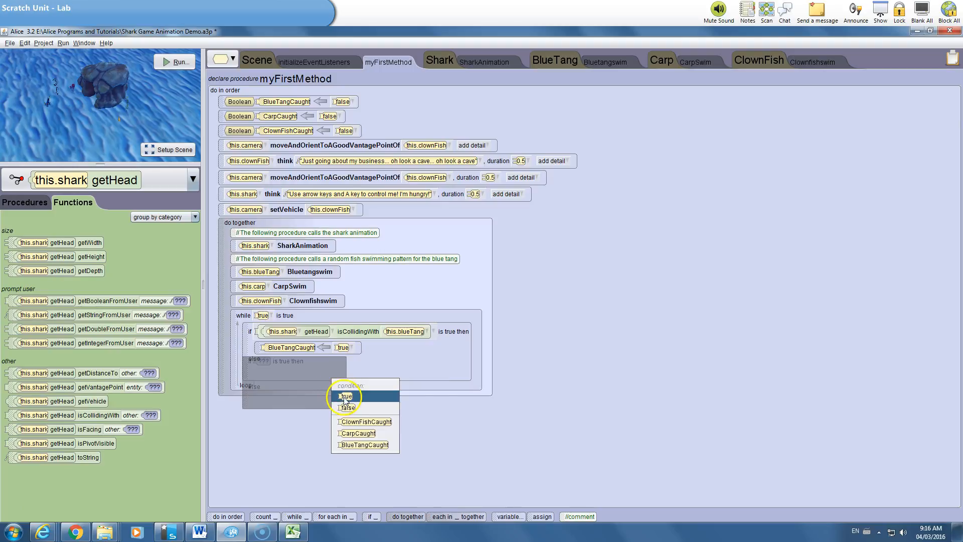
click(345, 396)
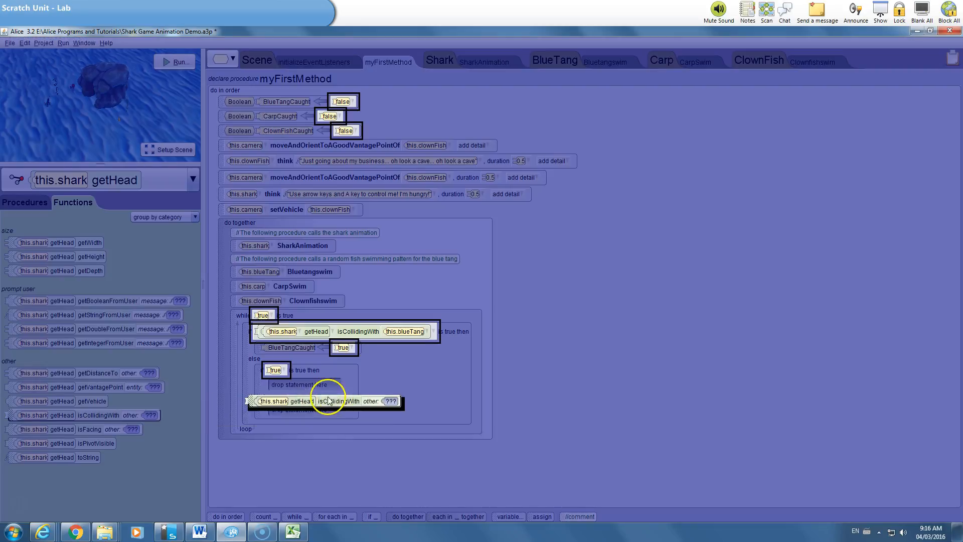
click(388, 400)
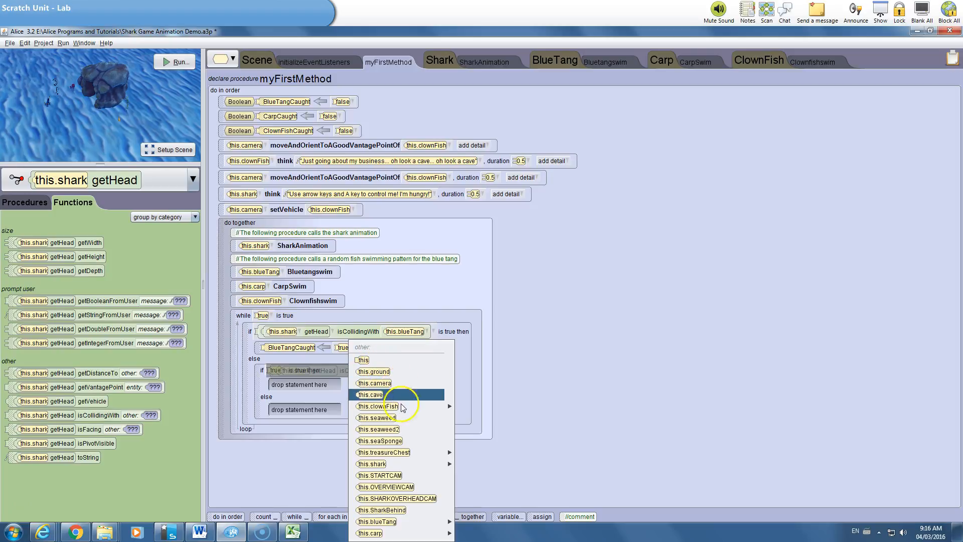
click(369, 533)
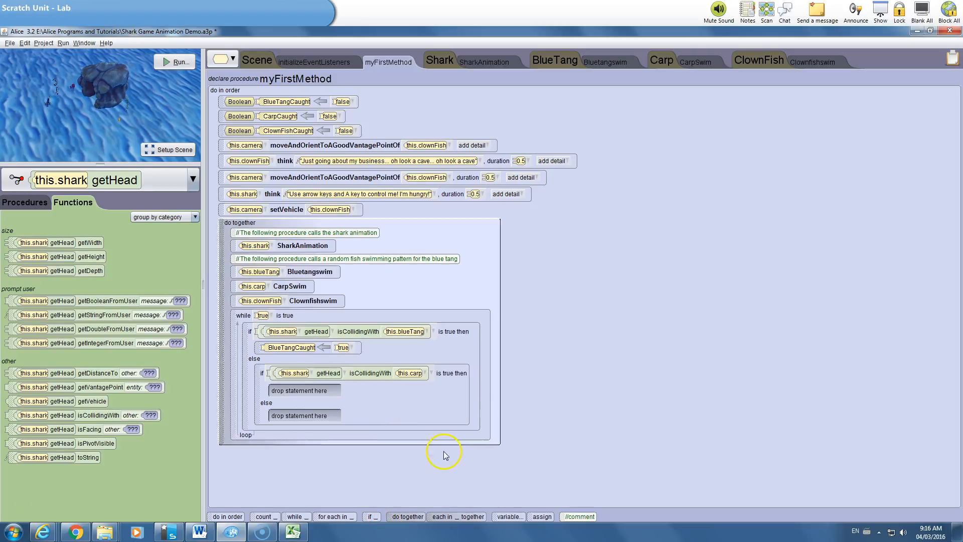
click(541, 516)
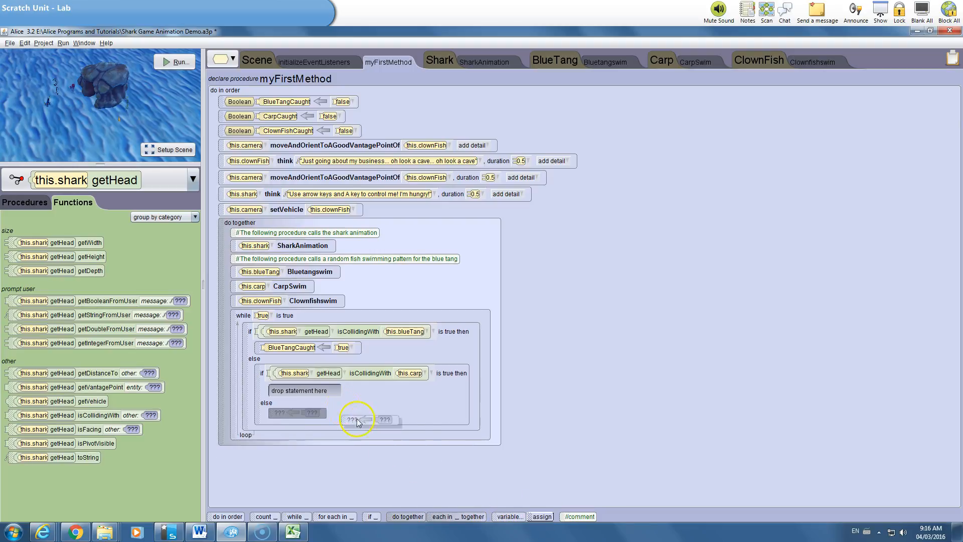
click(352, 421)
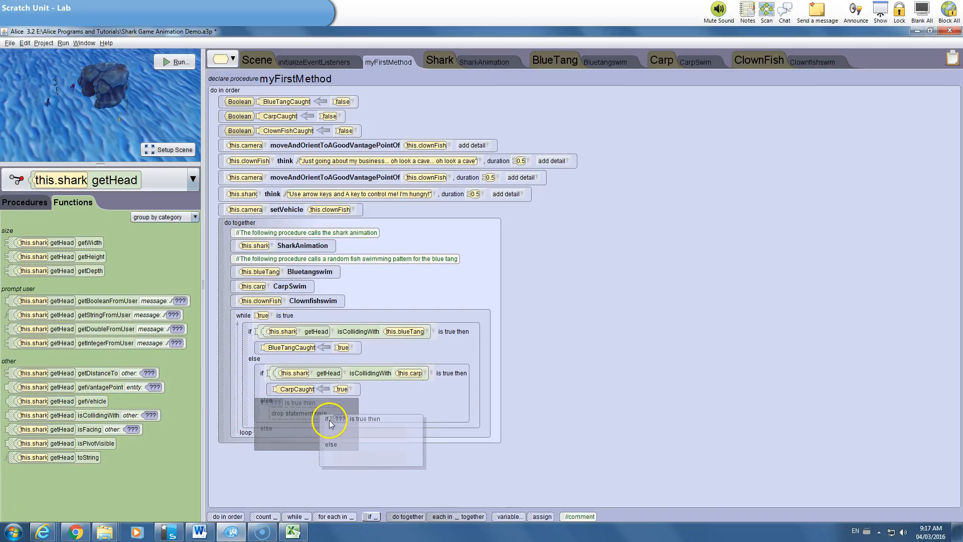
Nest an if on shark head colliding with the clown fish, assigning ClownFishCaught ← true.
click(331, 427)
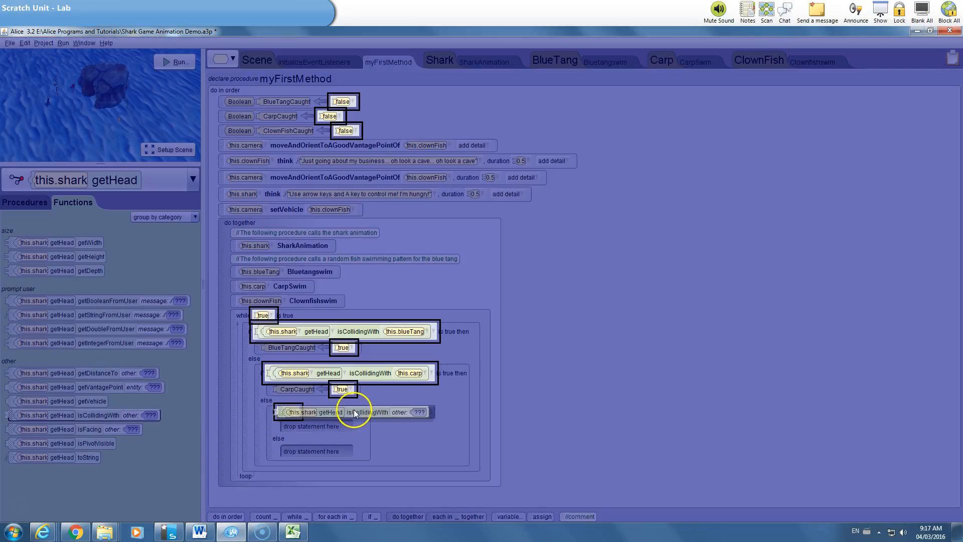
click(419, 412)
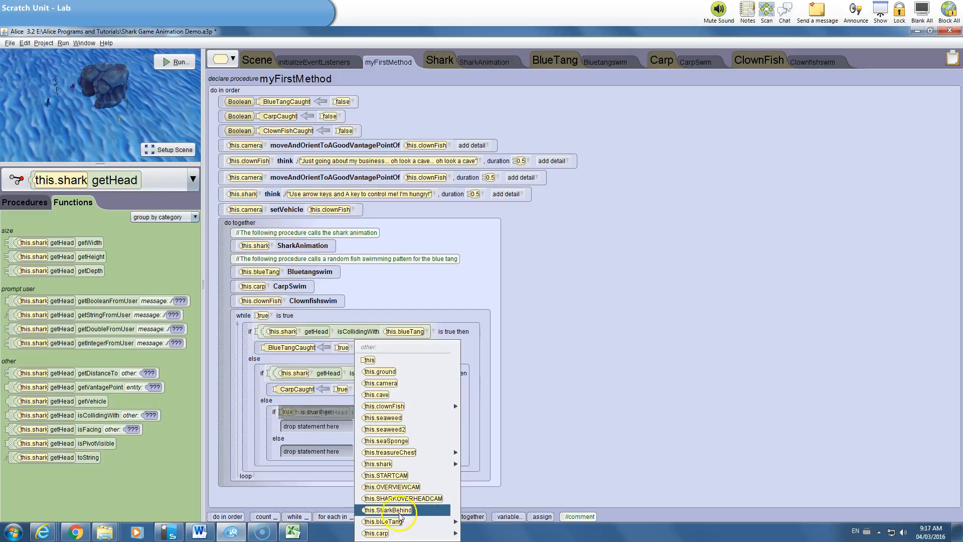
mouse_move(386, 406)
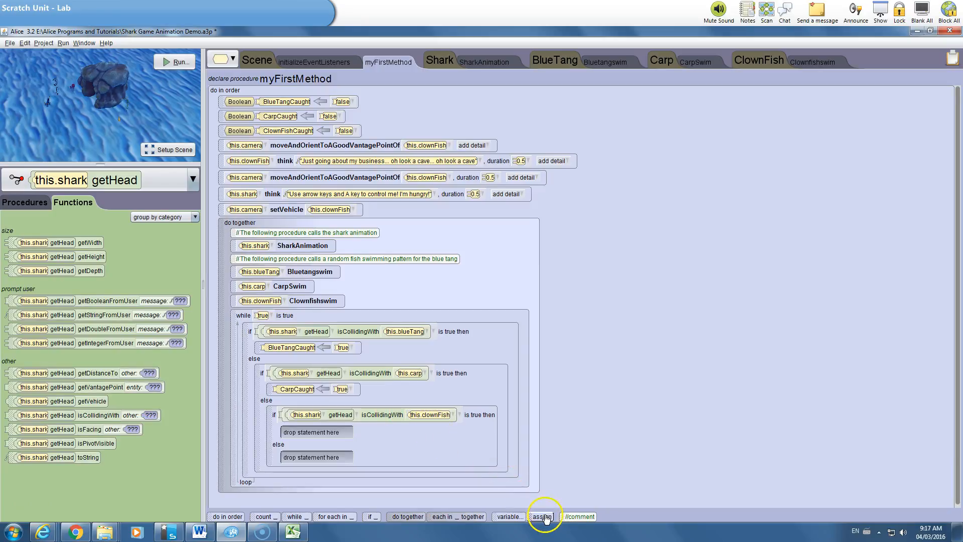
click(542, 516)
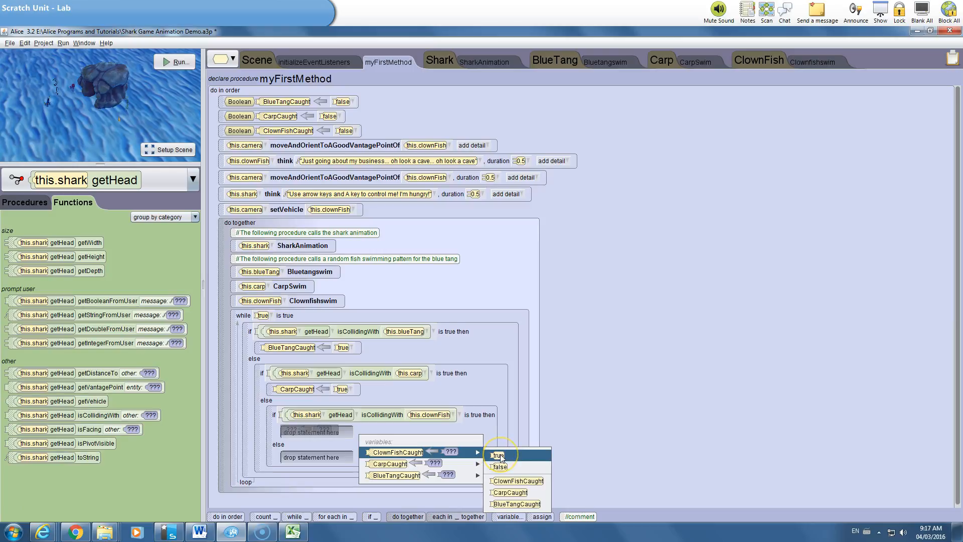
click(498, 456)
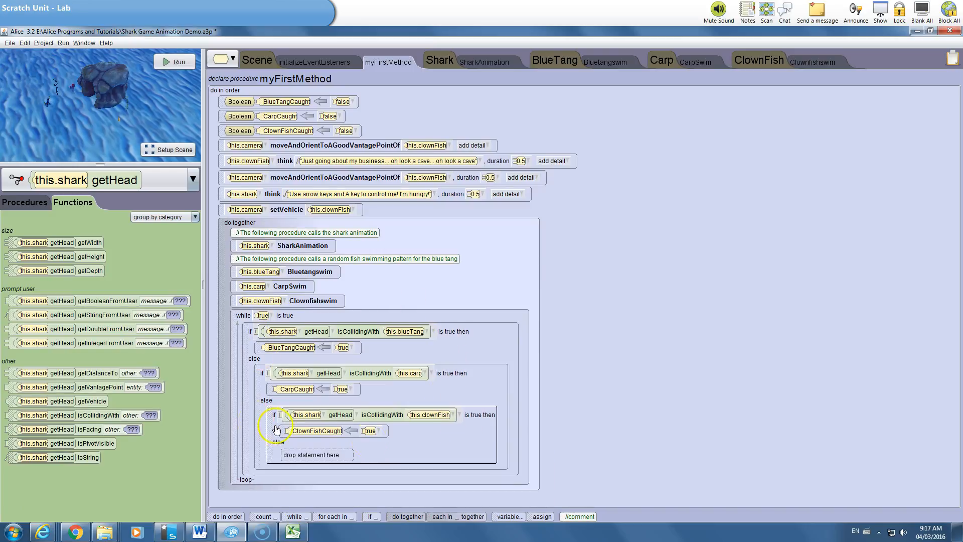
mouse_move(481, 352)
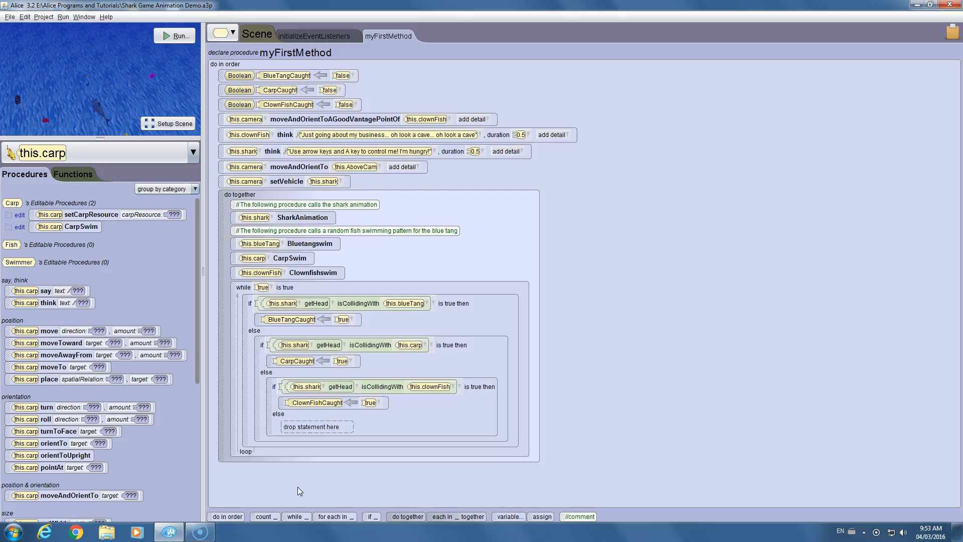
mouse_move(293, 495)
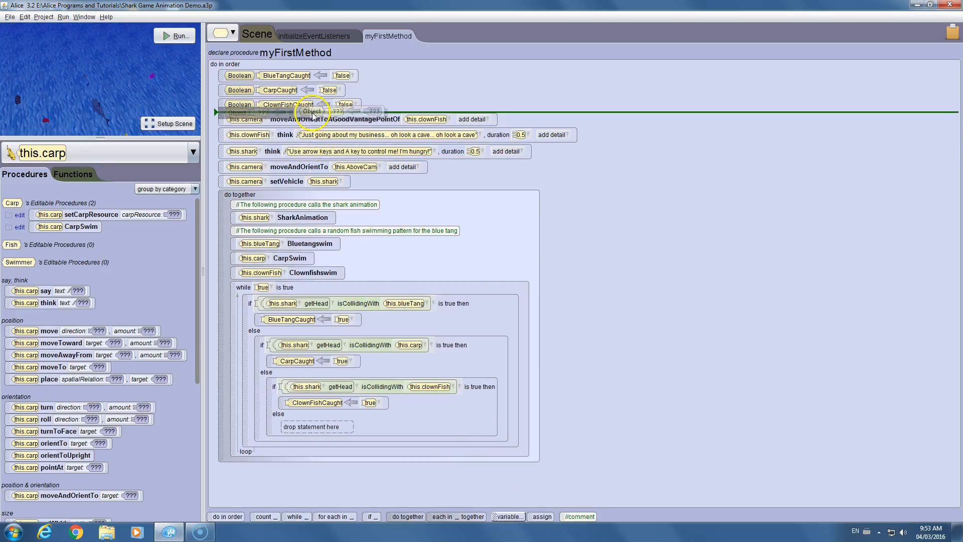
Create a fourth Boolean variable, Win, initialized to false, below ClownFishCaught.
click(507, 516)
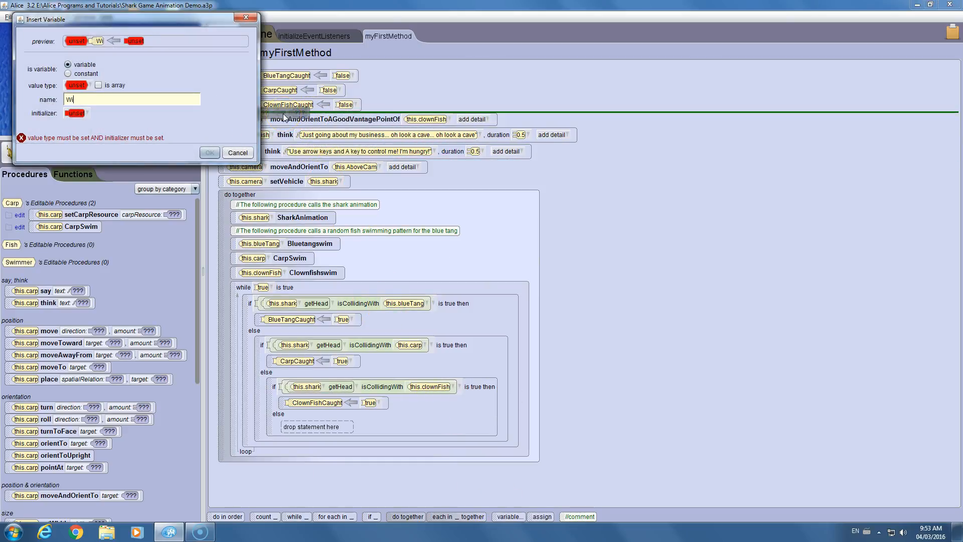
click(77, 85)
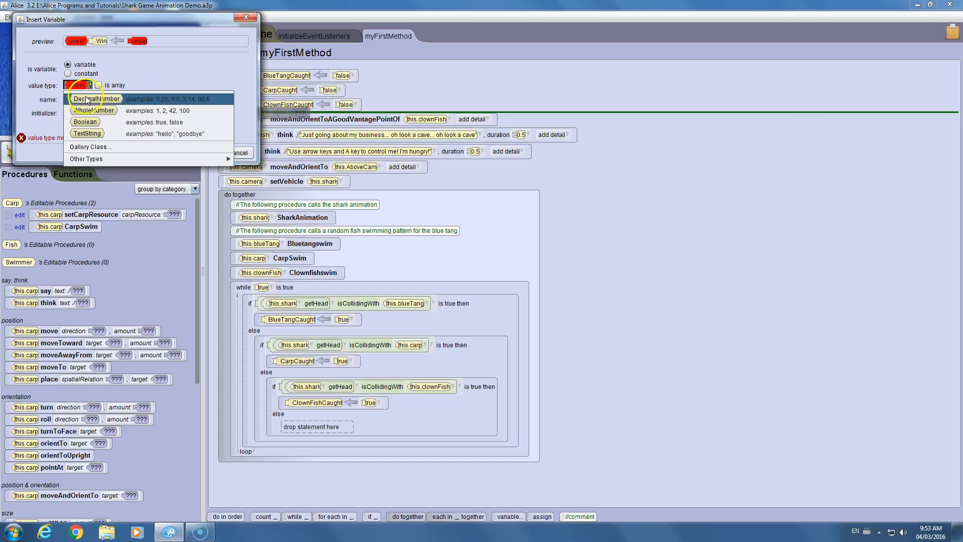
click(85, 121)
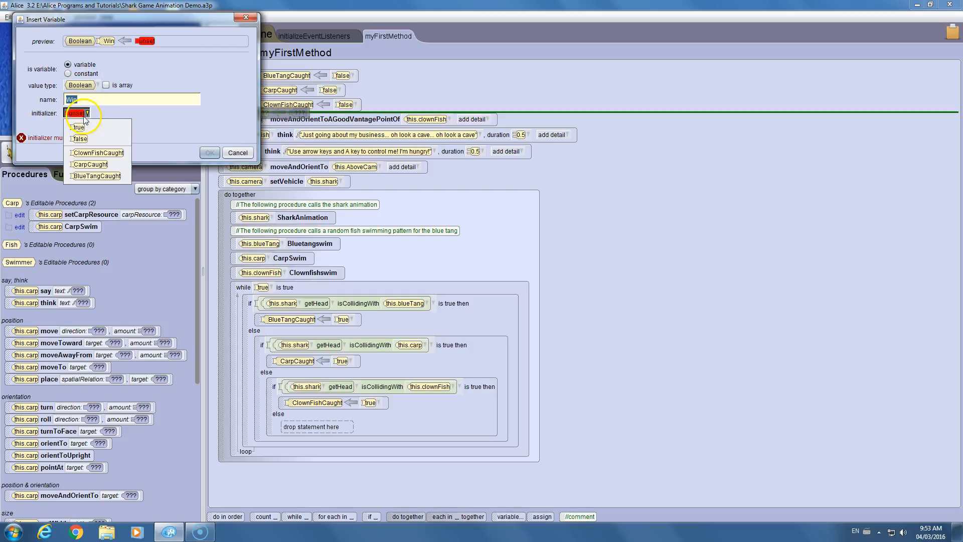
click(80, 139)
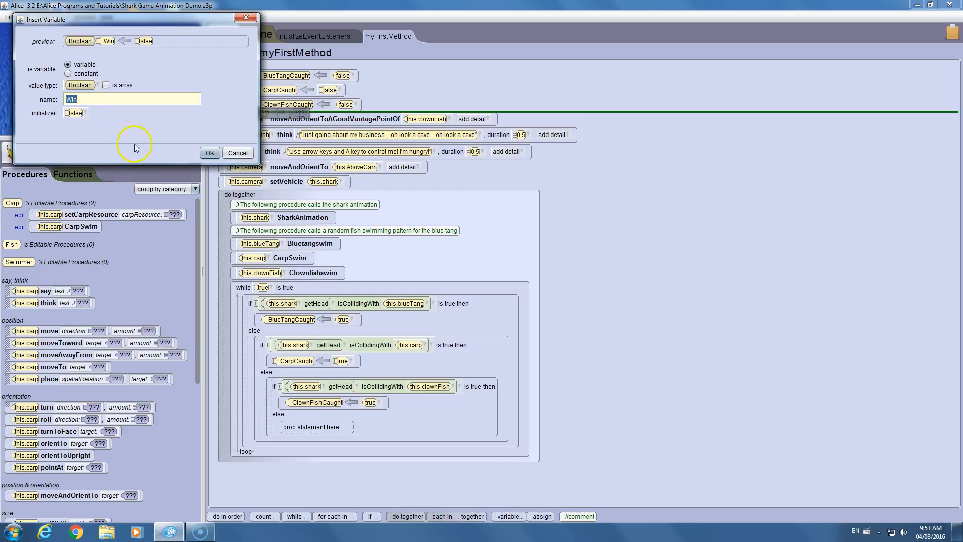
click(210, 153)
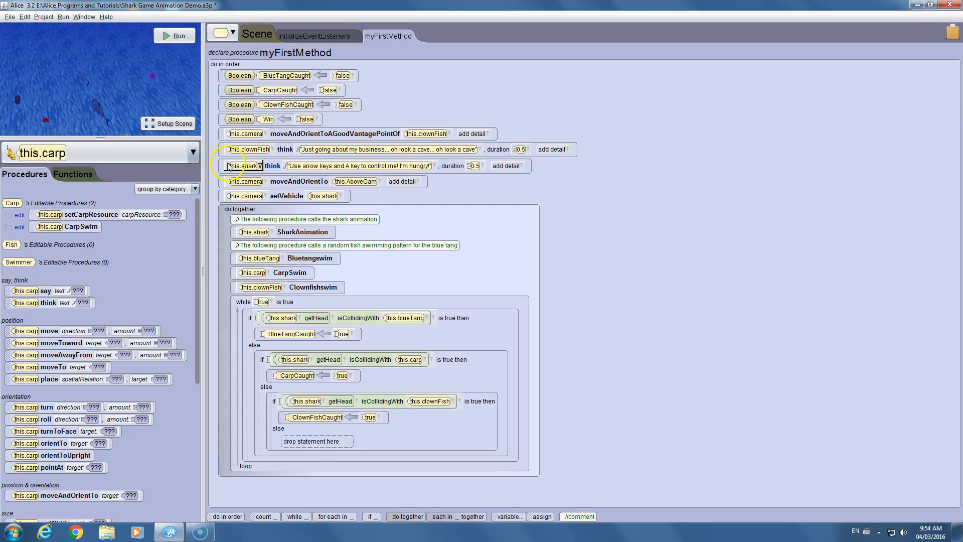
mouse_move(301, 503)
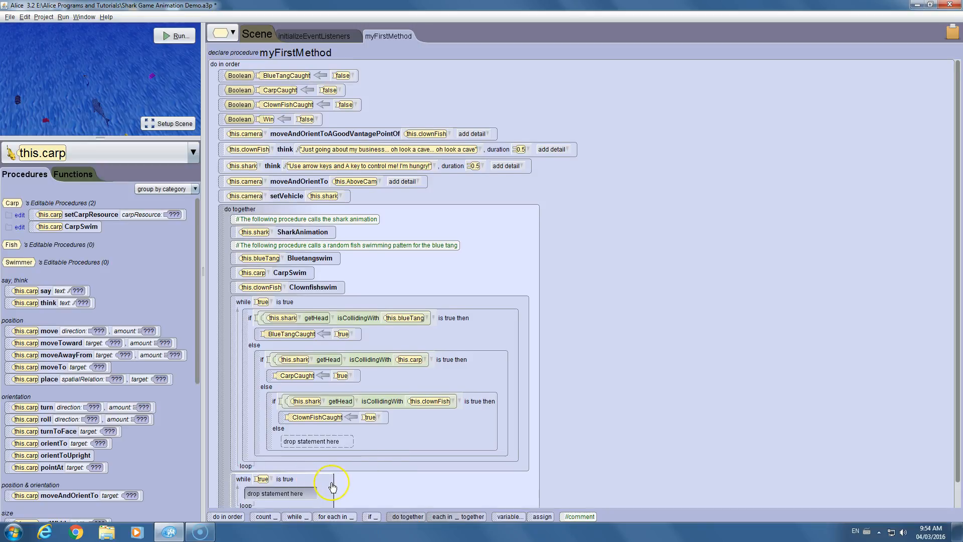
Set the second loop's if condition to ClownFishCaught AND CarpCaught AND BlueTangCaught.
scroll(down, 3)
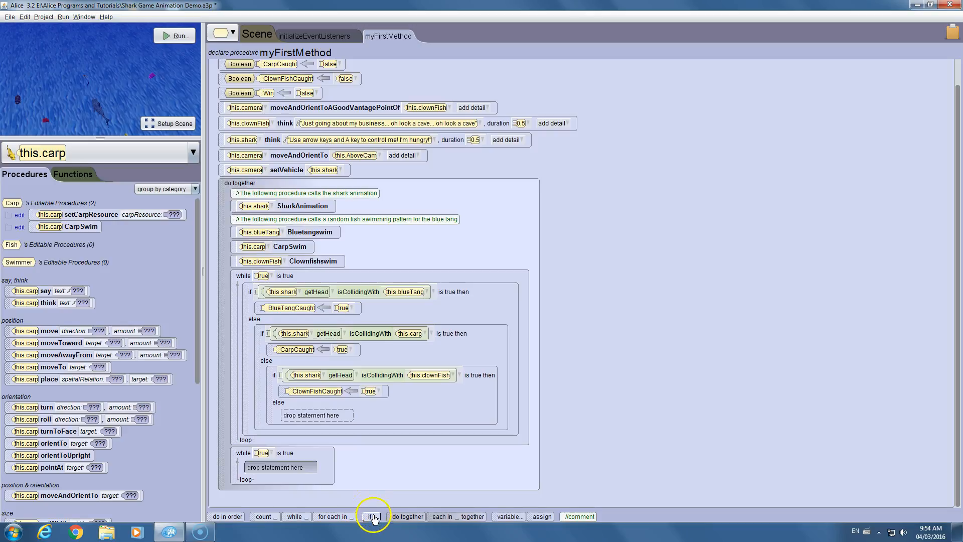
click(371, 516)
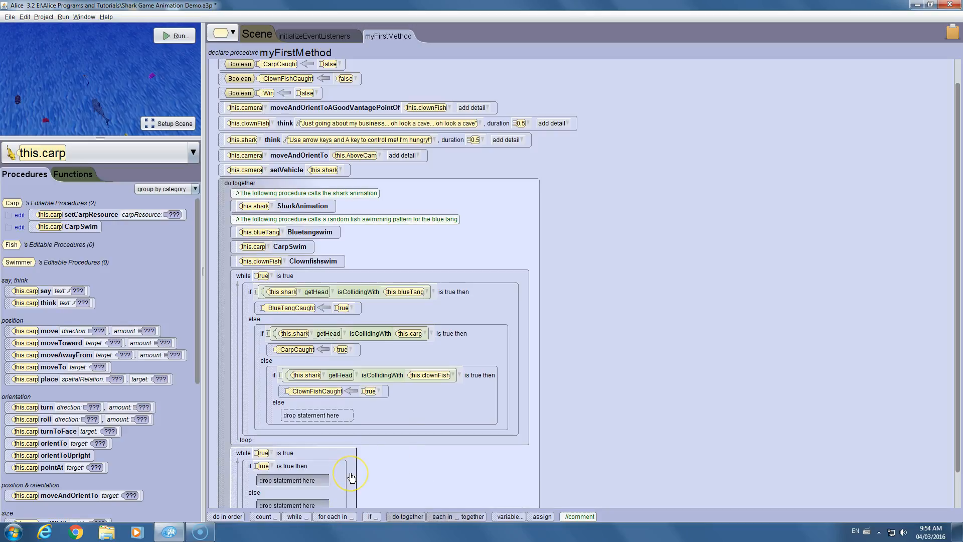
mouse_move(286, 477)
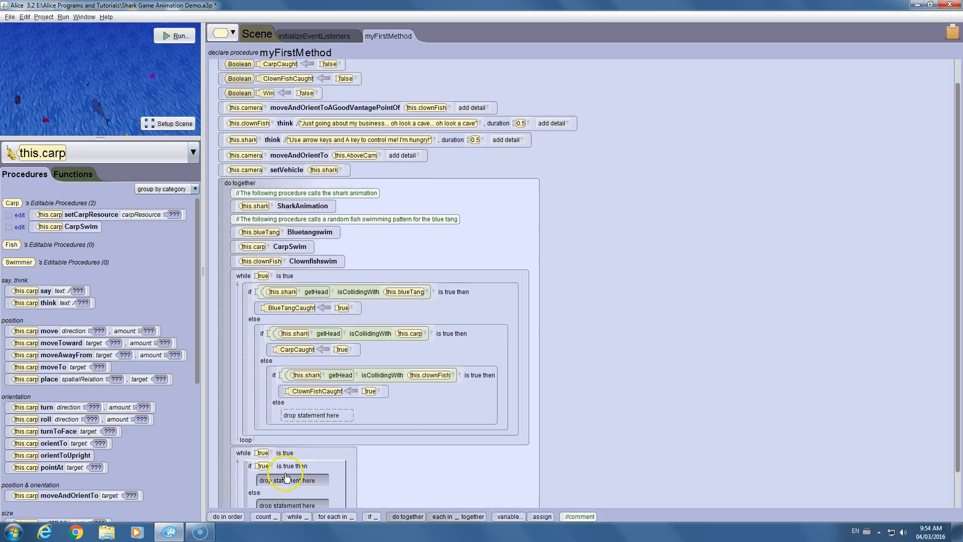
click(262, 466)
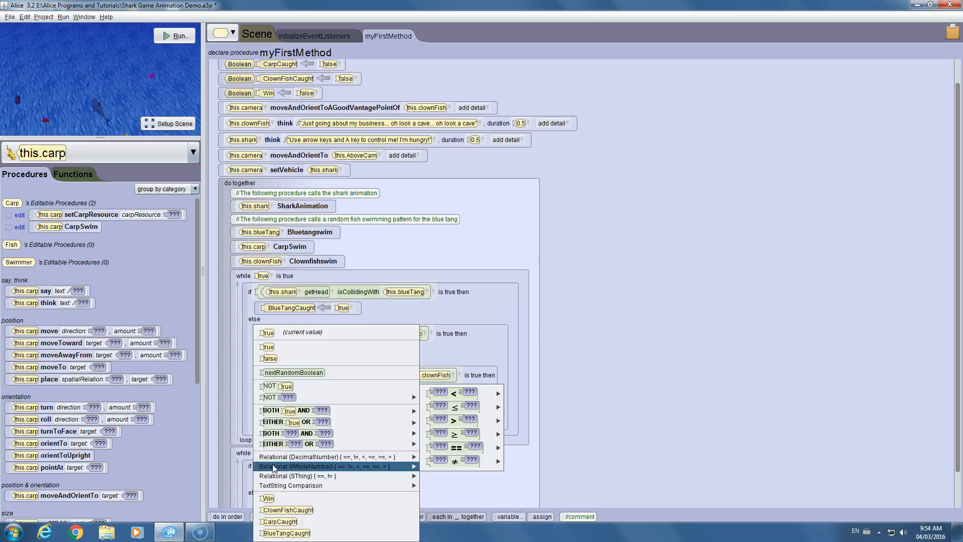
mouse_move(287, 510)
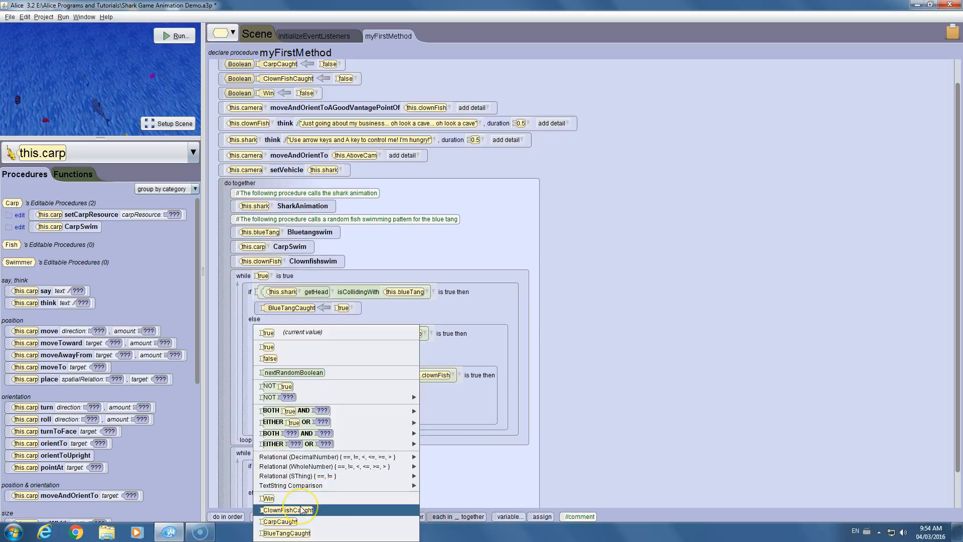
click(279, 521)
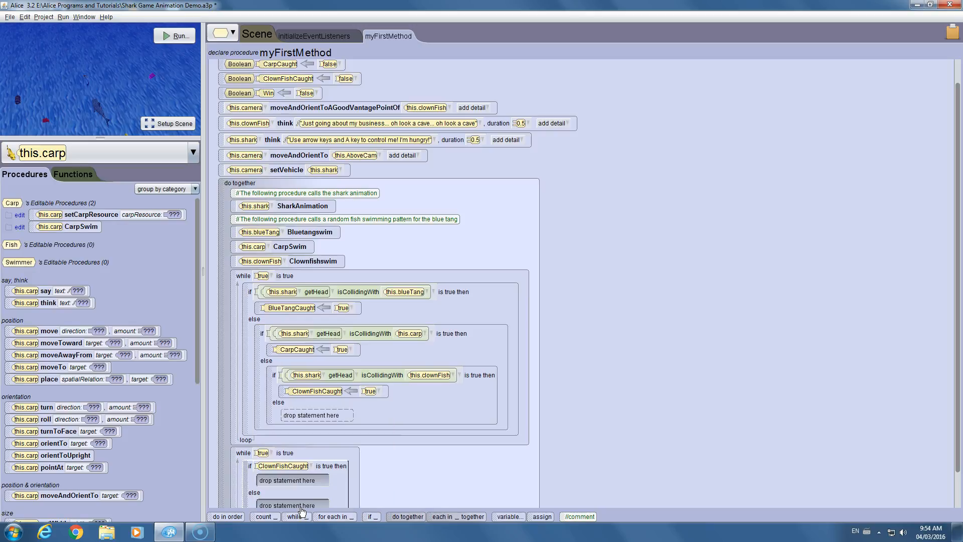
scroll(down, 3)
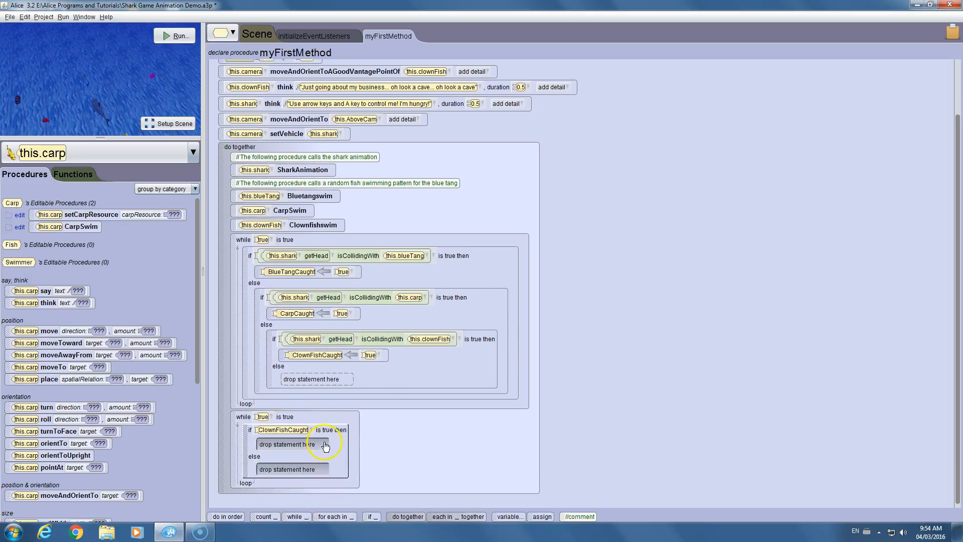
click(282, 430)
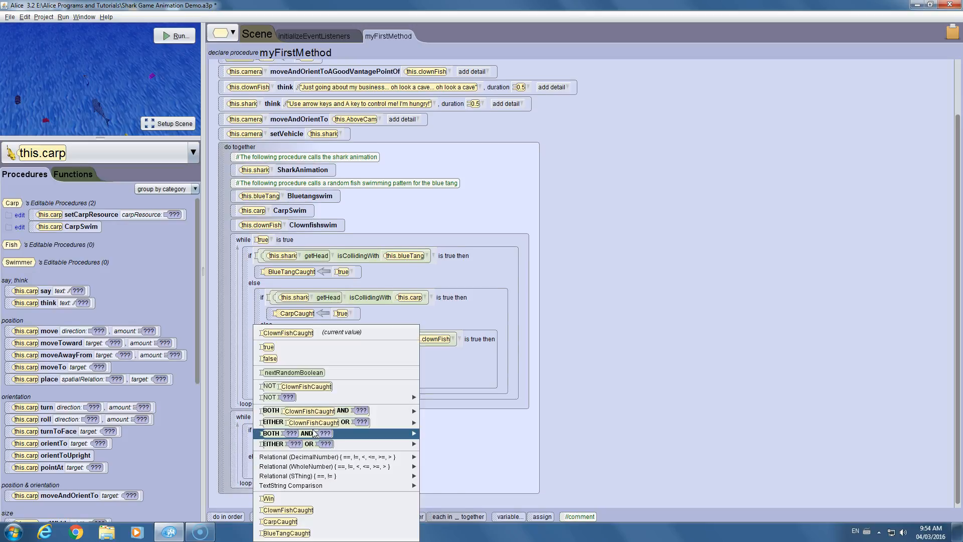
mouse_move(363, 410)
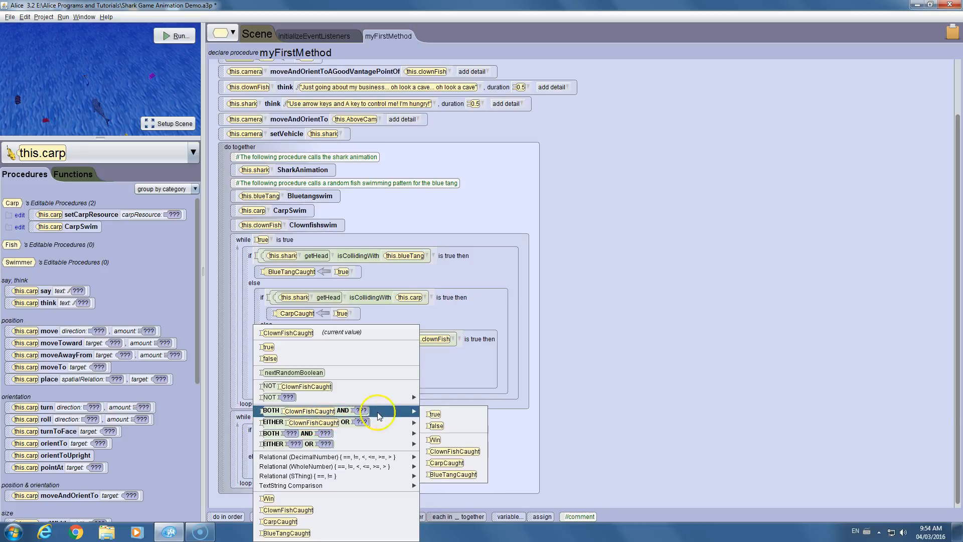
click(446, 463)
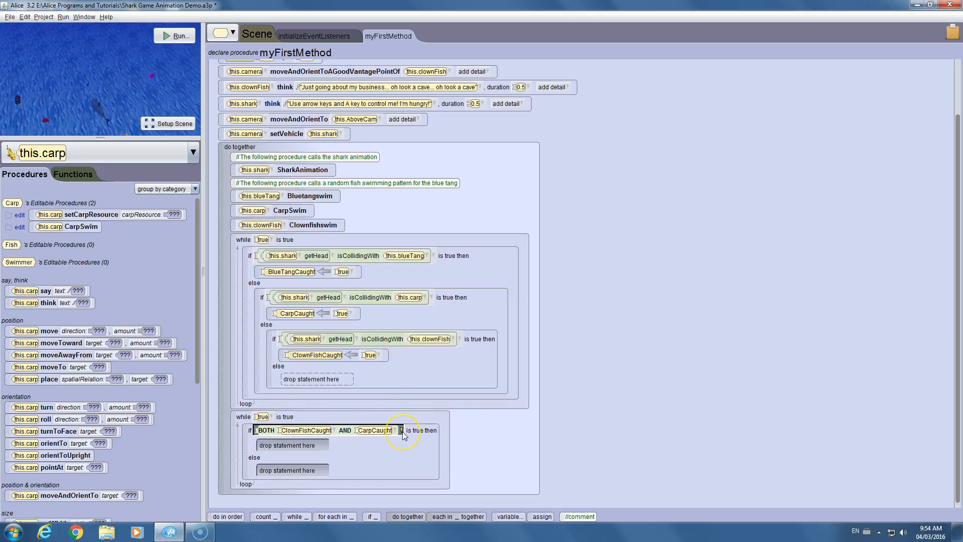
click(402, 430)
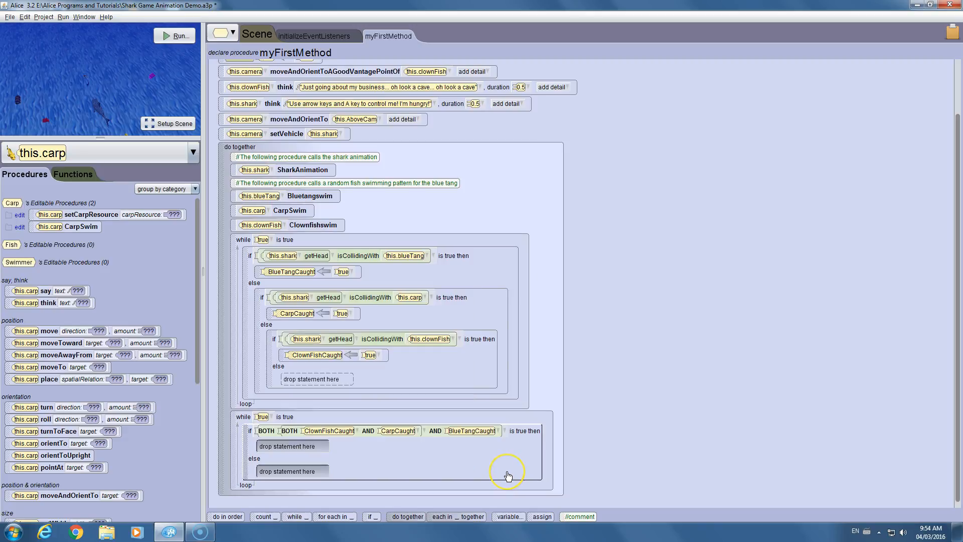
mouse_move(508, 475)
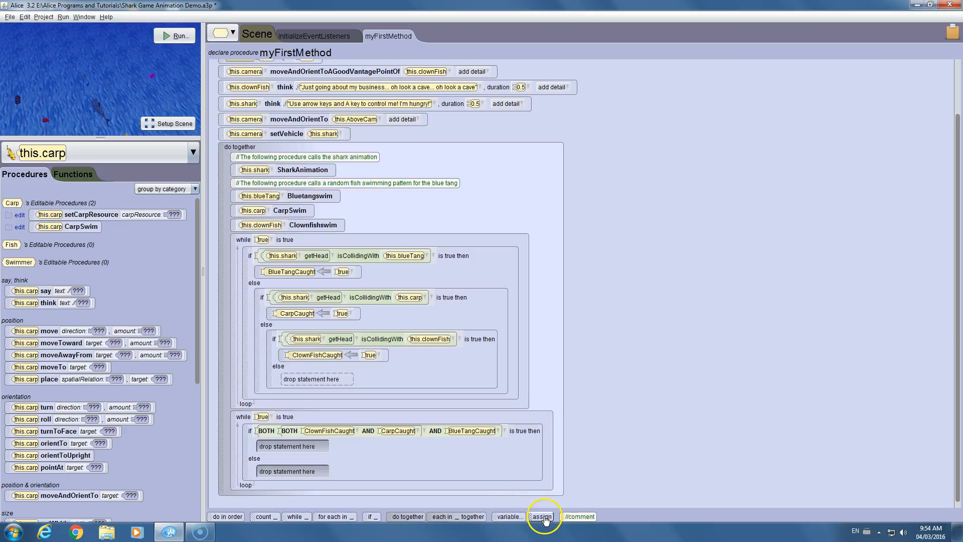
In the all-caught if branch, assign Win the value true.
click(541, 516)
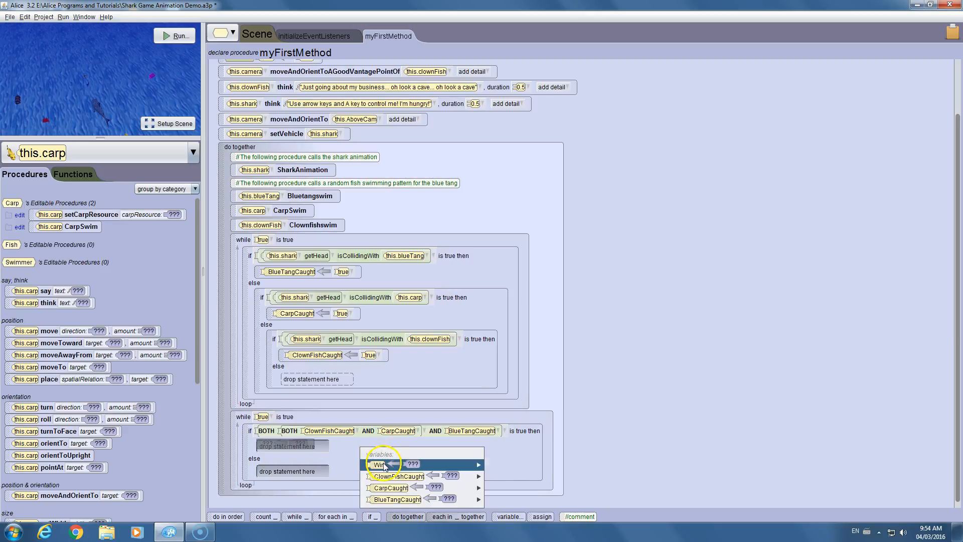
click(378, 464)
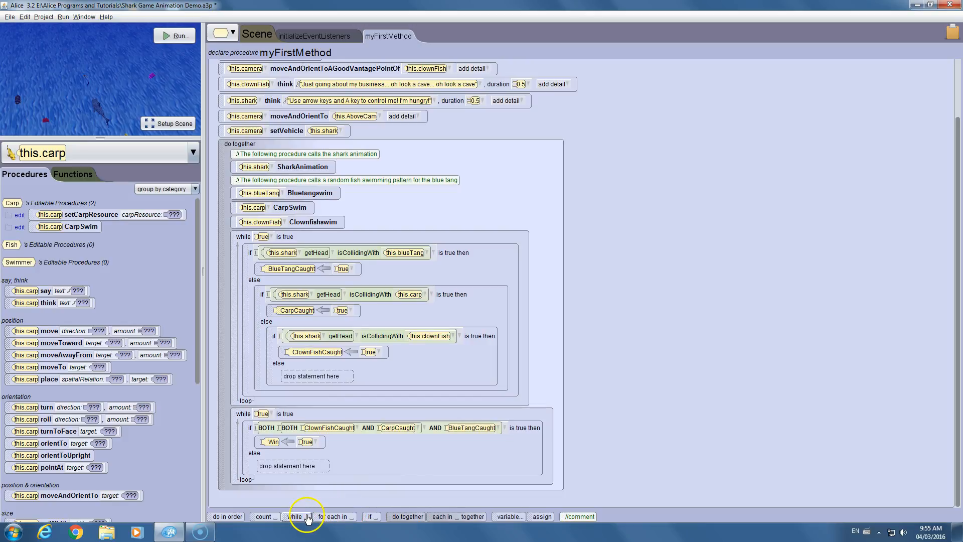
Add a third while-true loop holding an if/else that tests Win.
click(295, 517)
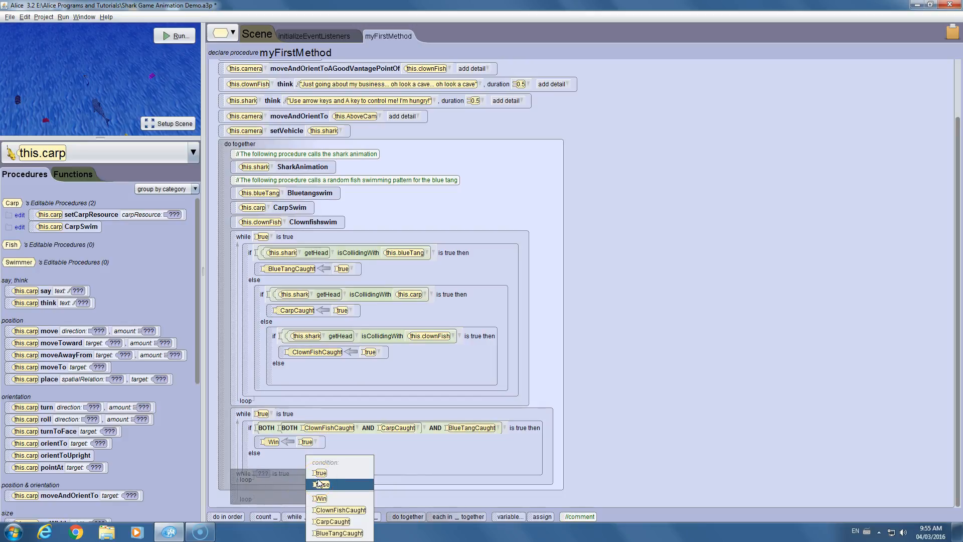
click(323, 485)
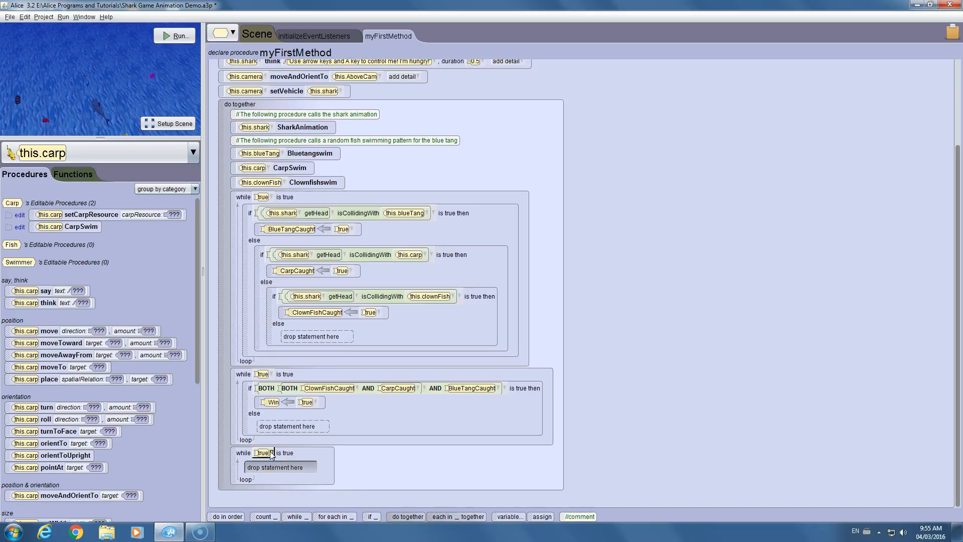
click(260, 463)
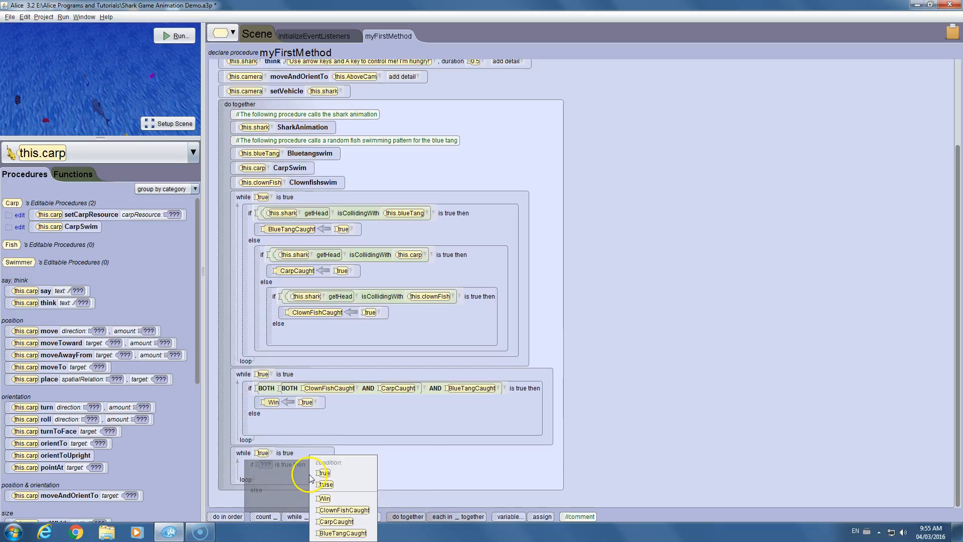
click(325, 498)
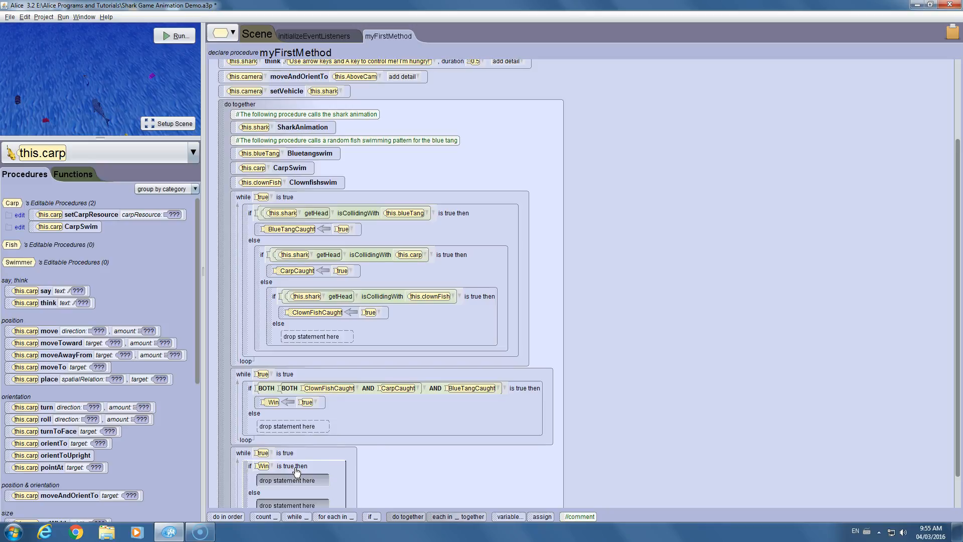
mouse_move(503, 260)
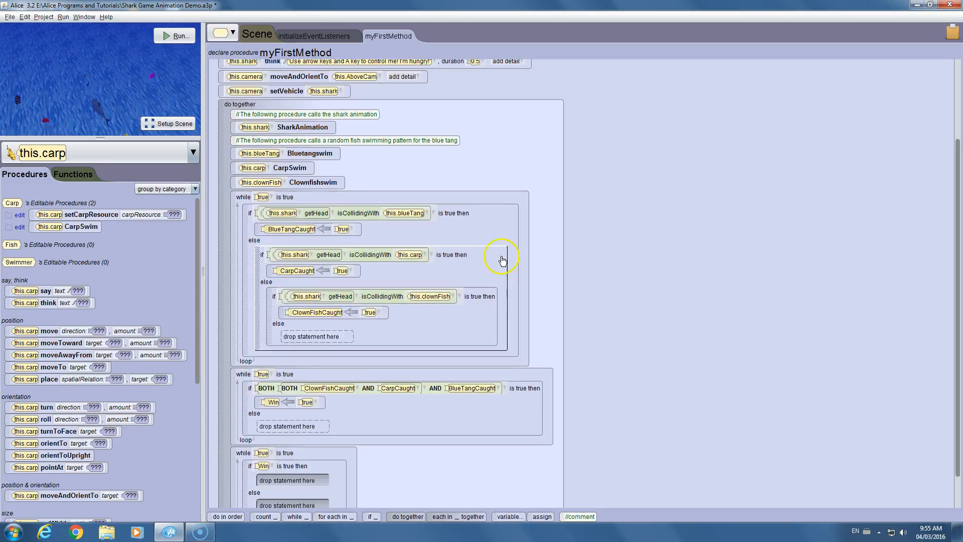
mouse_move(336, 407)
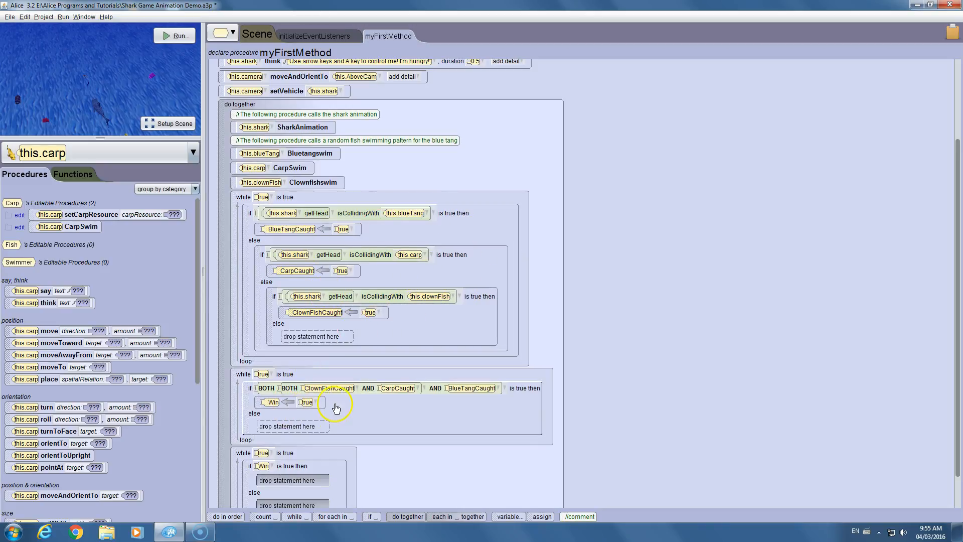
mouse_move(332, 467)
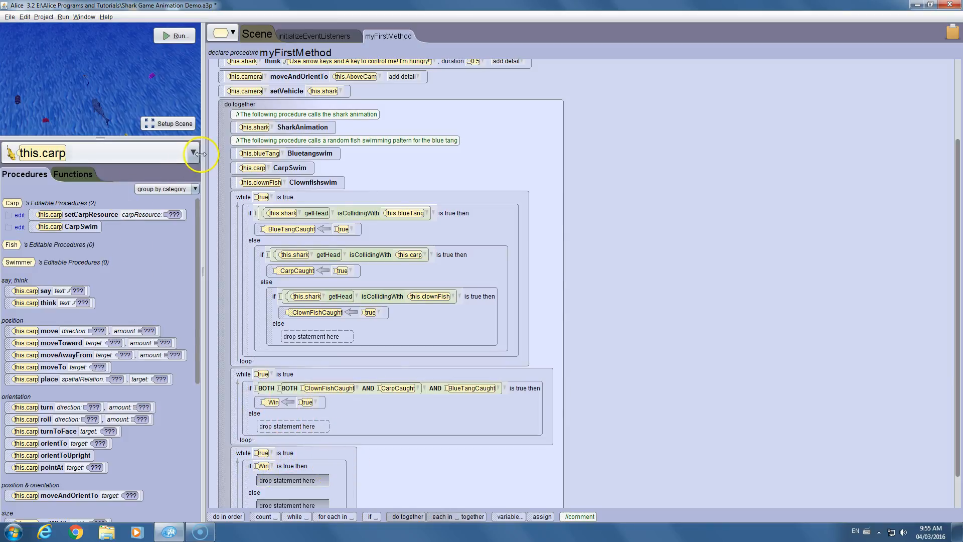
Make the shark say 'You Win' in the Win if branch of the third loop.
click(193, 153)
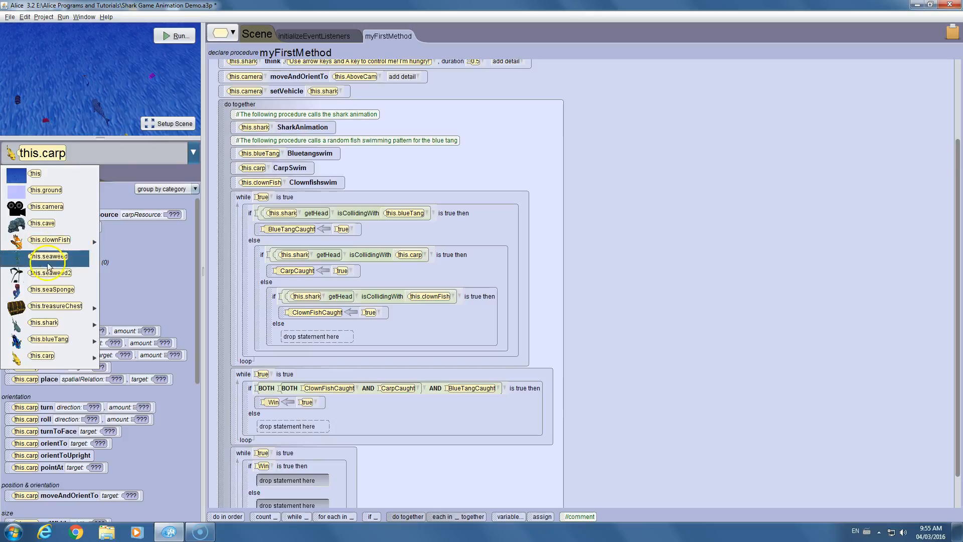
click(44, 322)
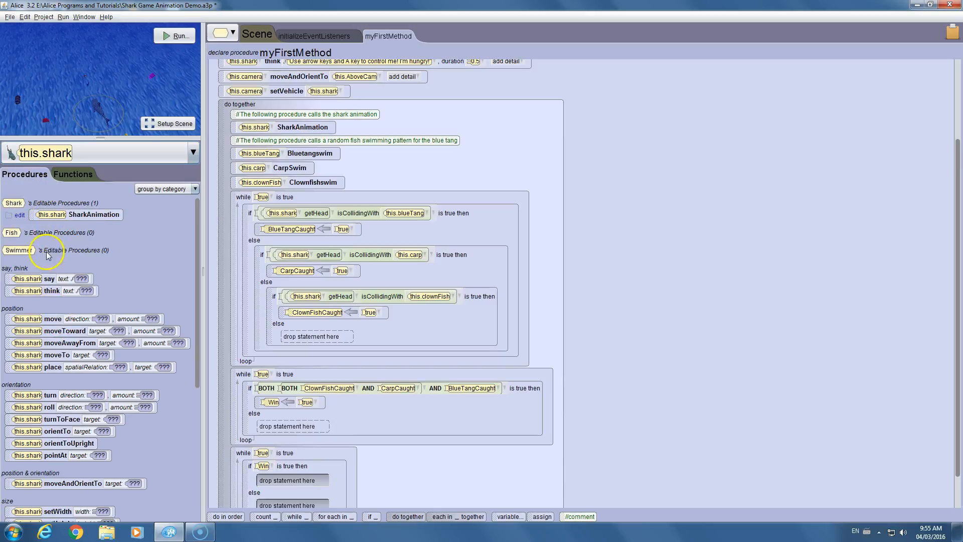
click(292, 479)
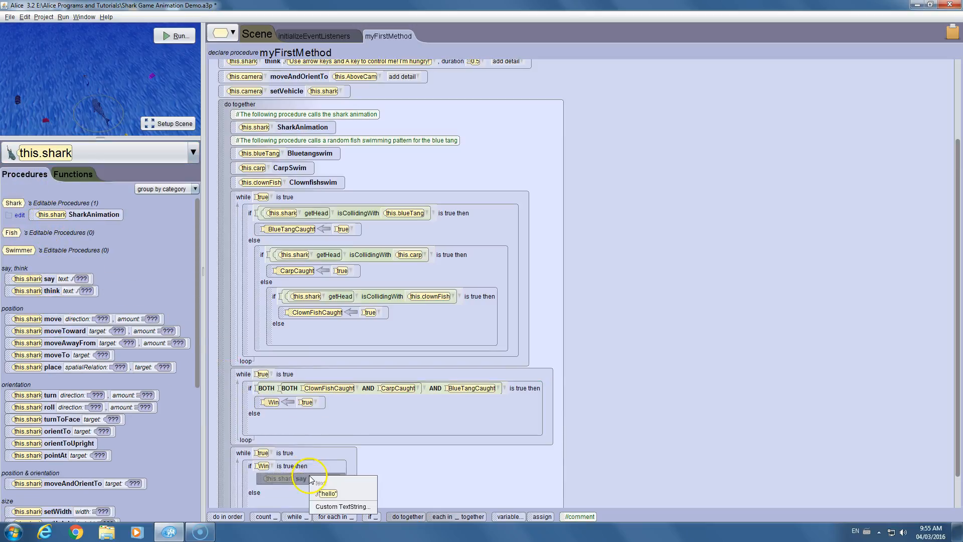
click(342, 506)
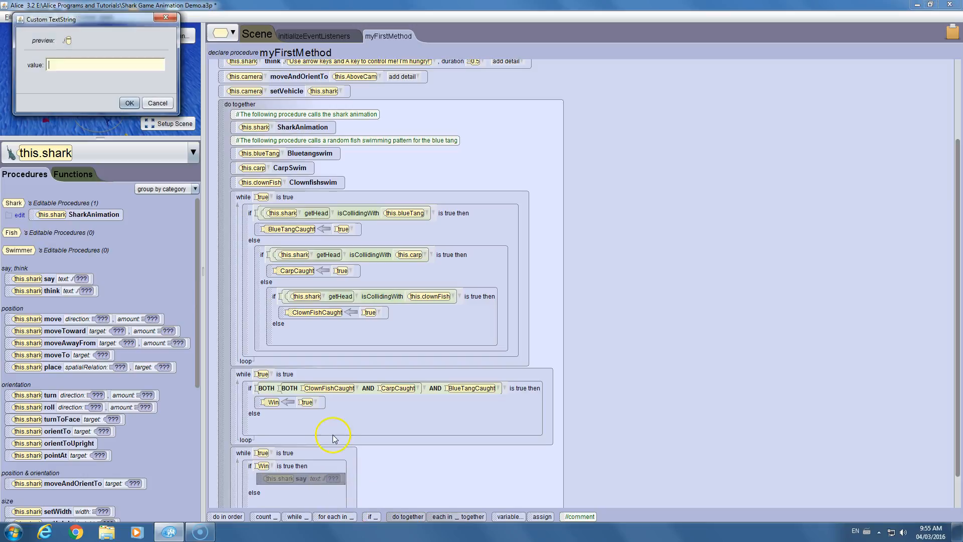
text(You Win)
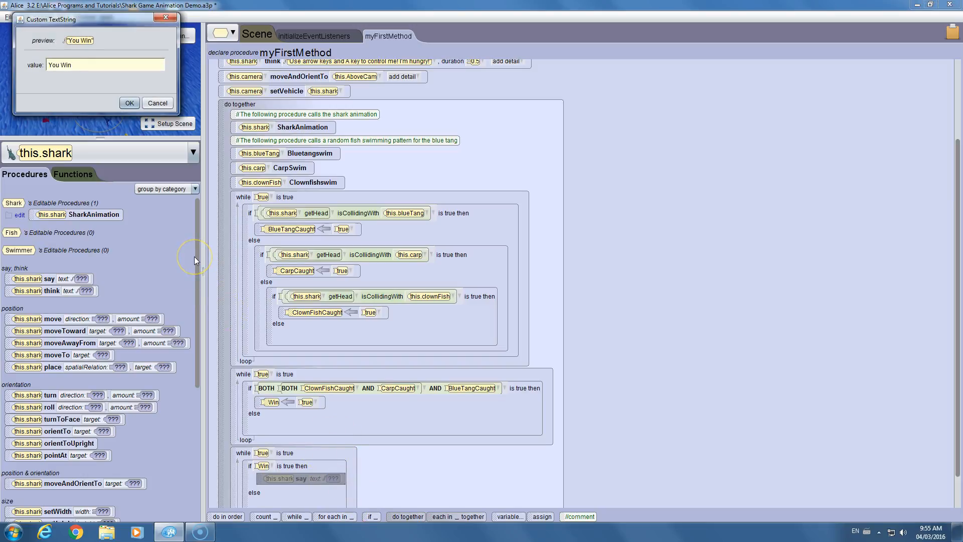
click(129, 102)
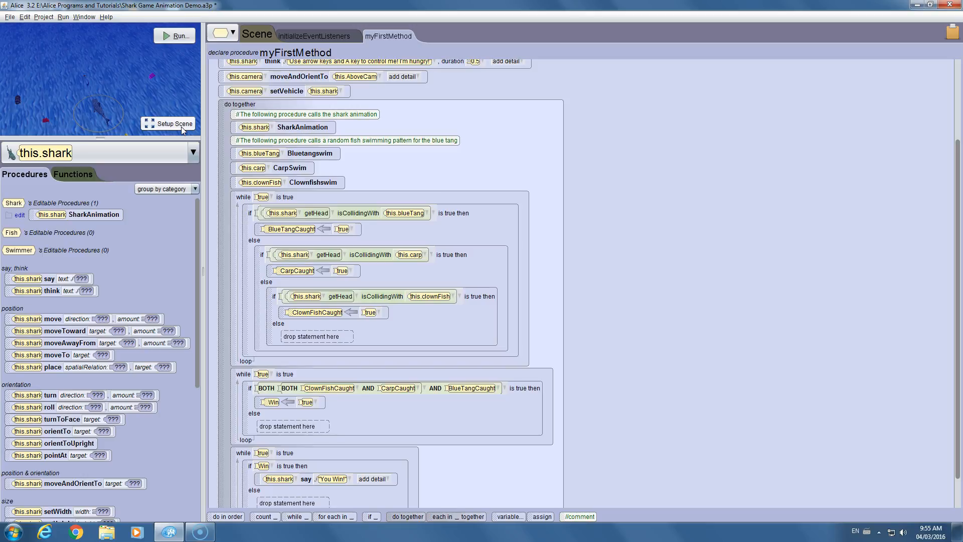
mouse_move(342, 372)
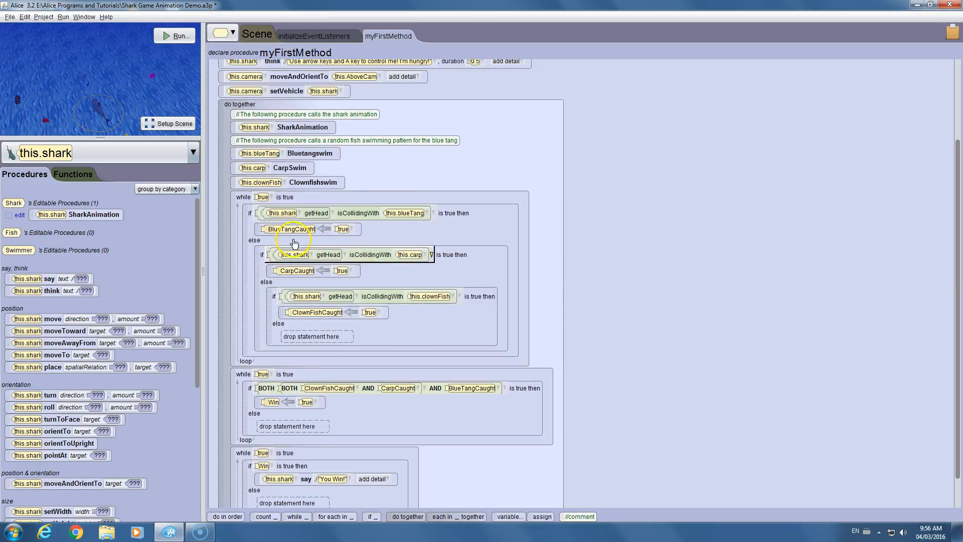
mouse_move(553, 235)
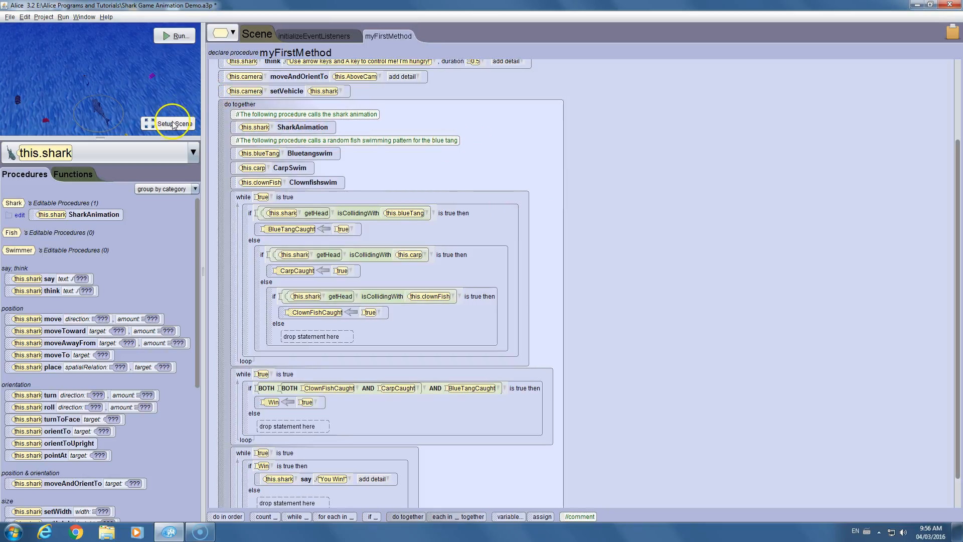
Open Setup Scene and inspect the carp, shark and clown fish properties.
click(173, 123)
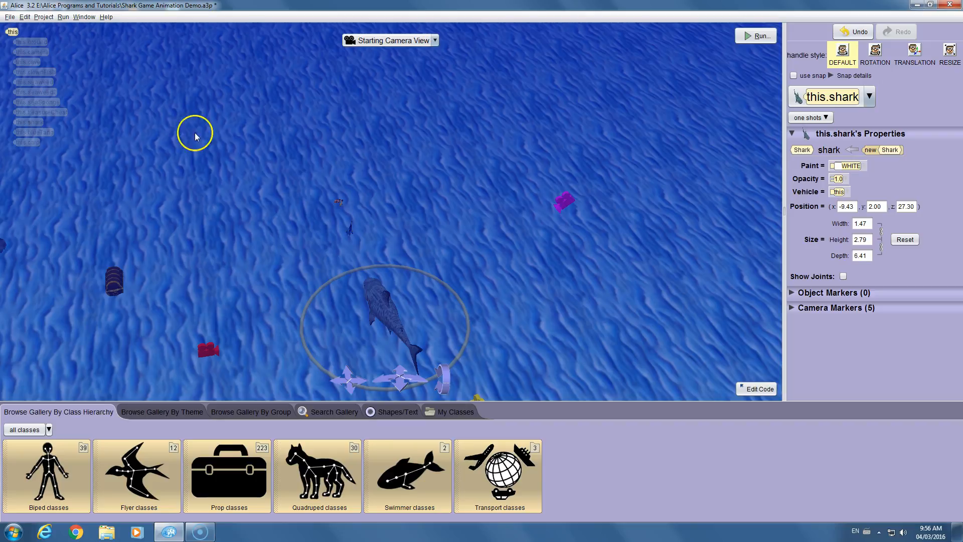
mouse_move(429, 342)
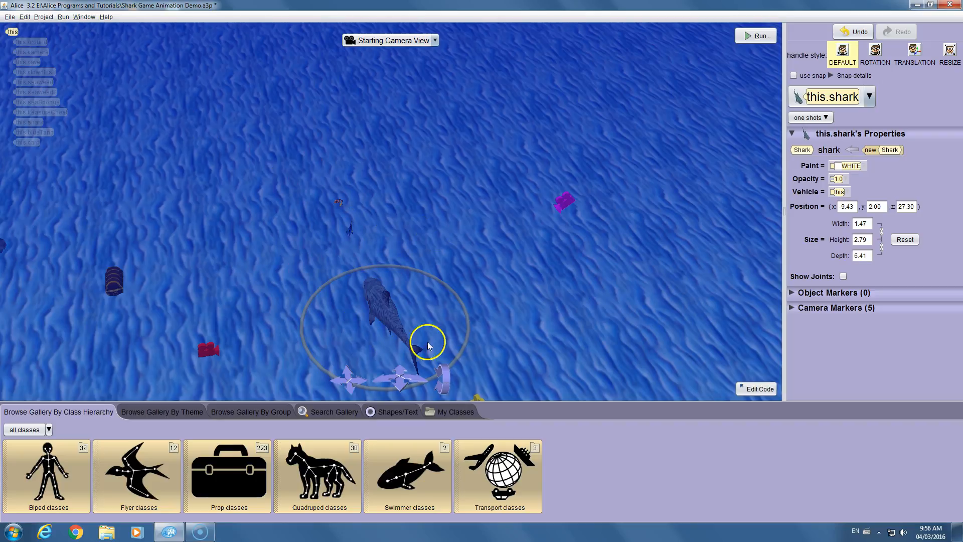
click(837, 307)
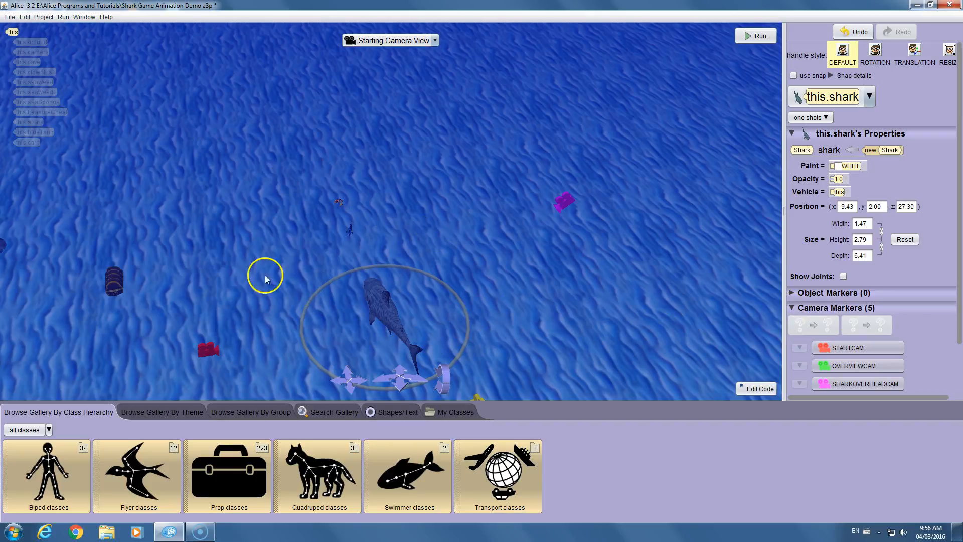
mouse_move(350, 202)
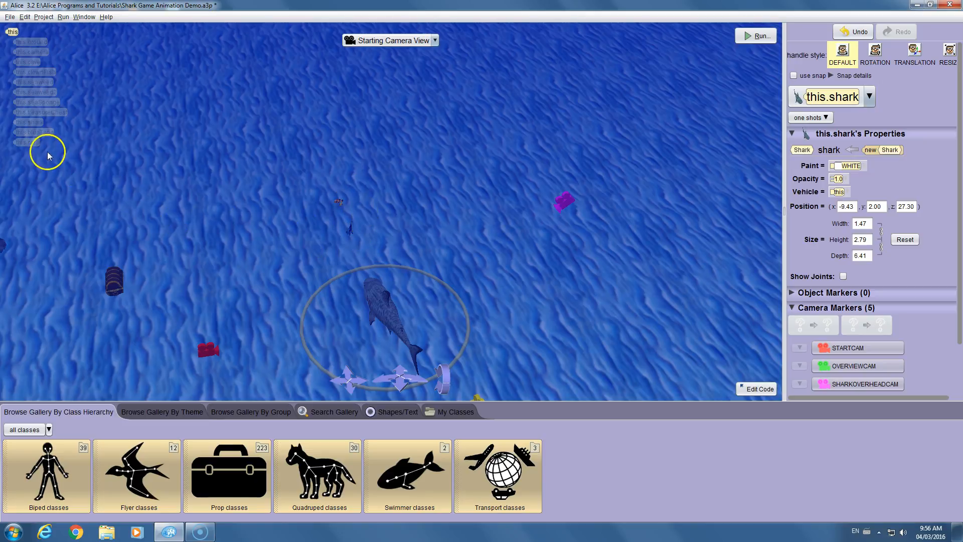
click(27, 143)
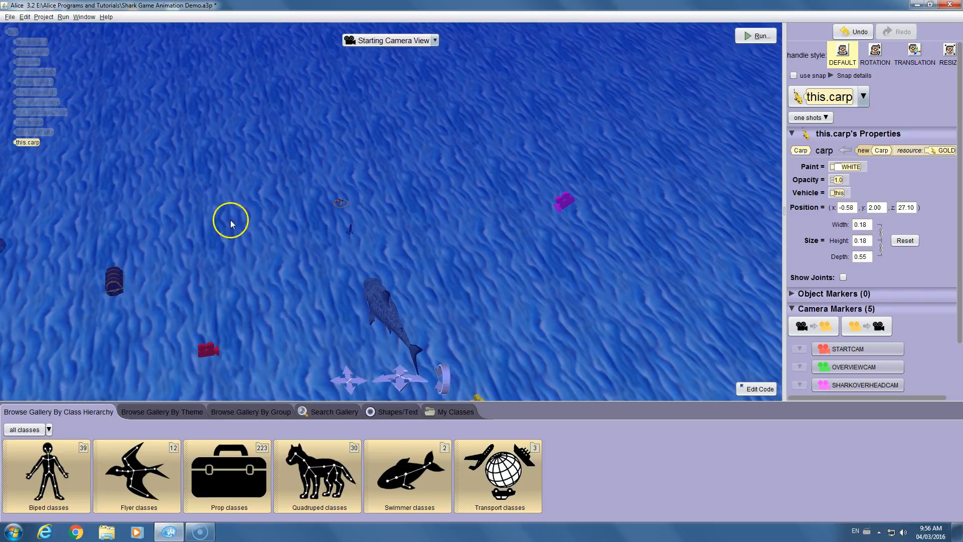
click(384, 319)
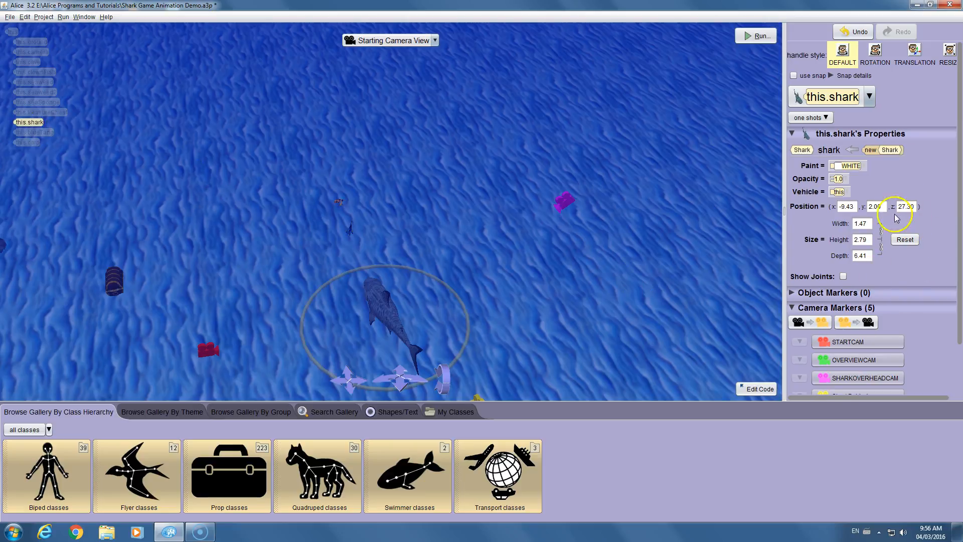
mouse_move(27, 142)
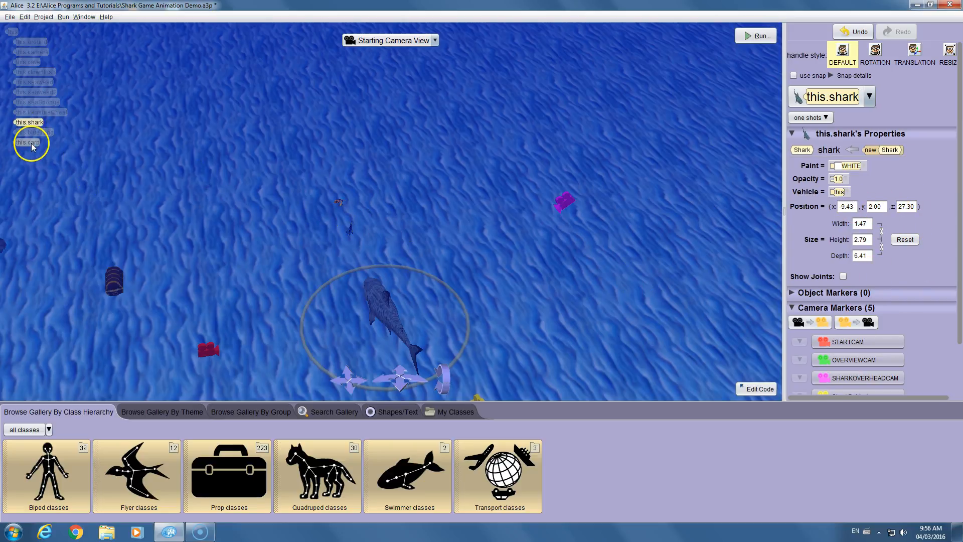
click(26, 142)
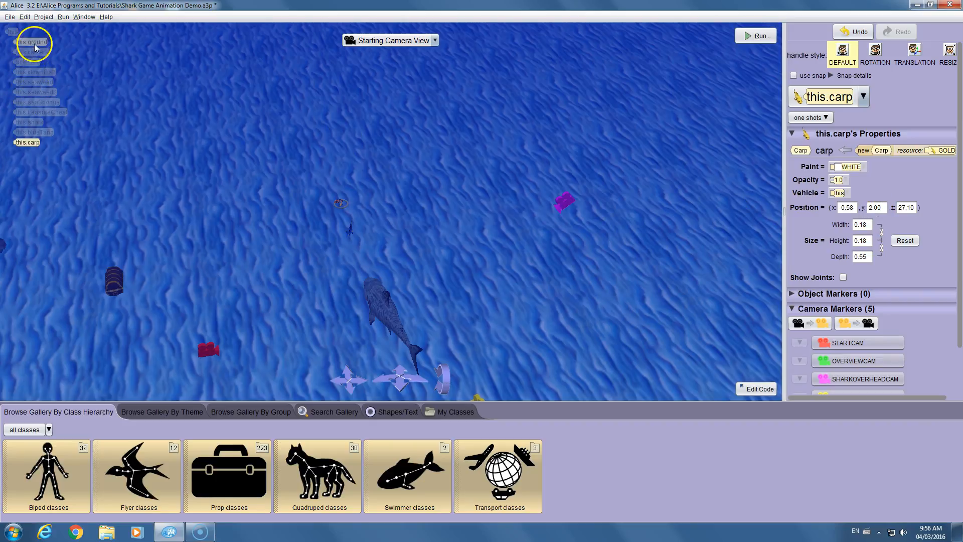
click(38, 72)
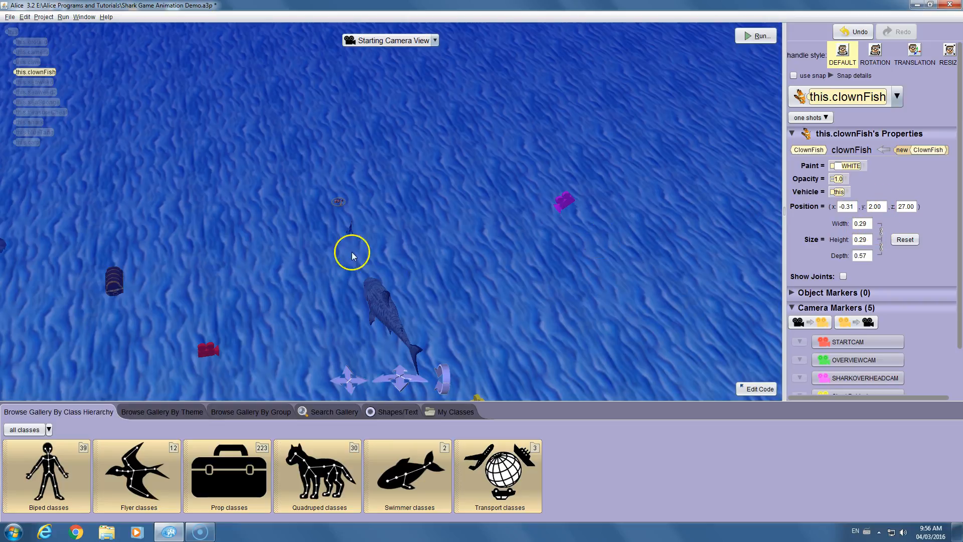
mouse_move(359, 224)
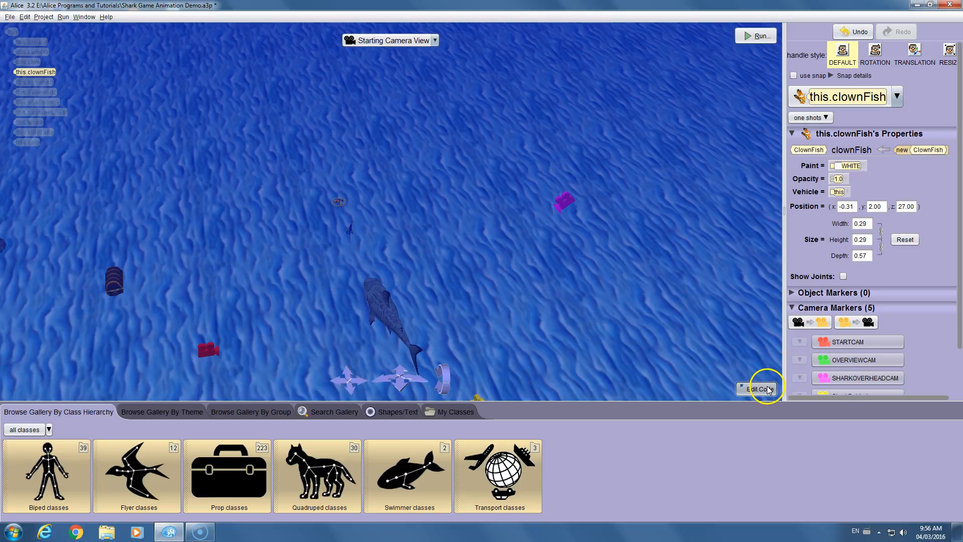
Review the blue tang's Bluetangswim random swimming procedure, then return to myFirstMethod.
click(755, 388)
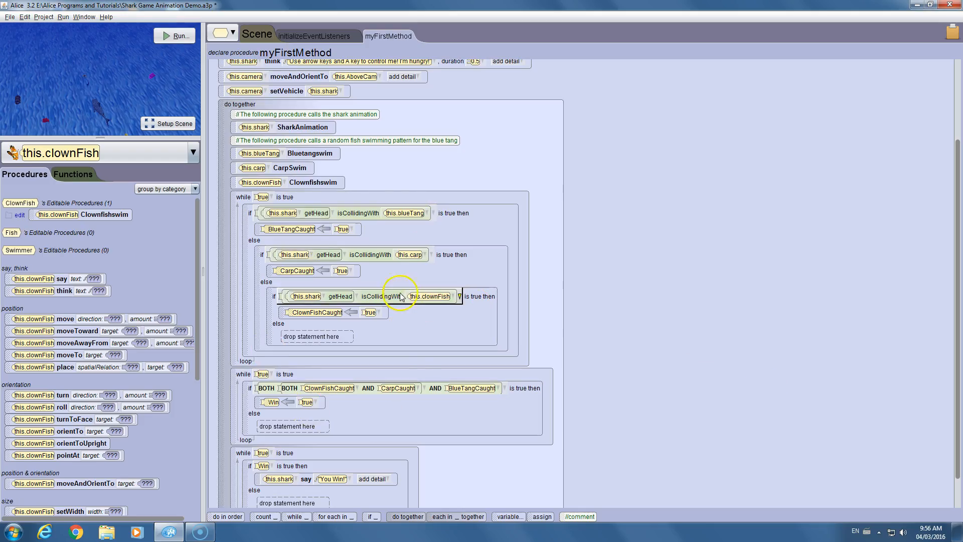
click(232, 32)
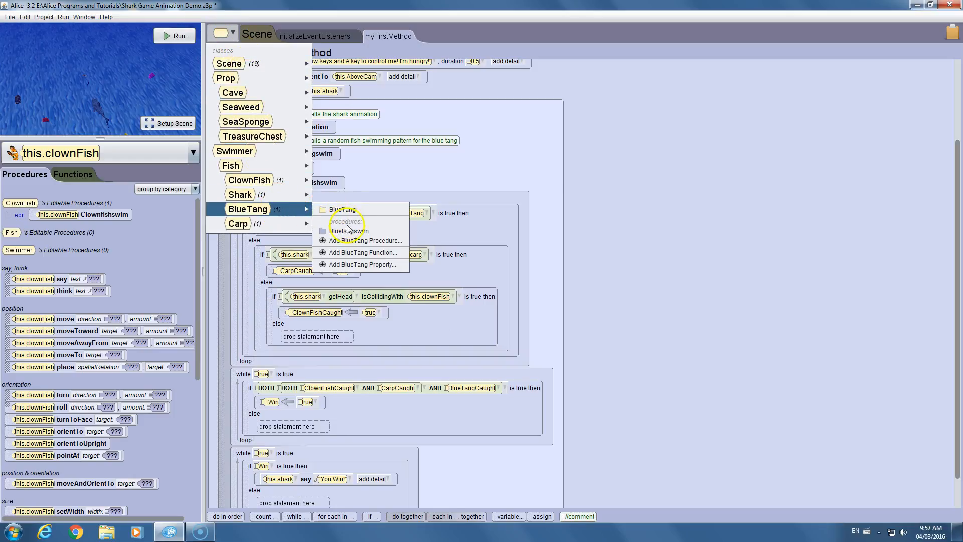
click(347, 231)
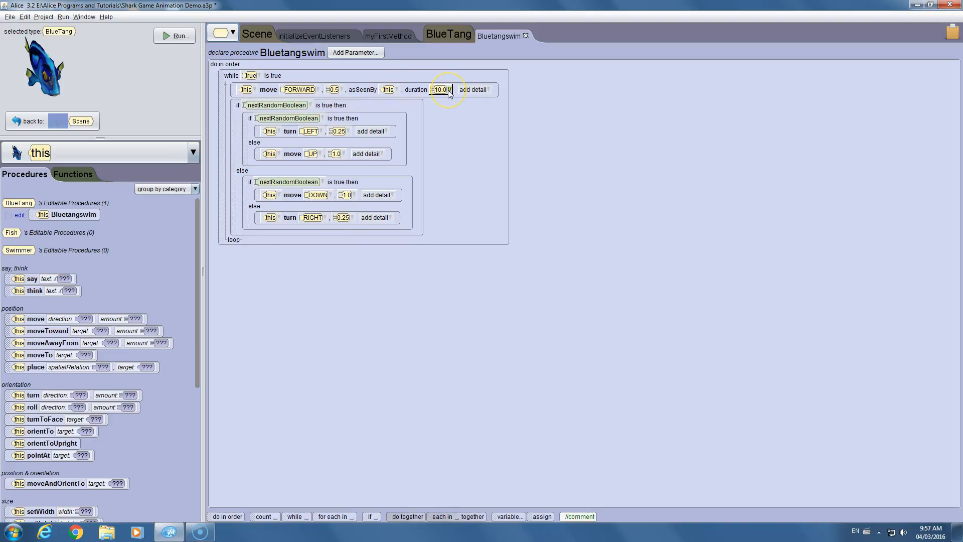
mouse_move(373, 95)
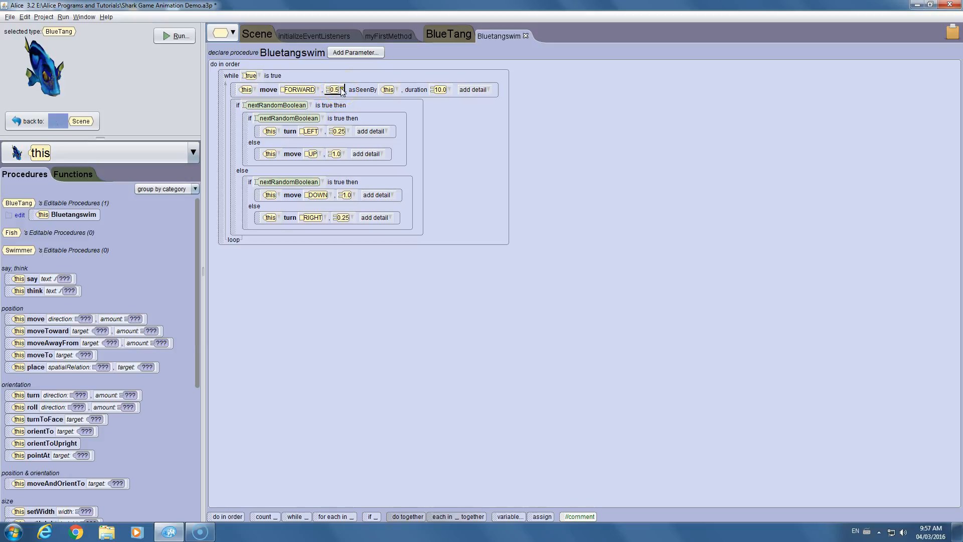
click(386, 35)
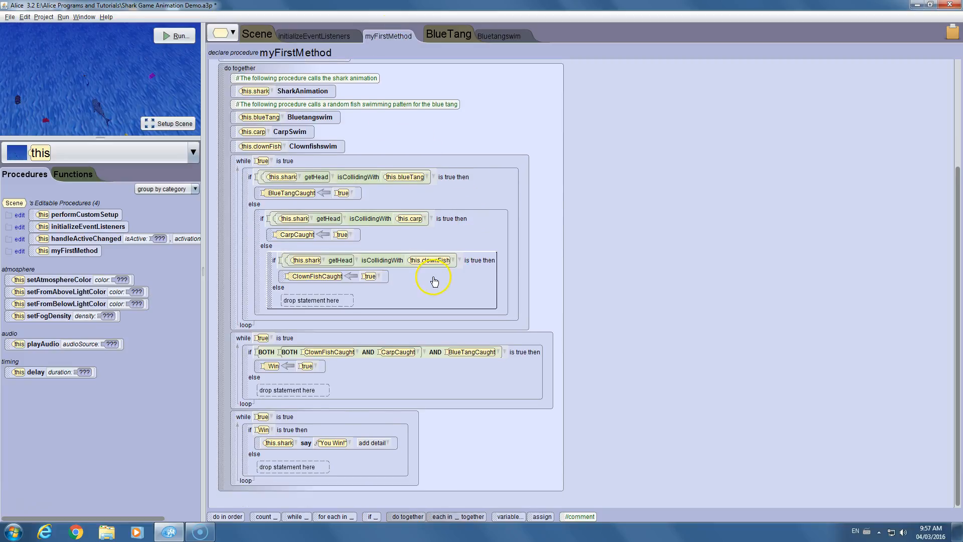
scroll(up, 3)
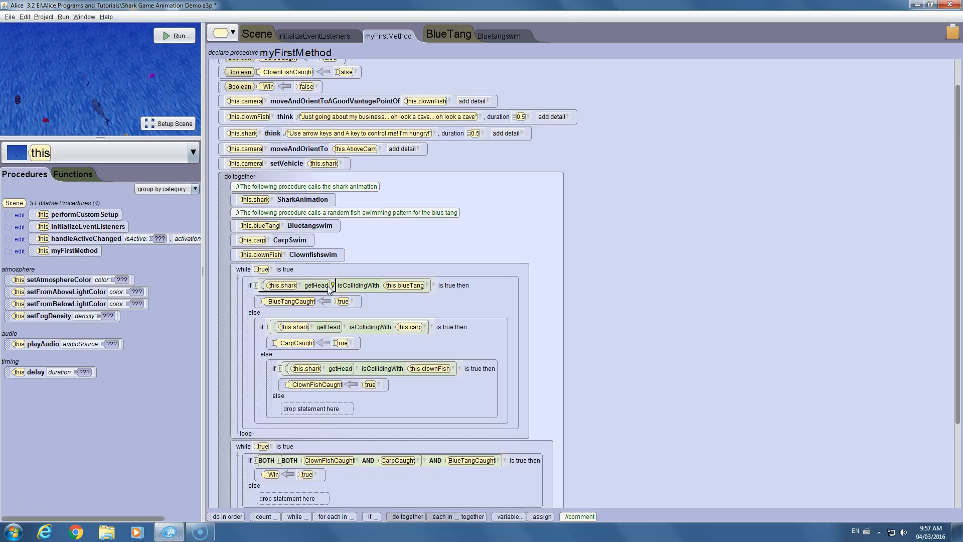
scroll(up, 3)
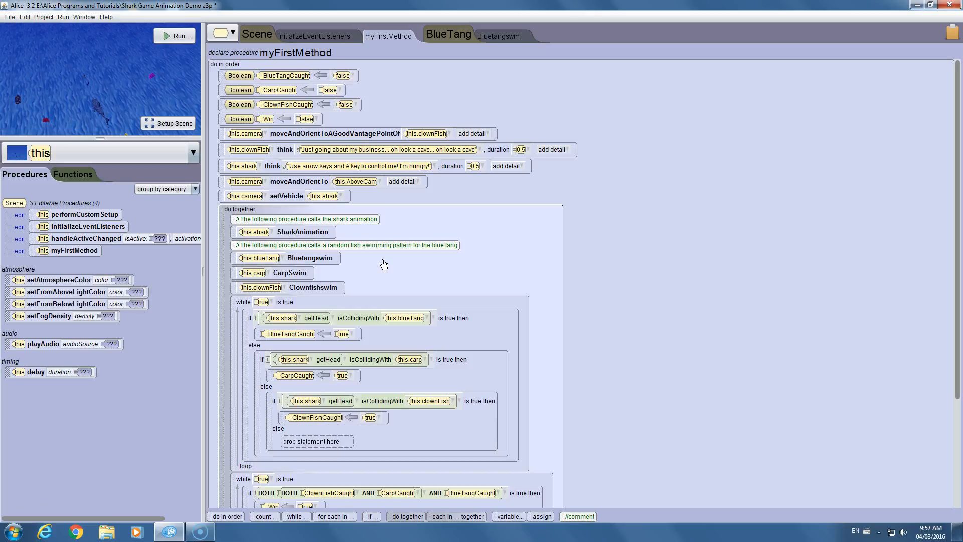
mouse_move(317, 35)
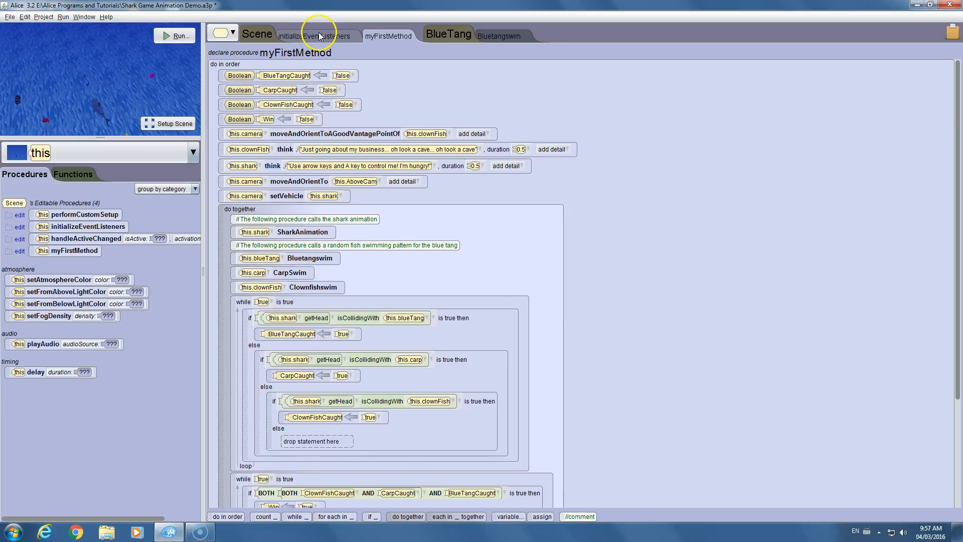
Open initializeEventListeners to review the collision and arrow-key handlers.
click(301, 36)
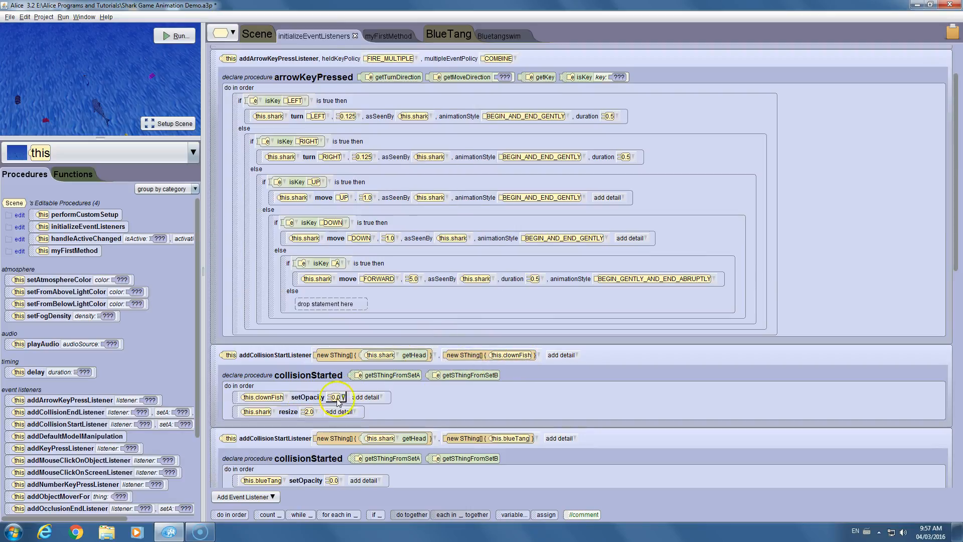
mouse_move(295, 411)
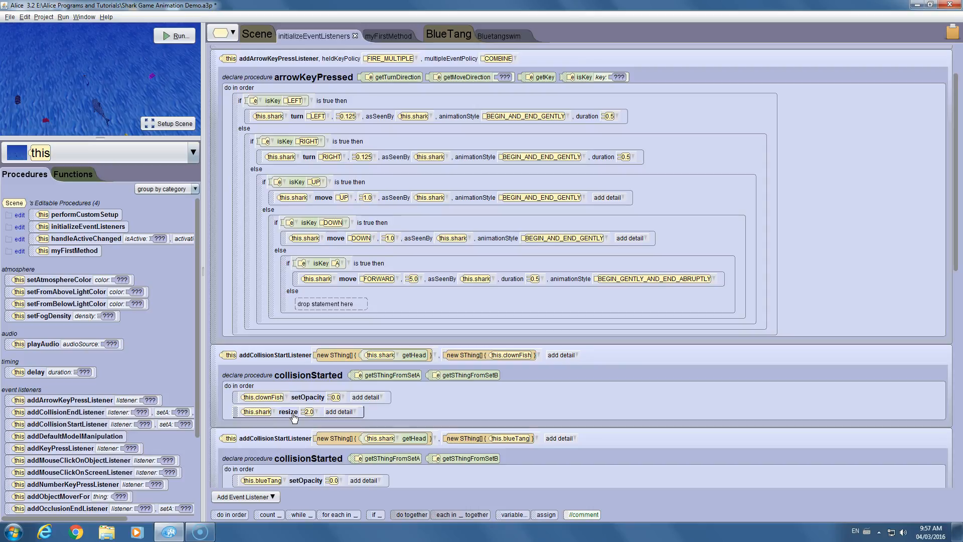
mouse_move(559, 386)
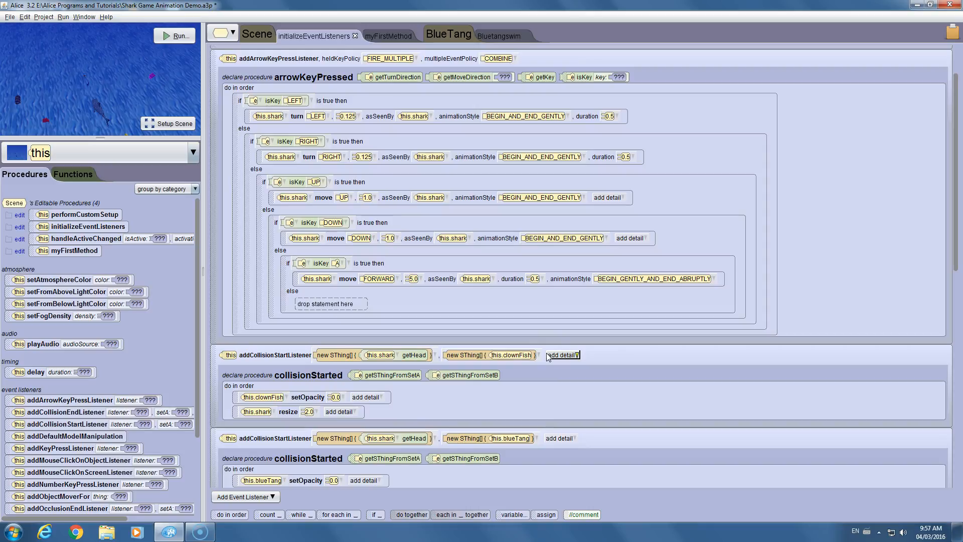
mouse_move(507, 355)
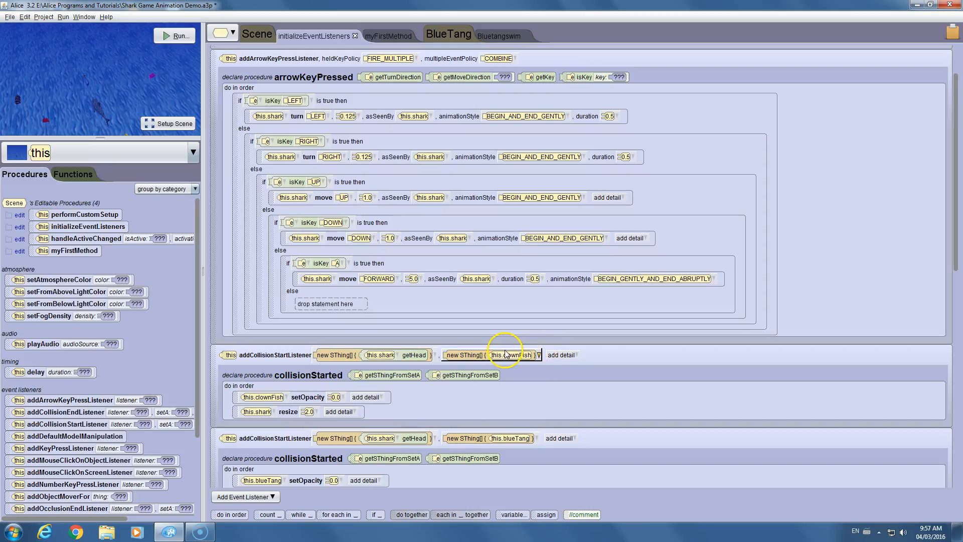